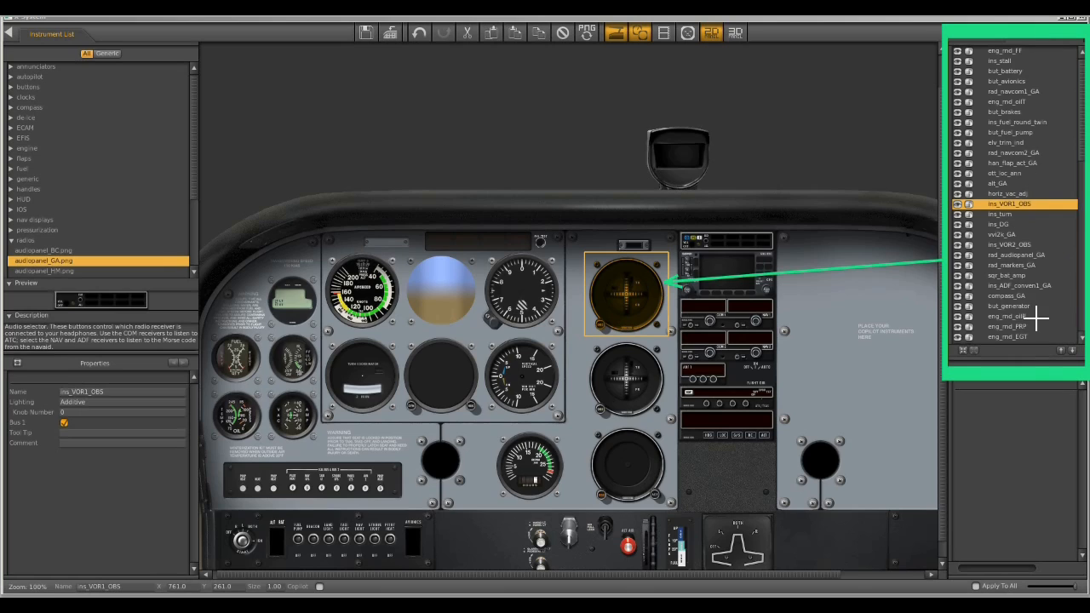
pyautogui.moveTo(626, 340)
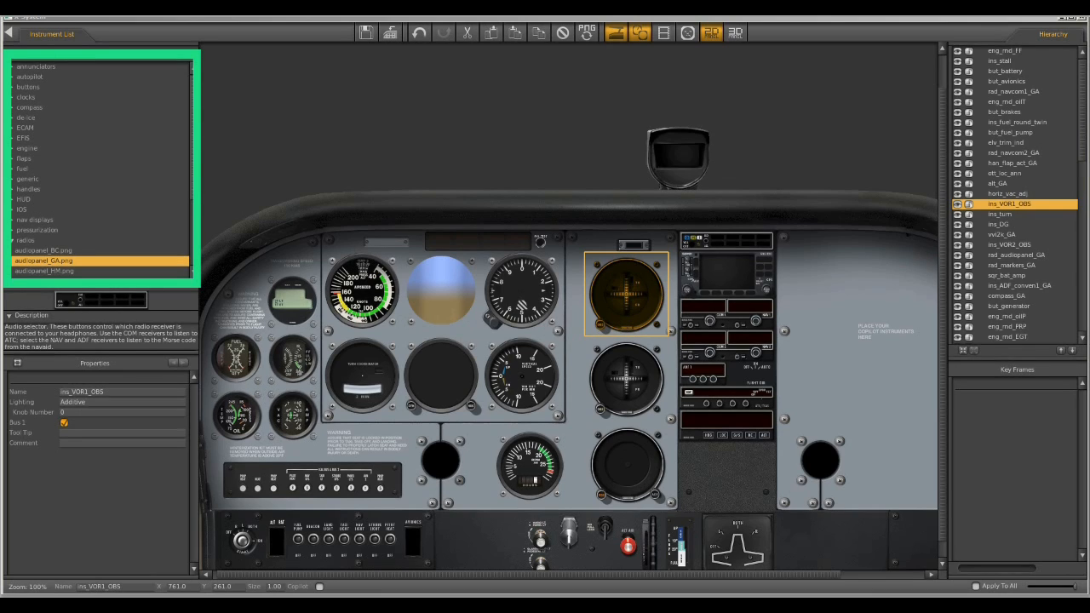
pyautogui.moveTo(33, 85)
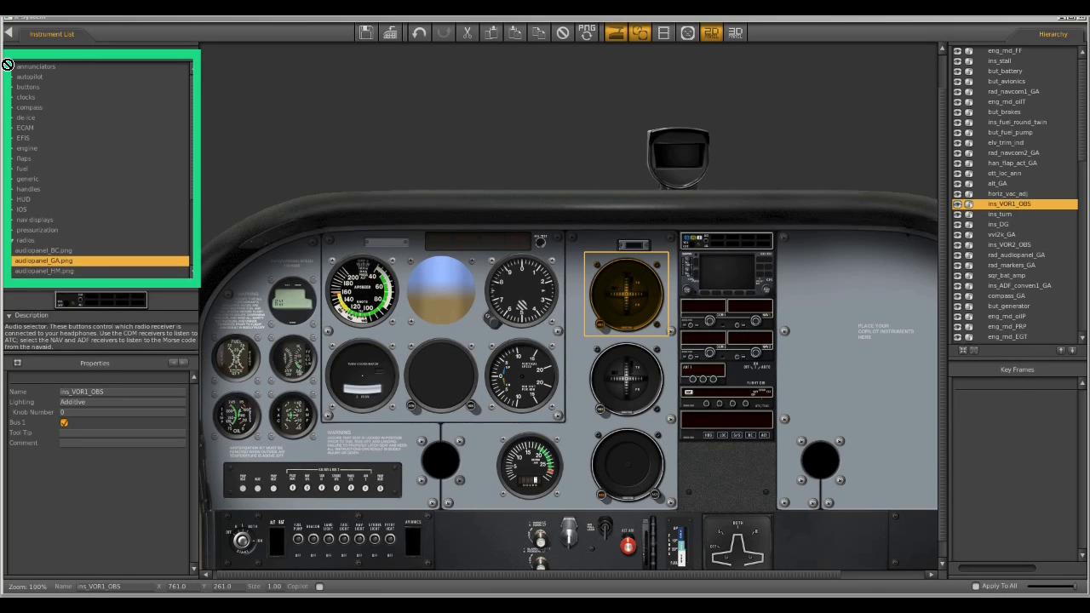
pyautogui.moveTo(37, 97)
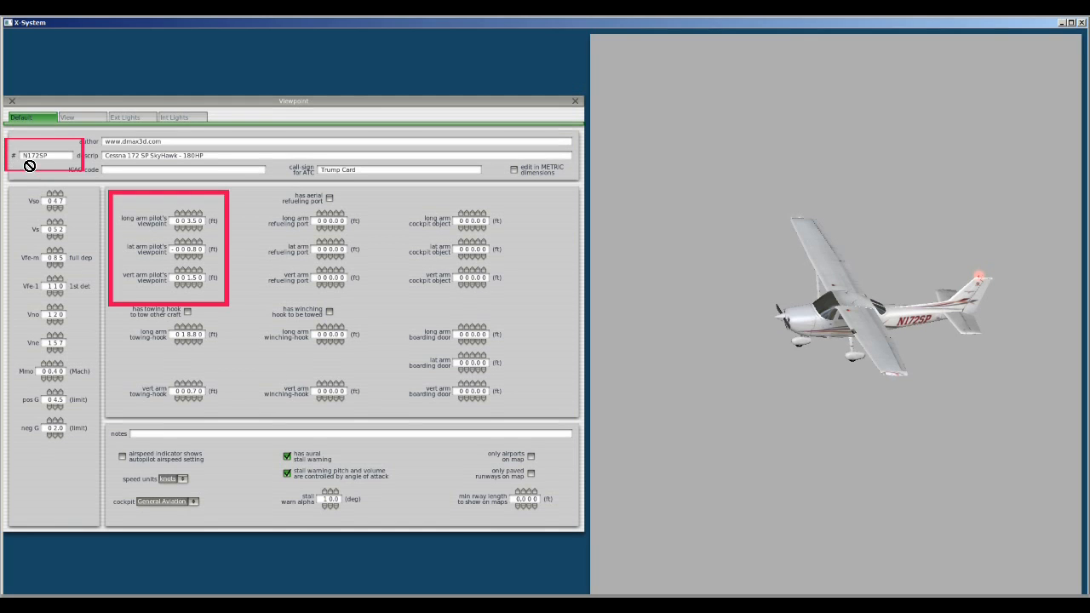
pyautogui.moveTo(58, 167)
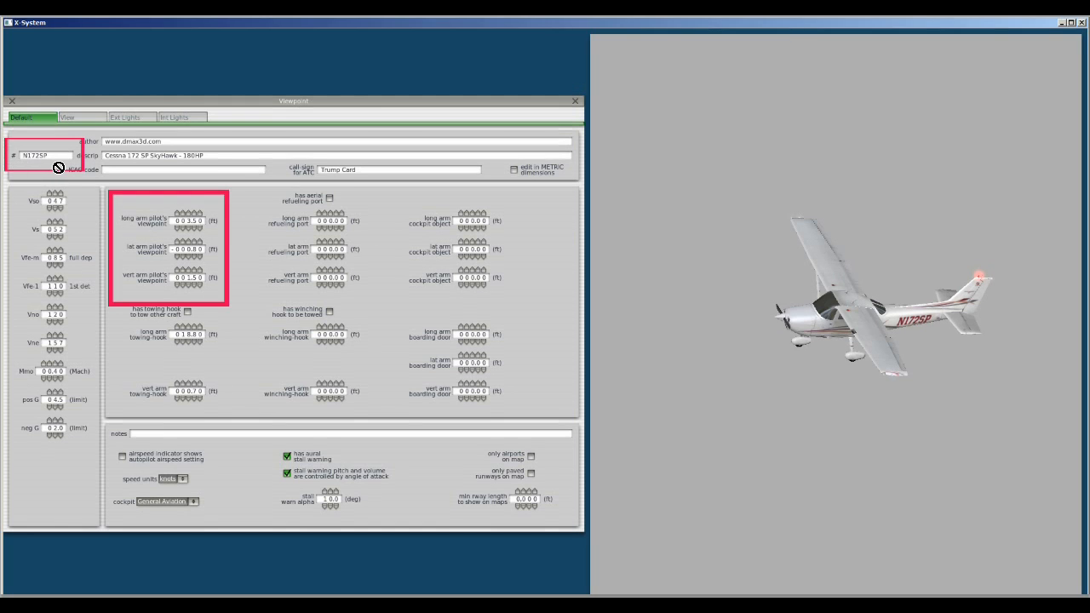
pyautogui.moveTo(201, 222)
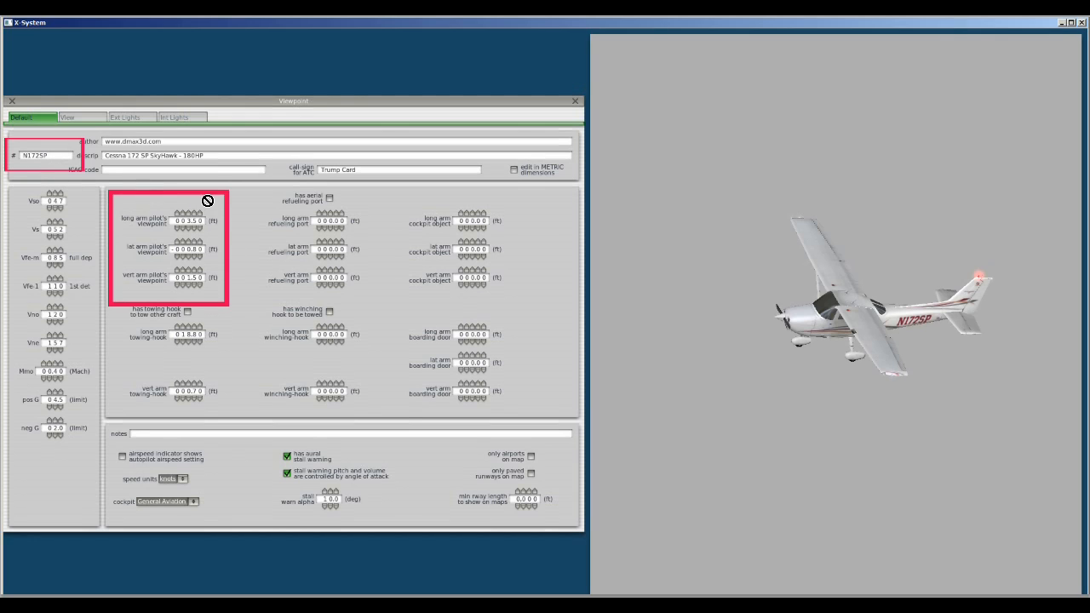
pyautogui.moveTo(225, 310)
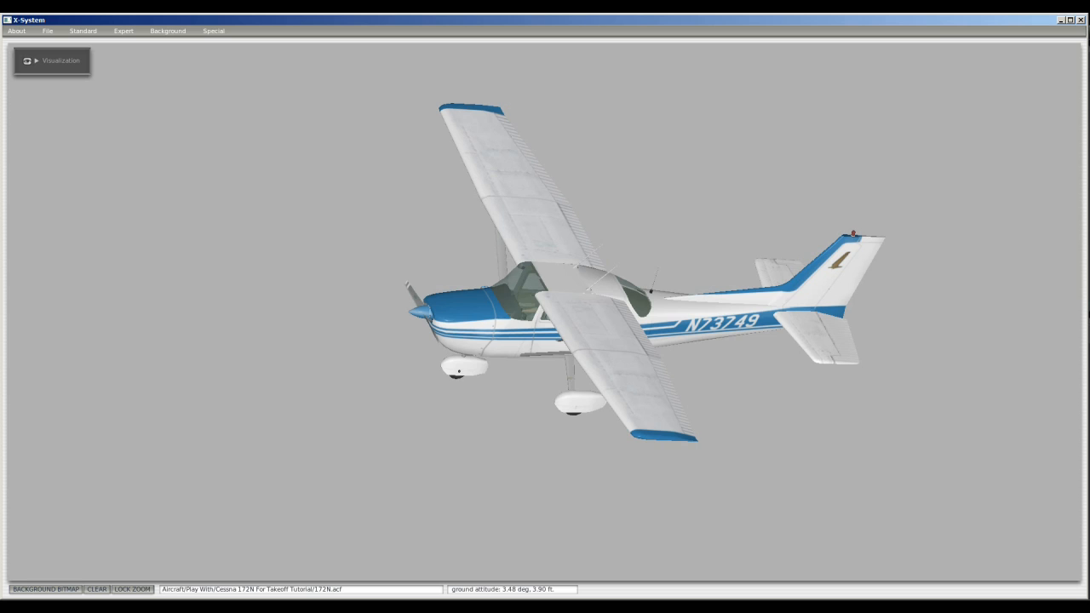
pyautogui.moveTo(24, 222)
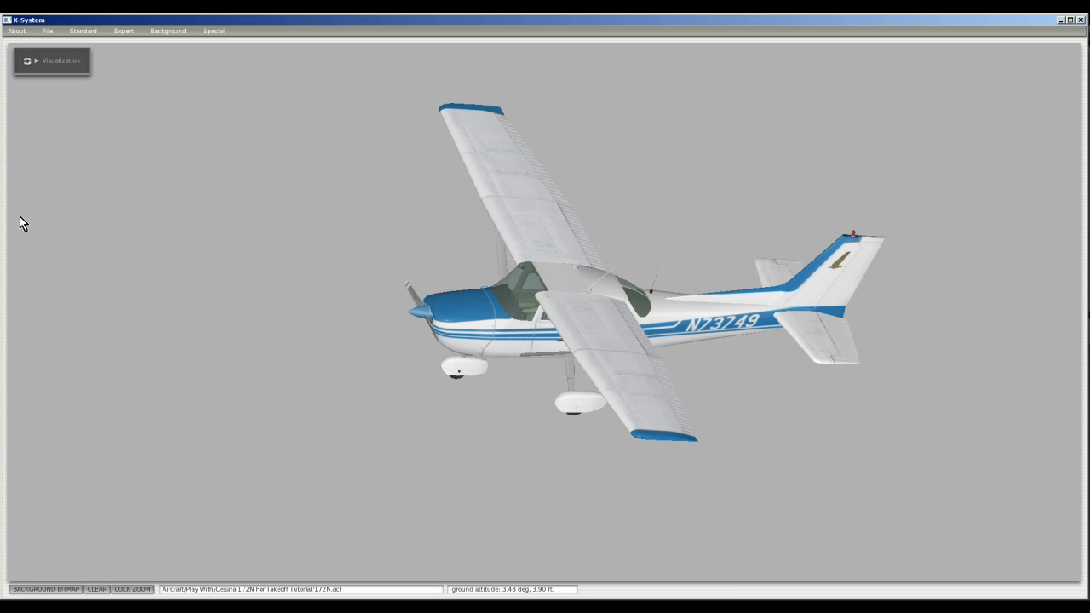
pyautogui.moveTo(54, 38)
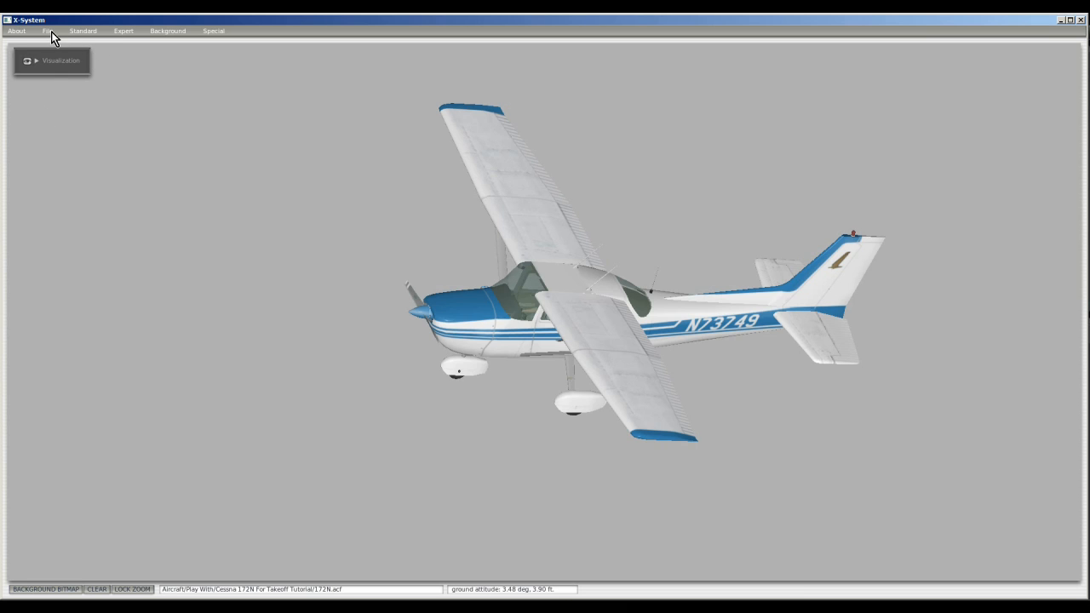
# - Open the aircraft file browser from the File menu
pyautogui.click(48, 27)
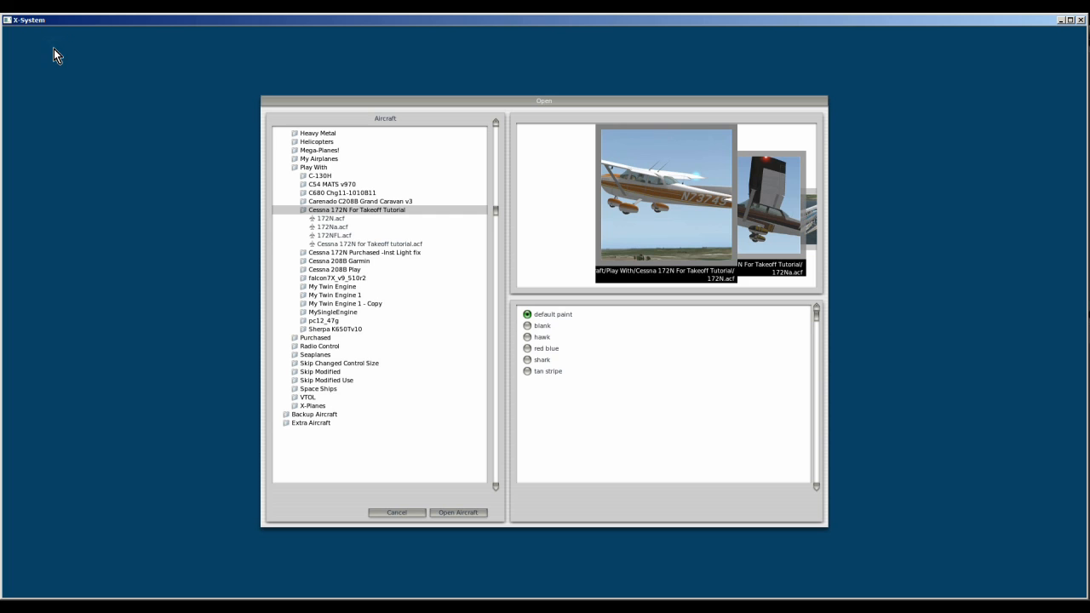
pyautogui.moveTo(371, 173)
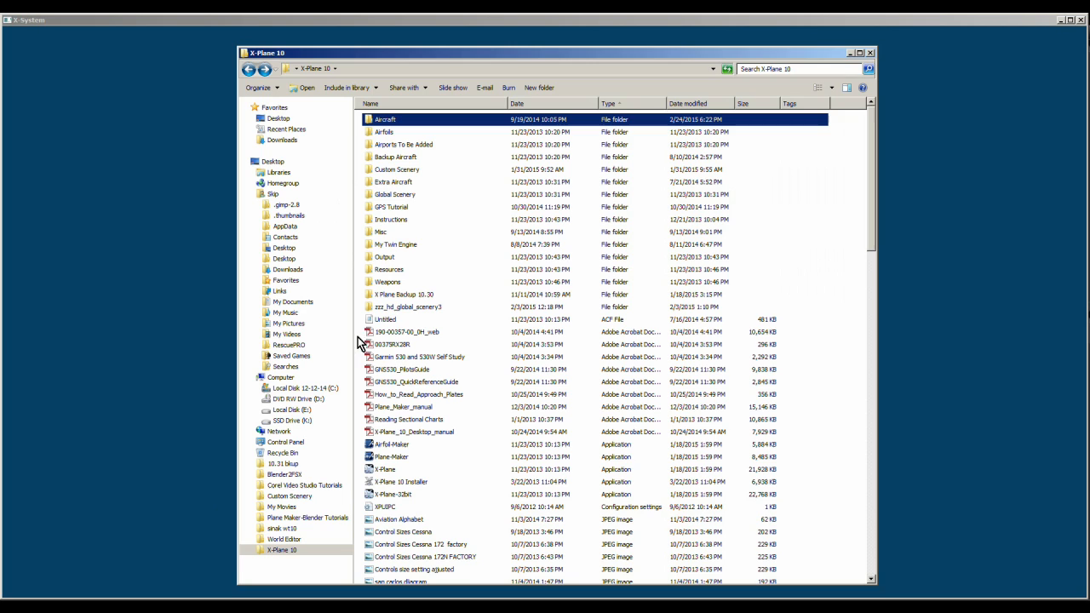
pyautogui.moveTo(446, 298)
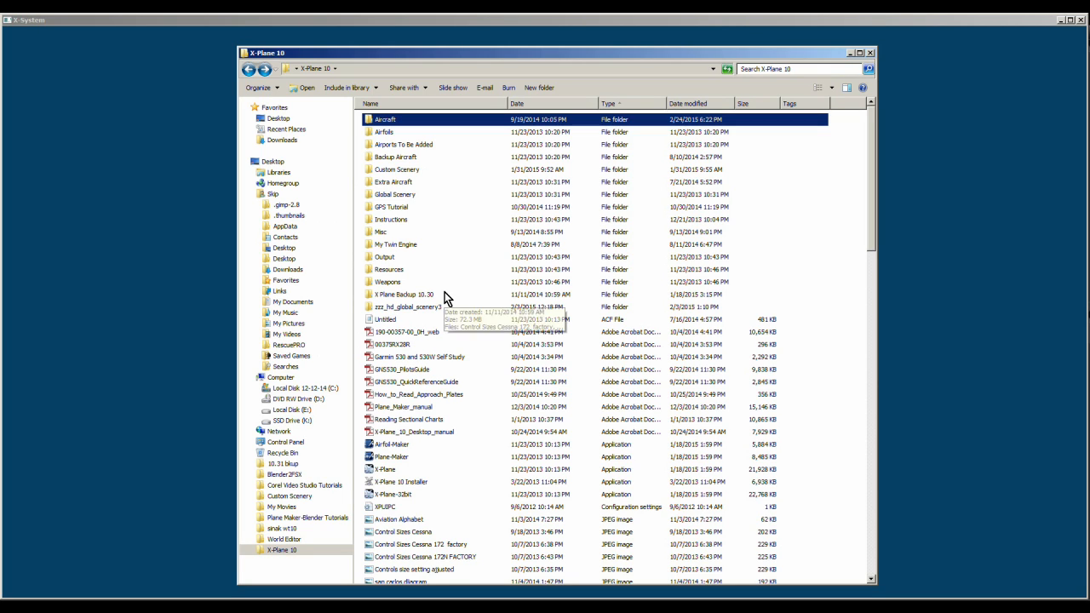
pyautogui.moveTo(331, 77)
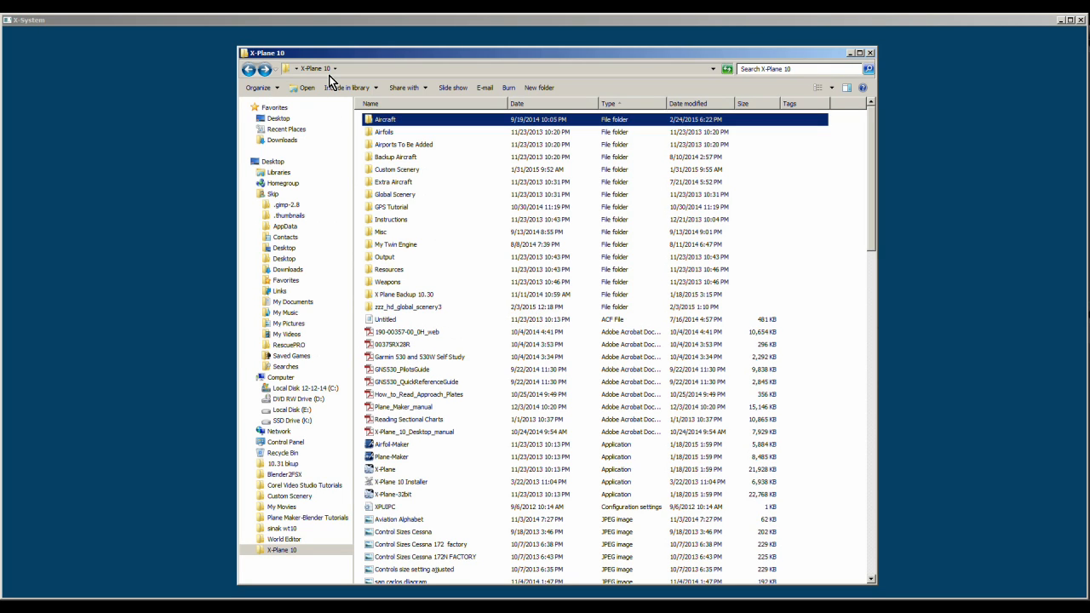
pyautogui.moveTo(372, 128)
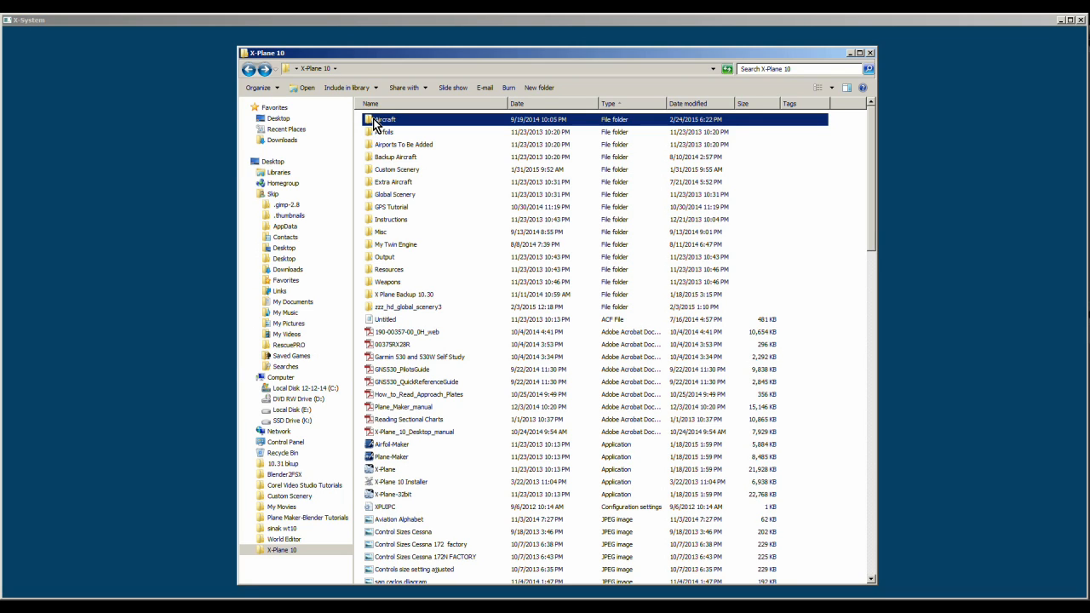
# - Copy the Cessna 172SP folder from Aircraft\General Aviation
pyautogui.doubleClick(385, 119)
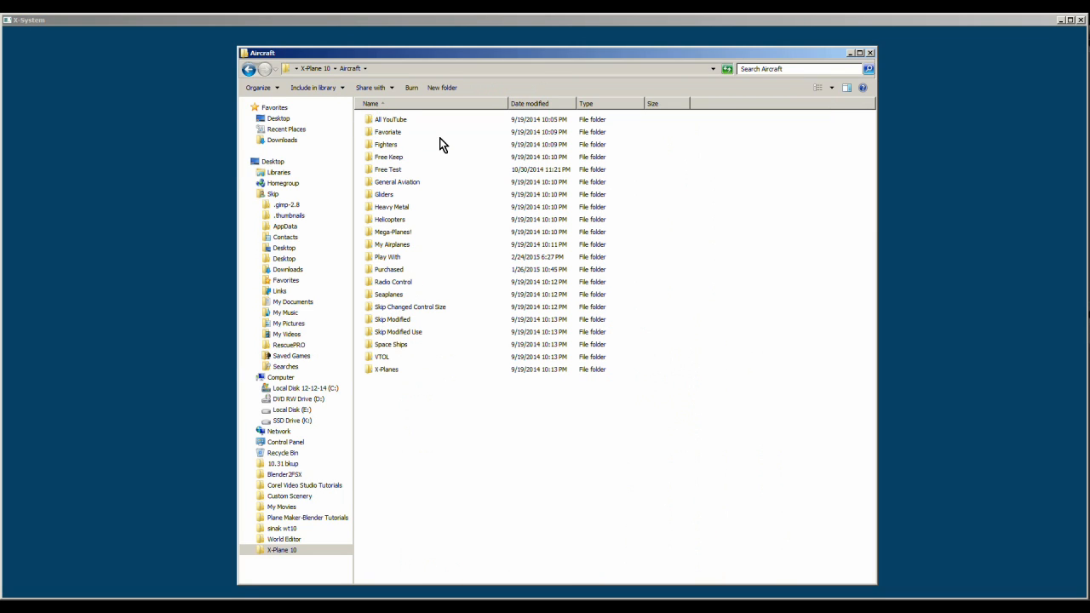
pyautogui.doubleClick(397, 180)
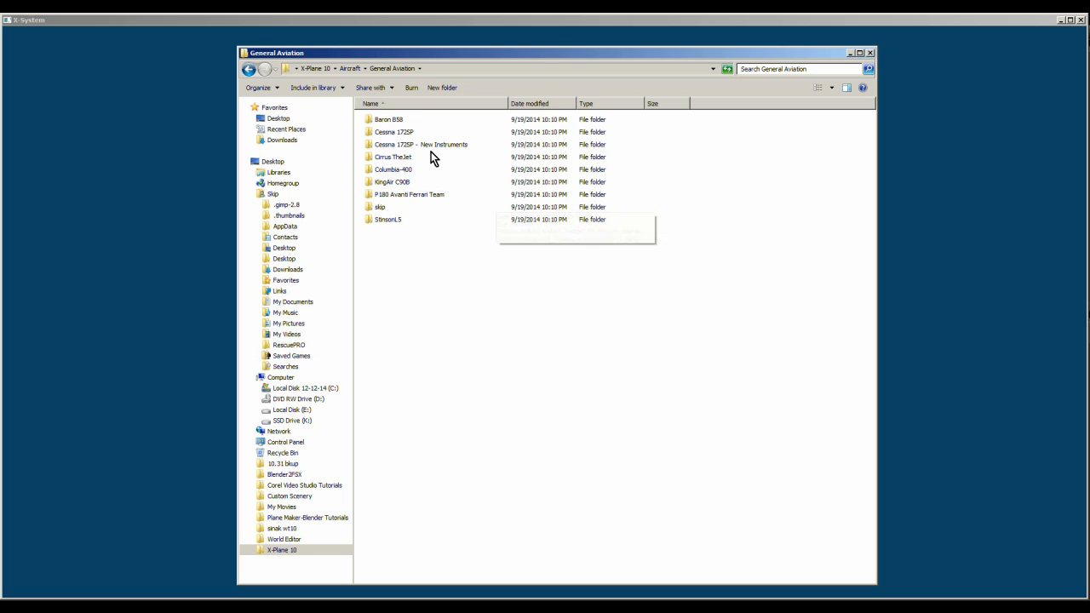
pyautogui.moveTo(378, 138)
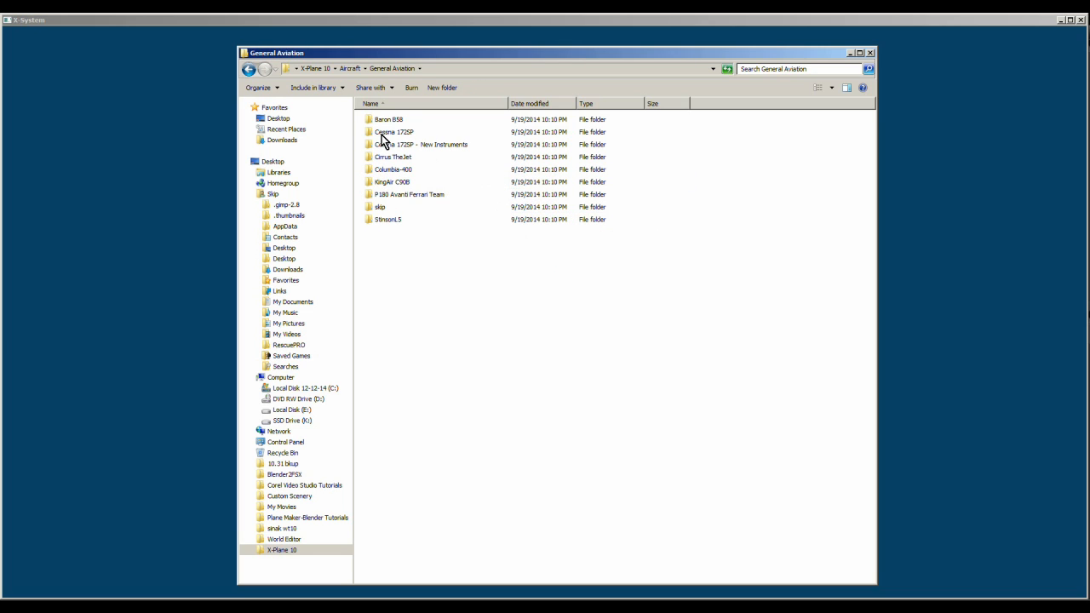
pyautogui.rightClick(394, 133)
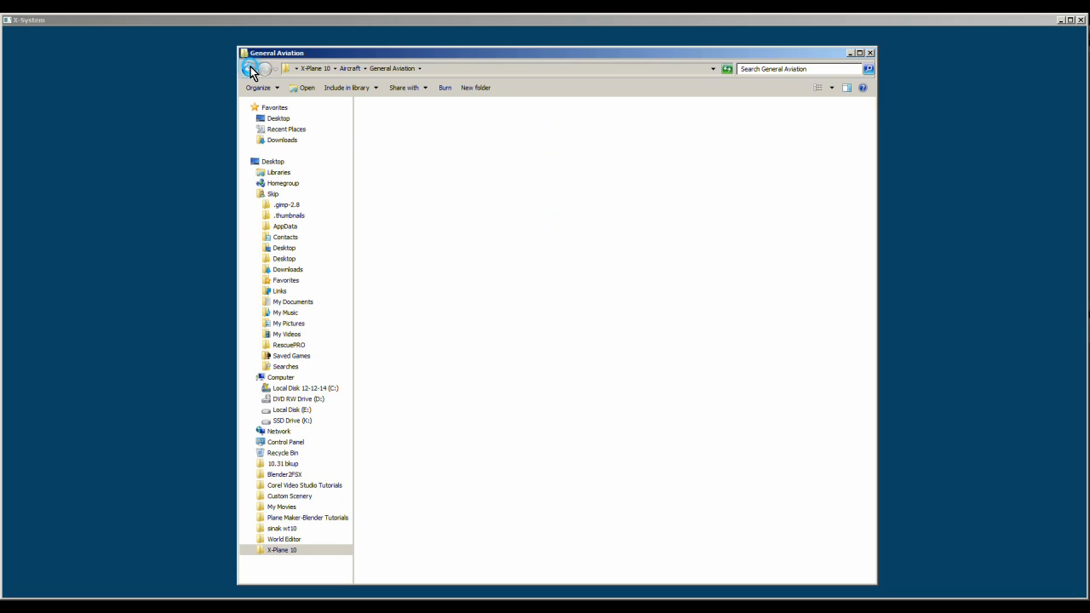
# - Paste the Cessna 172SP copy into Aircraft\Play With and close Explorer
pyautogui.click(250, 68)
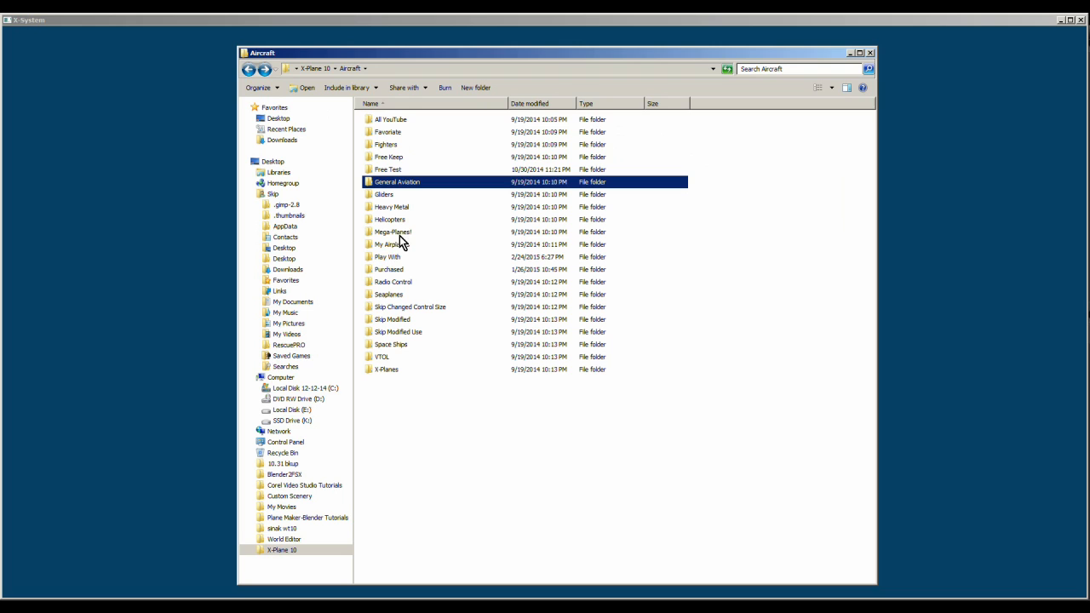
pyautogui.moveTo(372, 261)
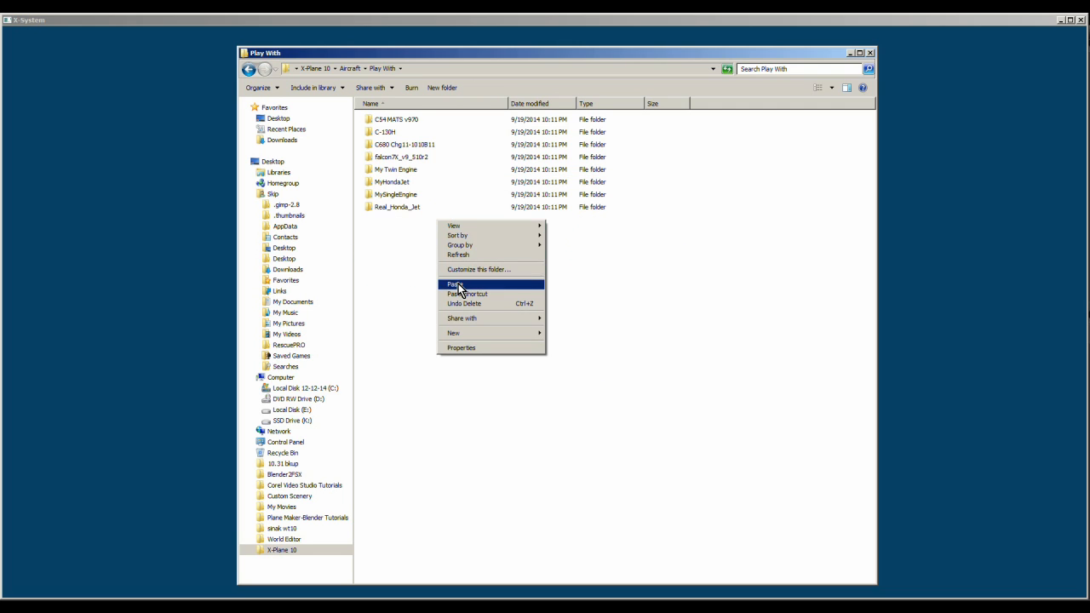
pyautogui.click(454, 283)
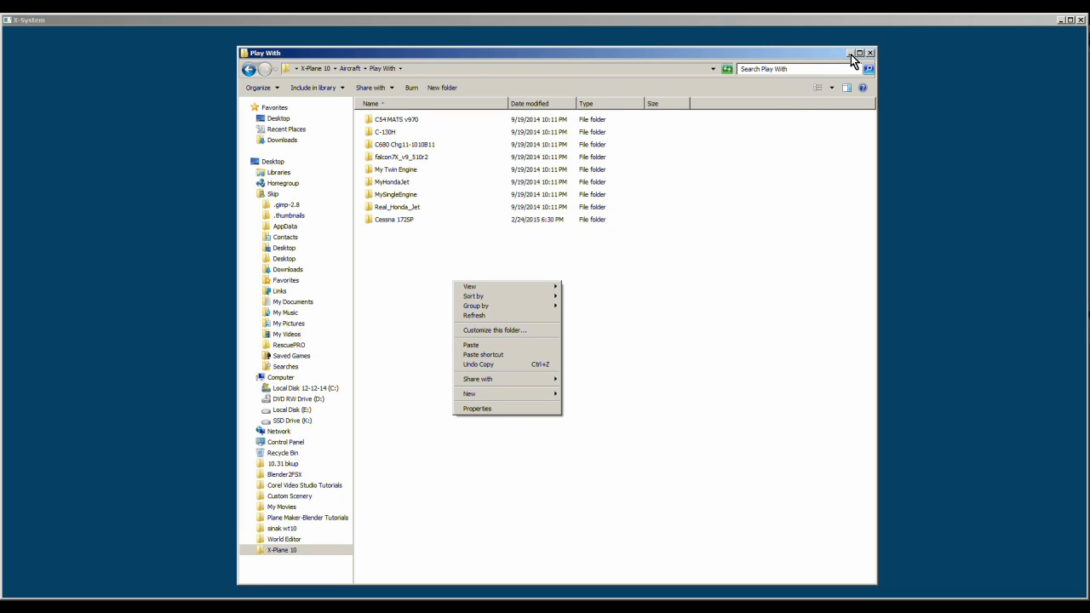
pyautogui.moveTo(832, 113)
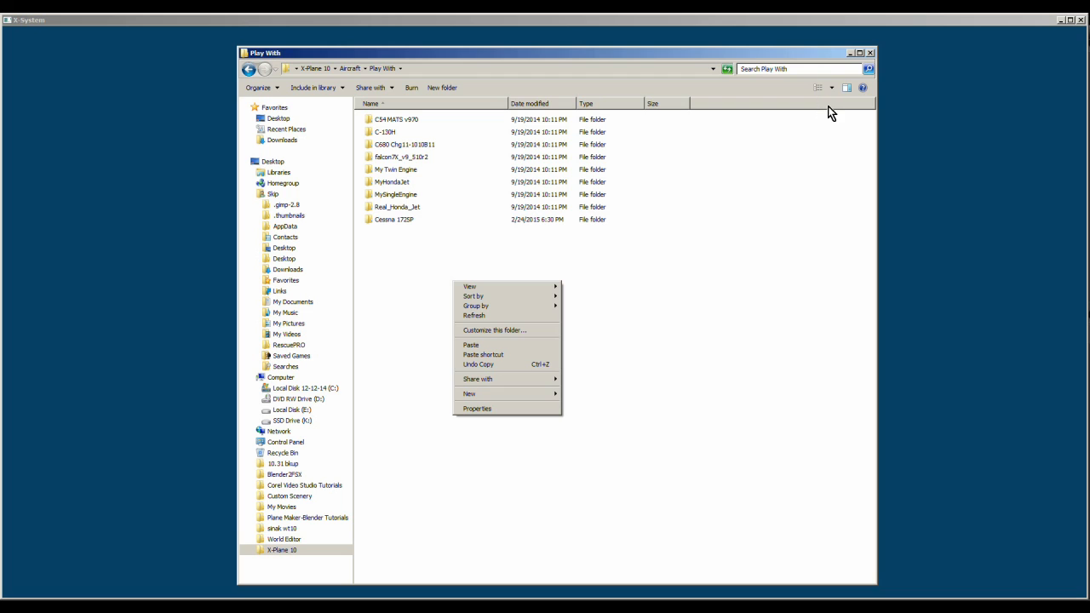
pyautogui.click(845, 55)
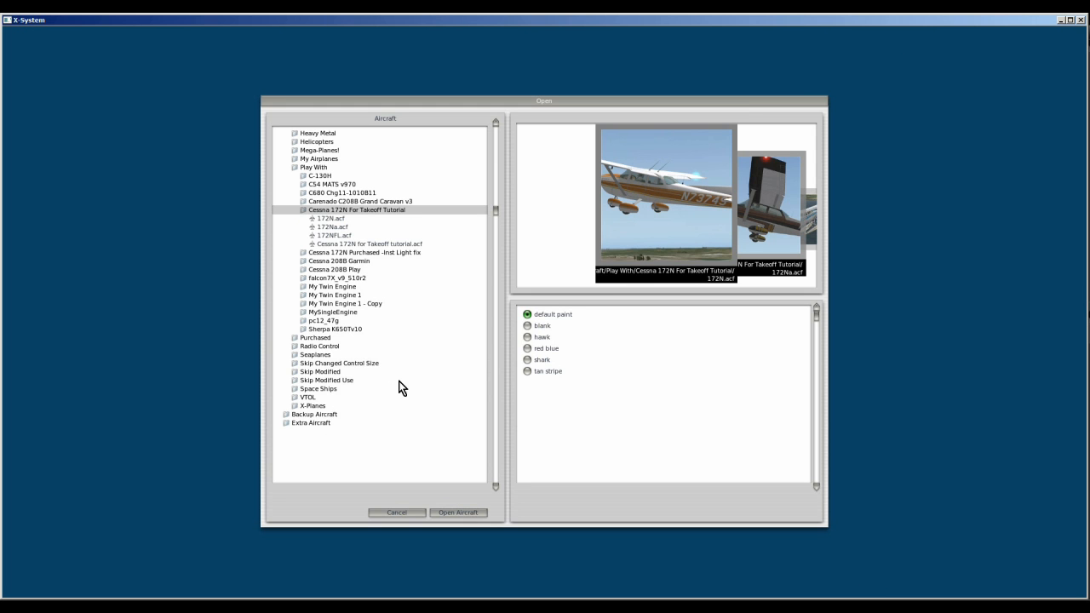
pyautogui.moveTo(342, 179)
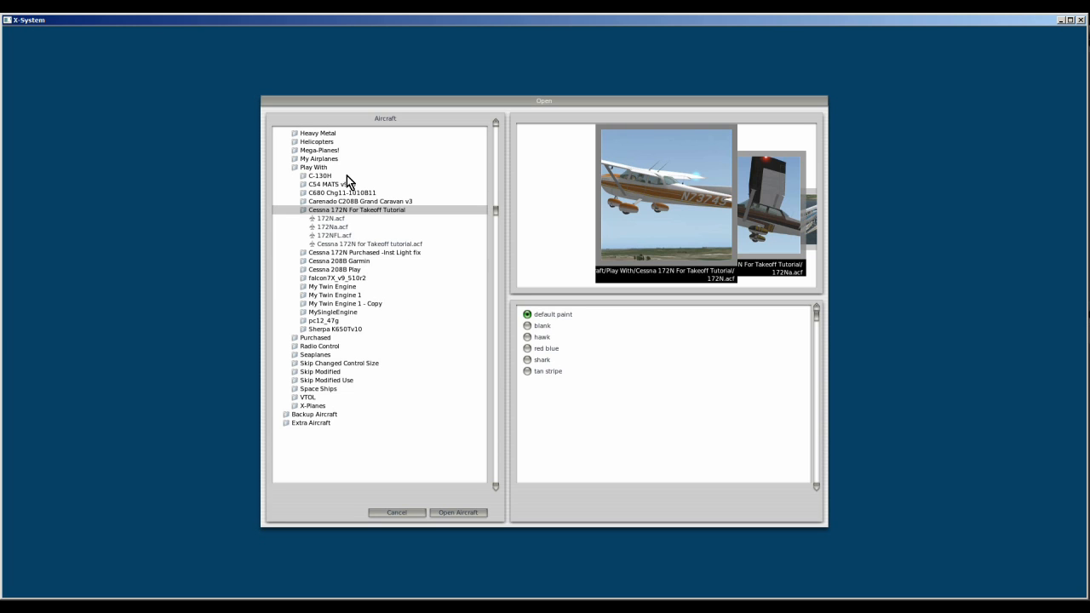
pyautogui.moveTo(395, 225)
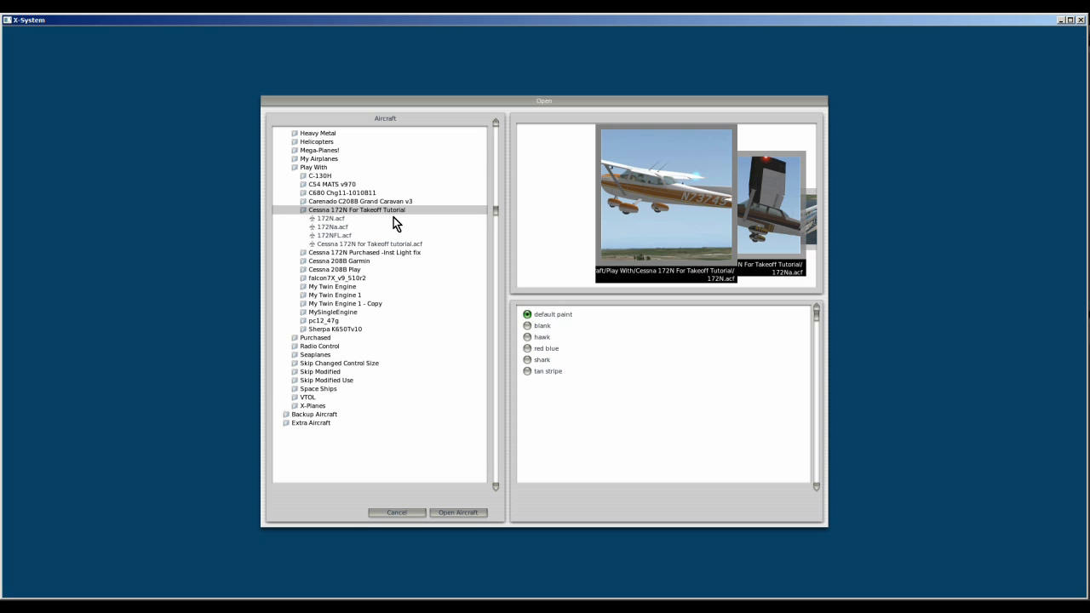
pyautogui.moveTo(378, 227)
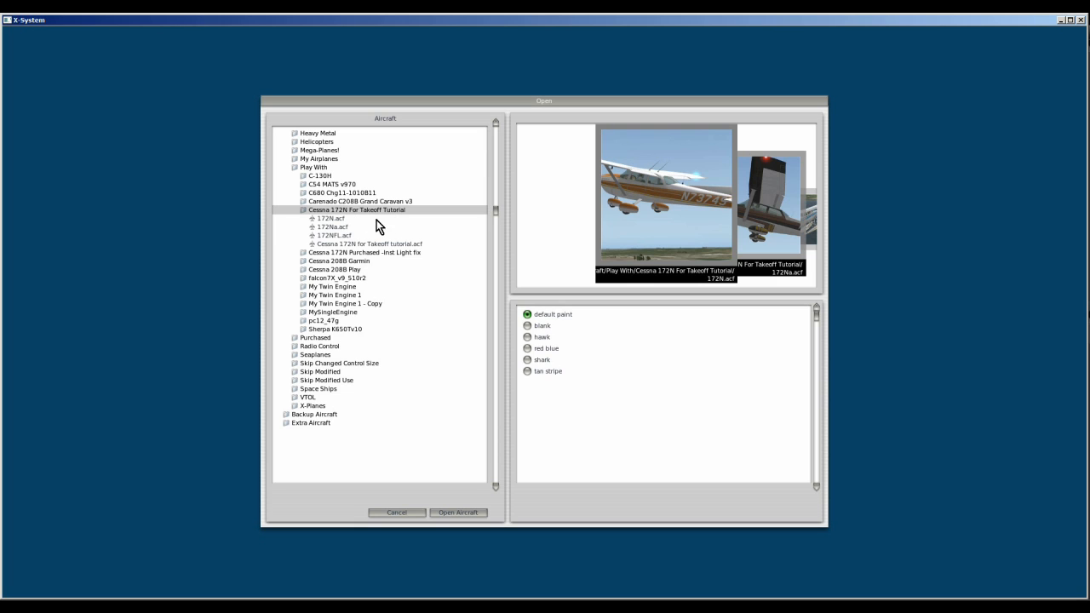
# - Load the Cessna 172N For Takeoff Tutorial .acf aircraft file
pyautogui.click(459, 513)
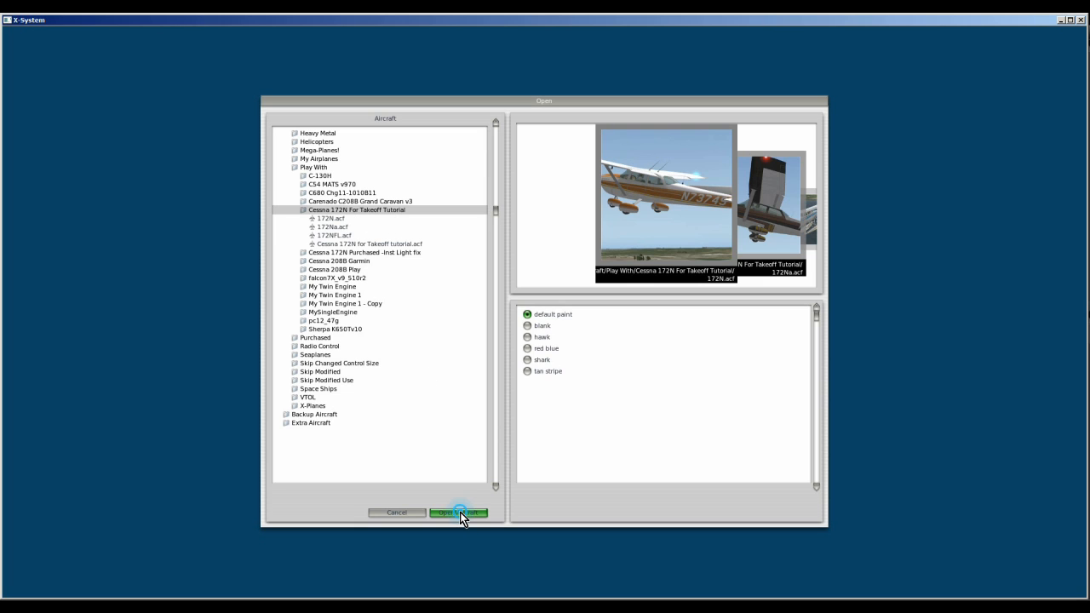
pyautogui.click(458, 512)
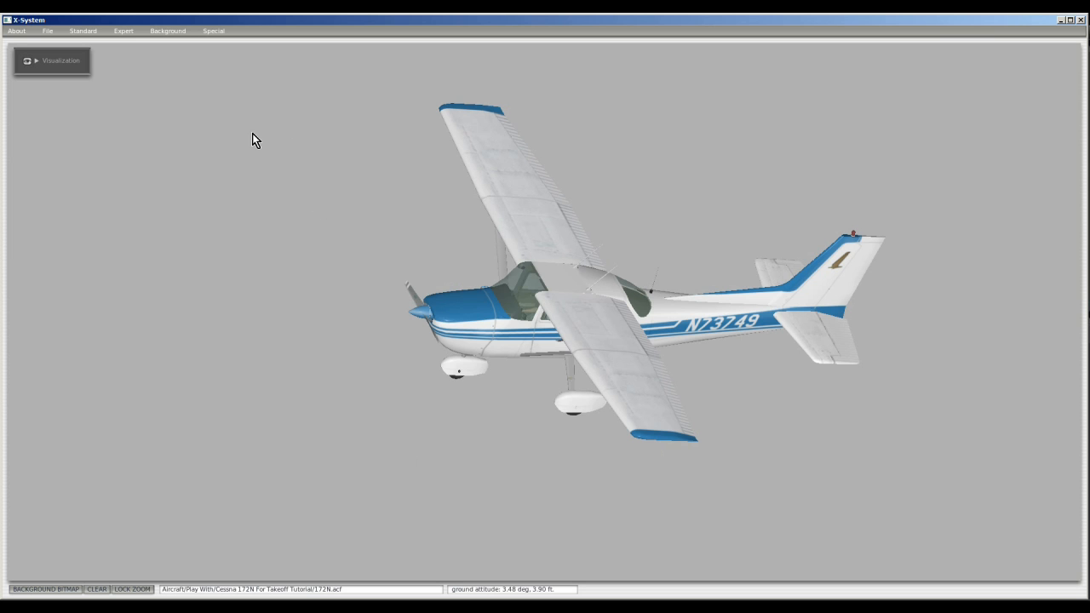
pyautogui.moveTo(164, 78)
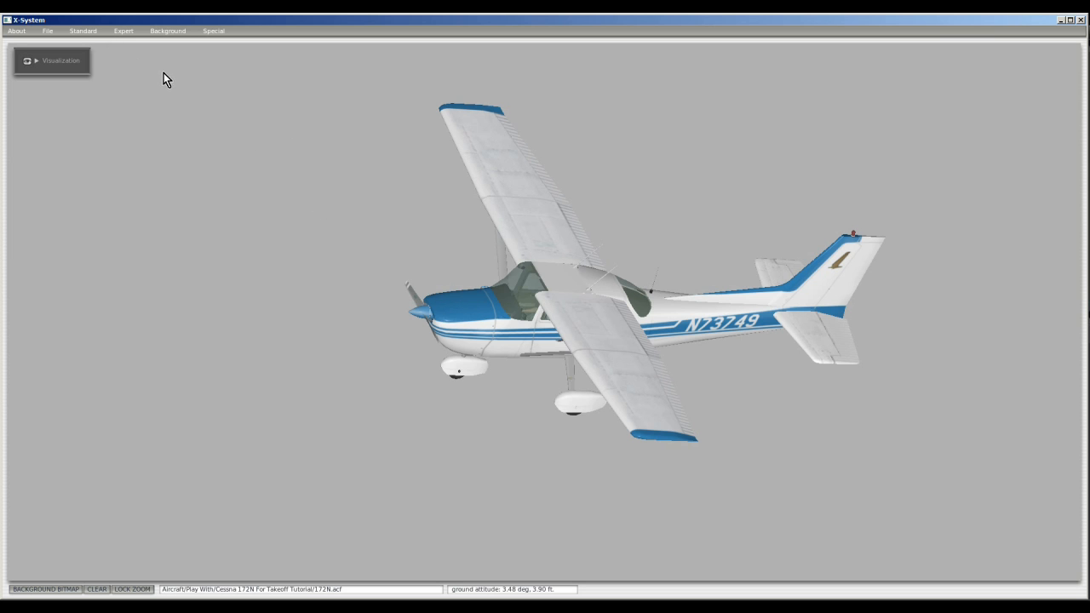
# - Open Standard > Panel (2-D) and bring the instrument panel into view
pyautogui.click(89, 30)
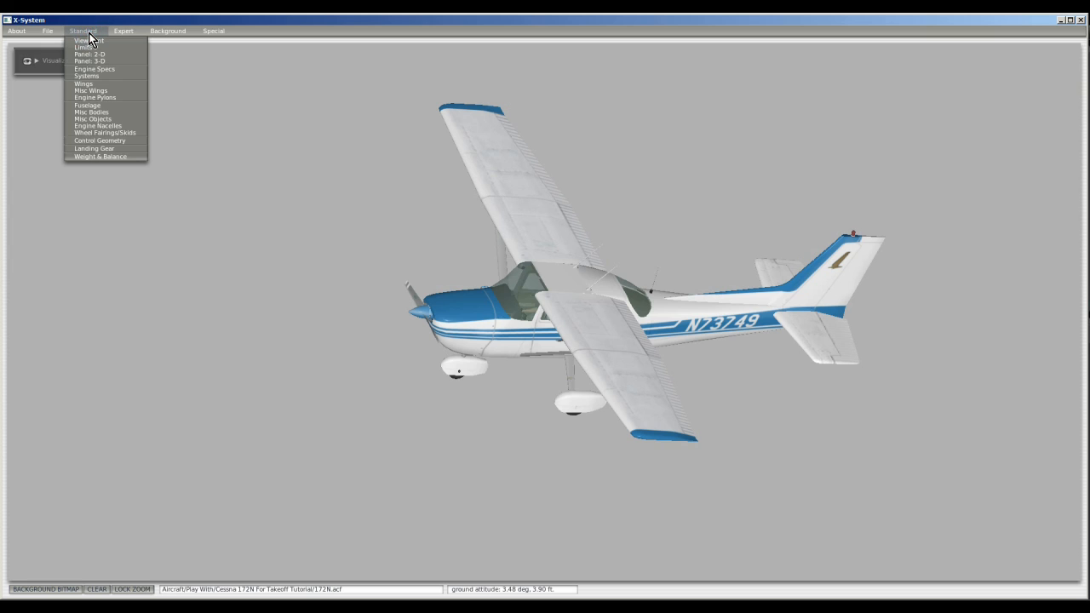
pyautogui.moveTo(95, 59)
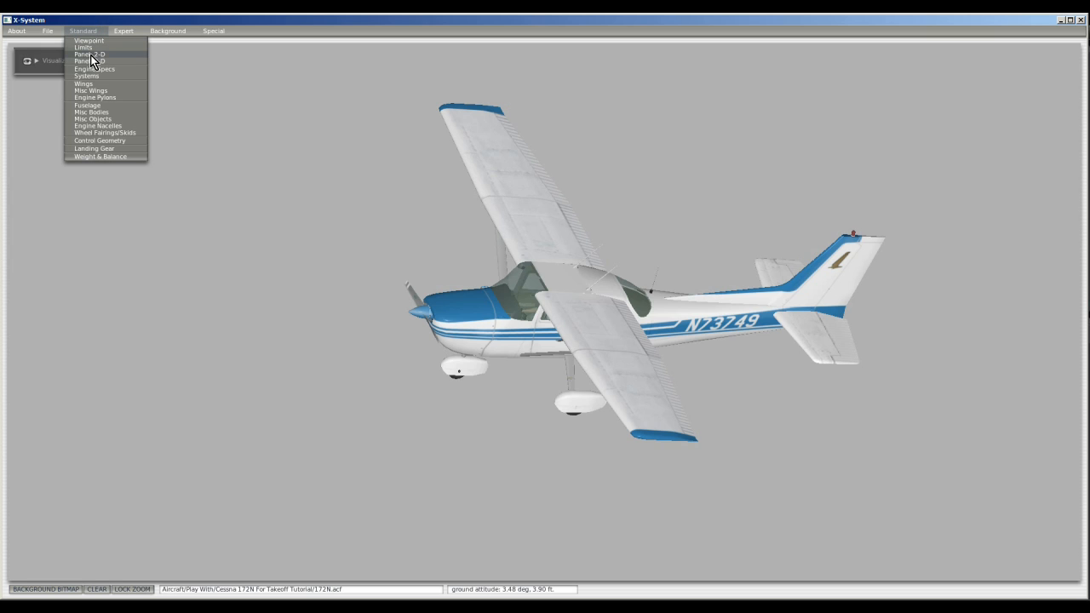
pyautogui.click(93, 61)
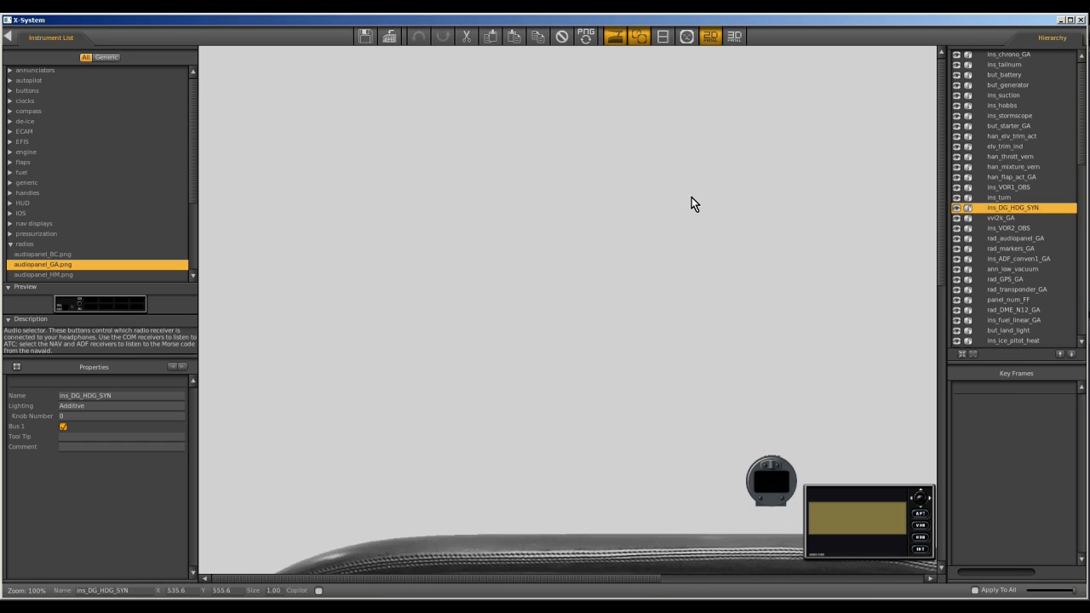
pyautogui.moveTo(722, 588)
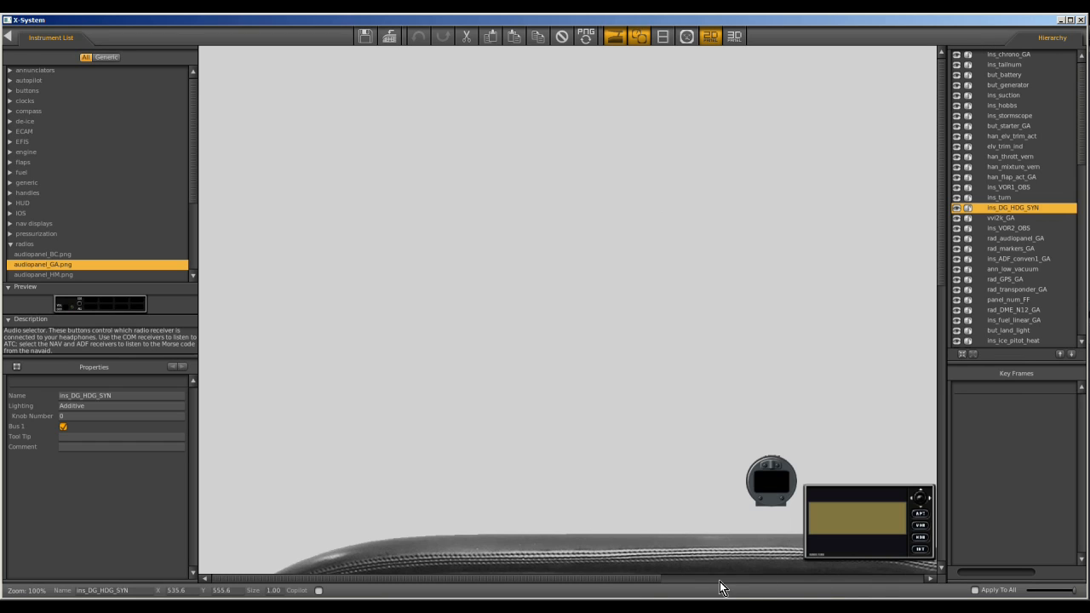
pyautogui.moveTo(674, 450)
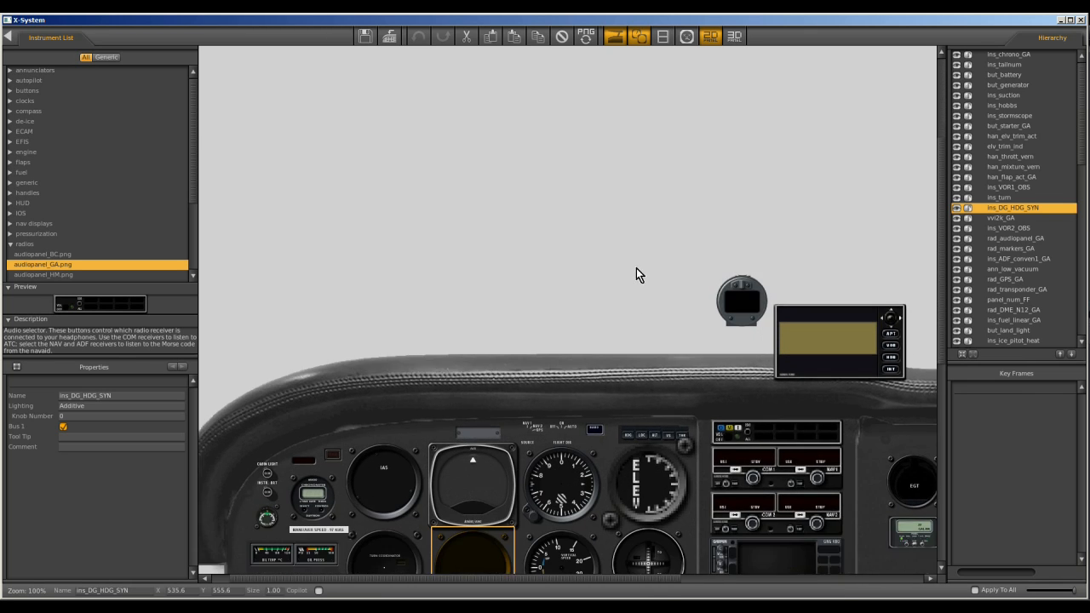
pyautogui.scroll(-3)
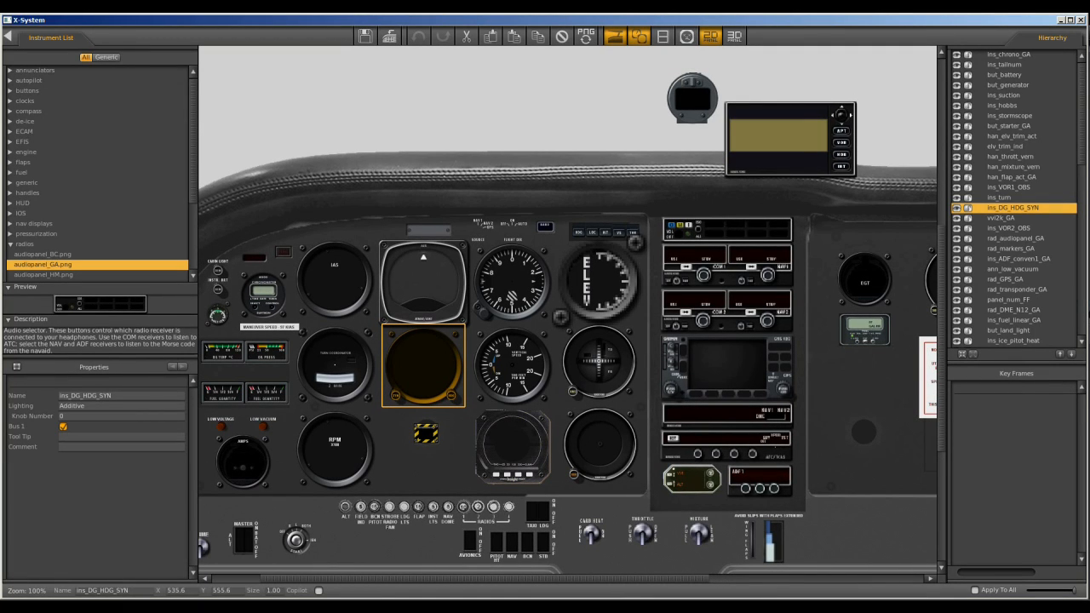
pyautogui.moveTo(581, 72)
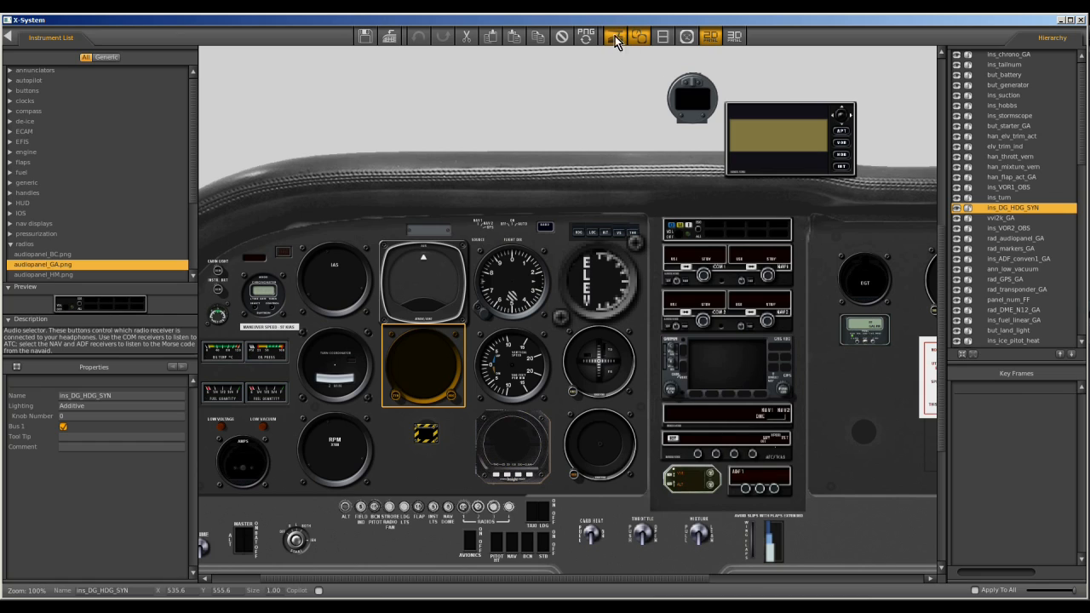
pyautogui.moveTo(624, 51)
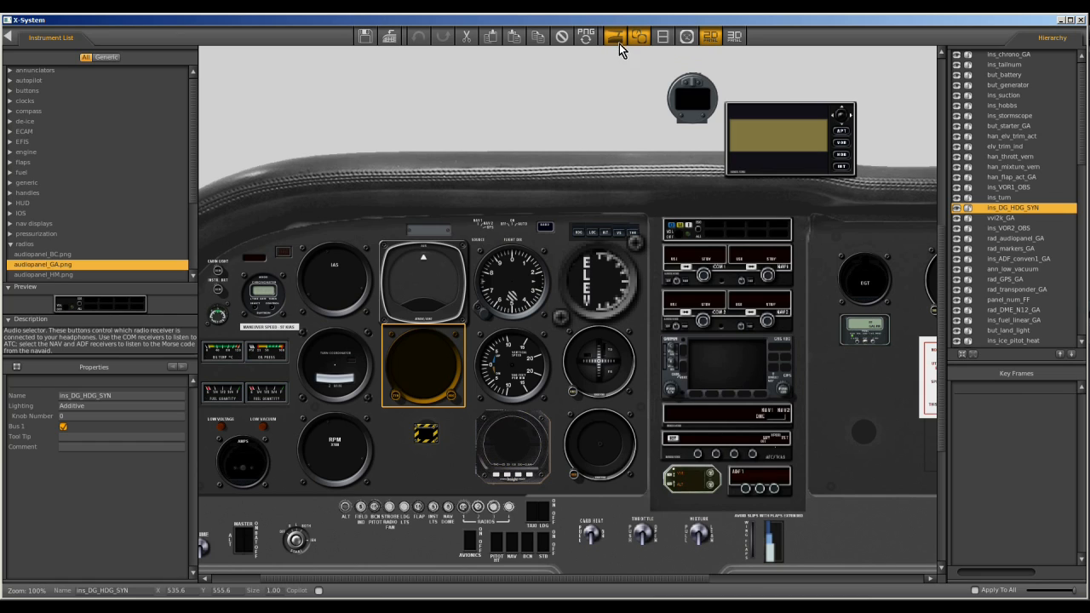
pyautogui.click(613, 38)
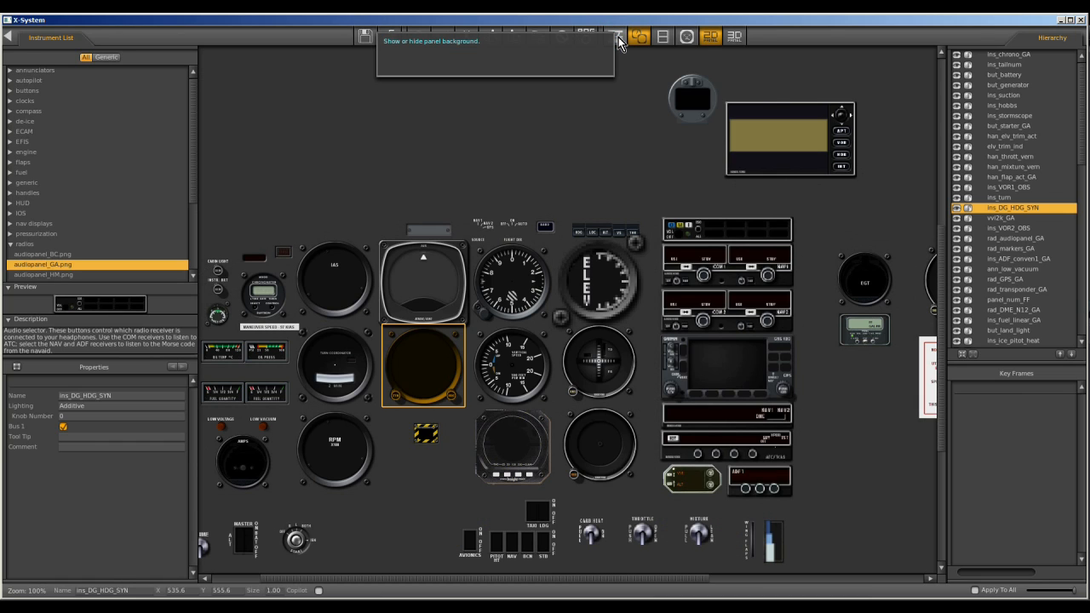
pyautogui.click(622, 38)
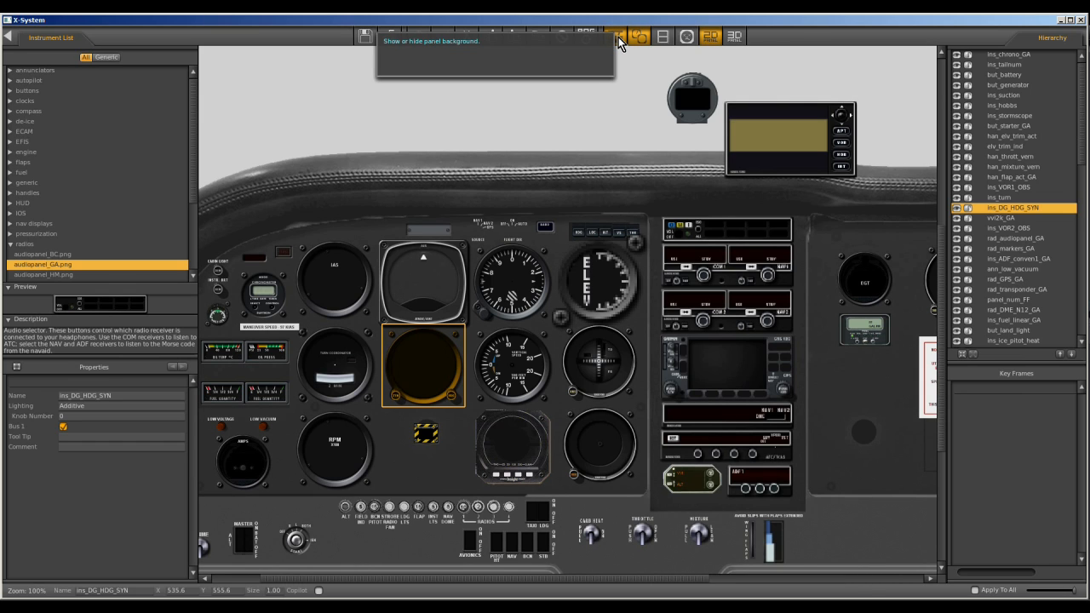
pyautogui.click(620, 38)
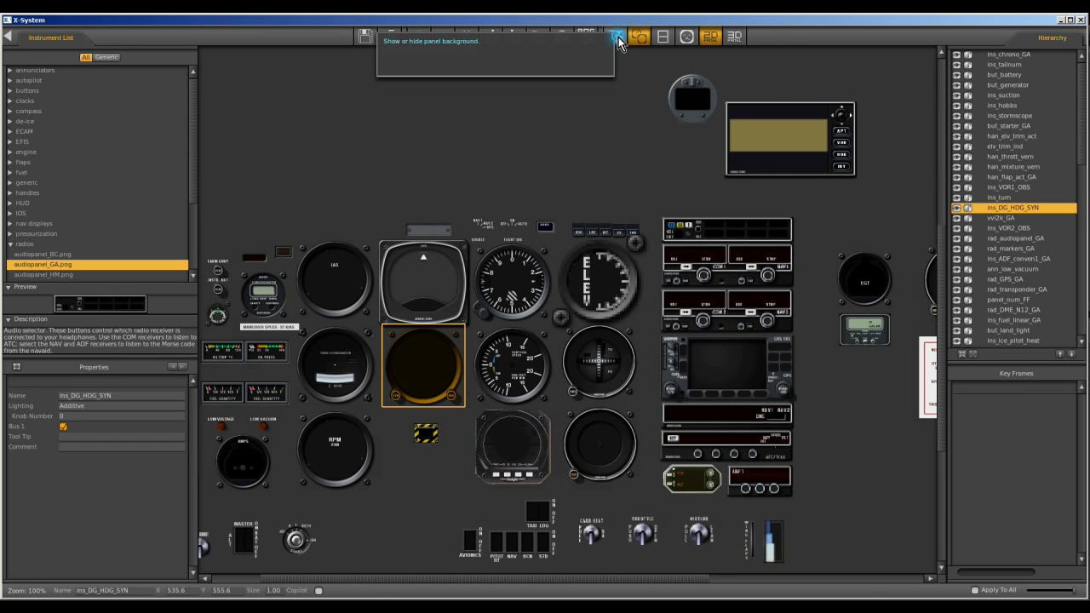
pyautogui.click(617, 35)
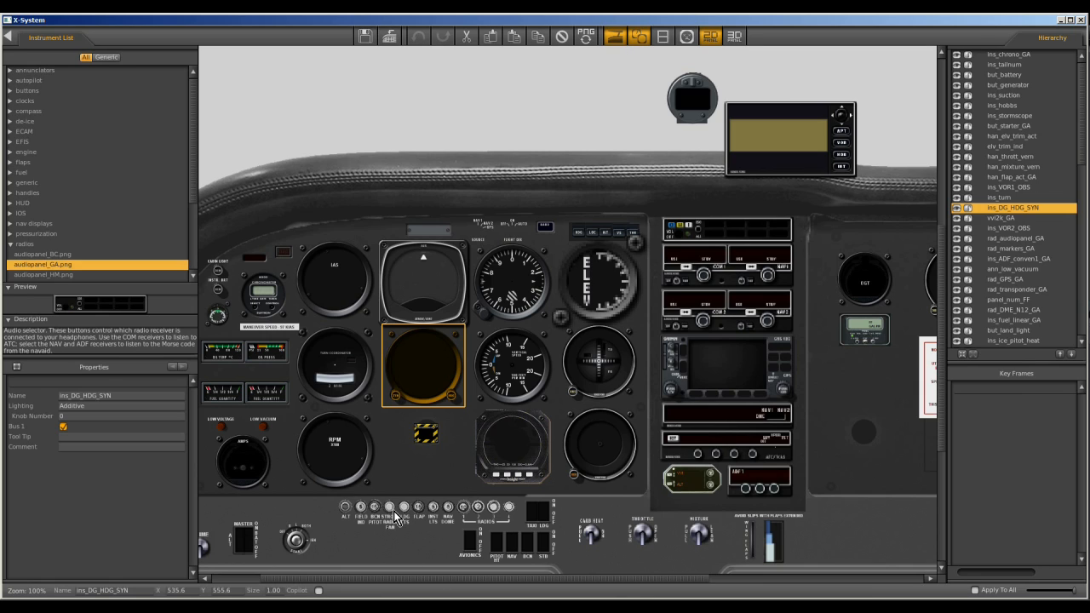
pyautogui.moveTo(456, 518)
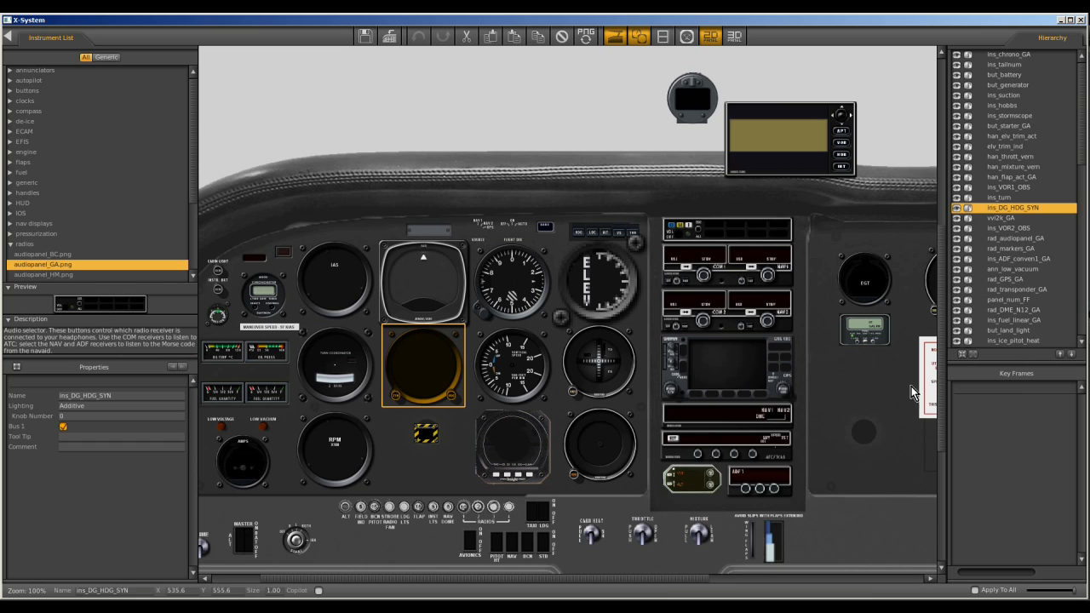
pyautogui.click(613, 37)
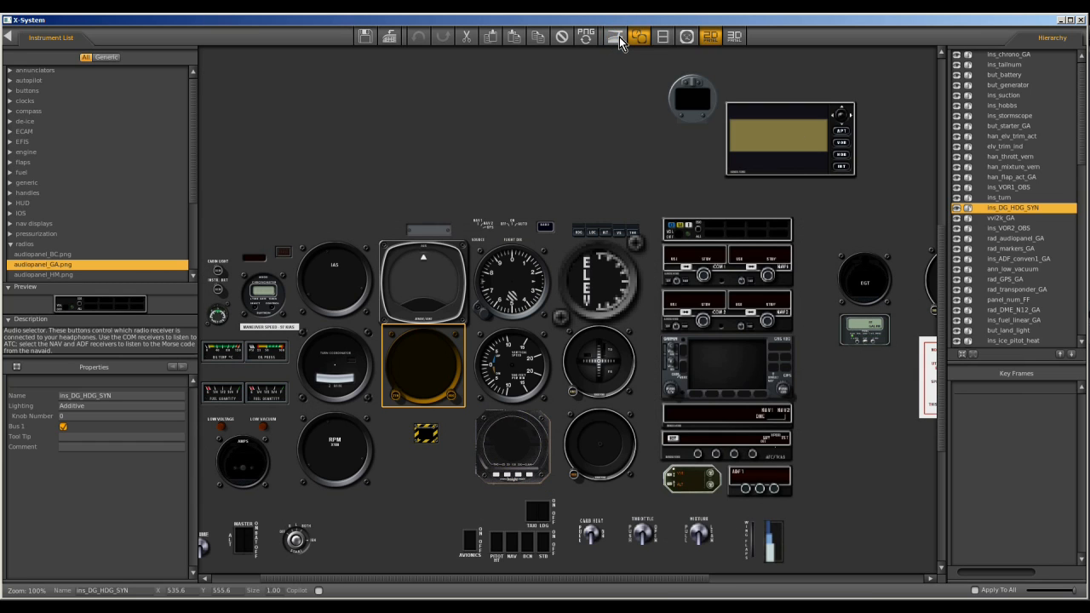
pyautogui.click(617, 41)
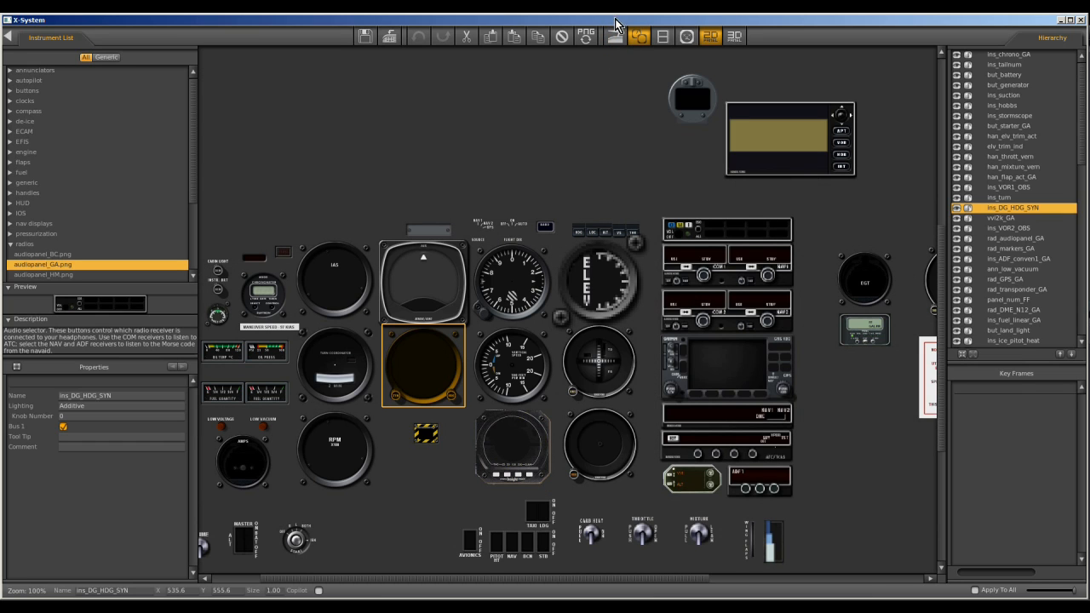
pyautogui.click(611, 41)
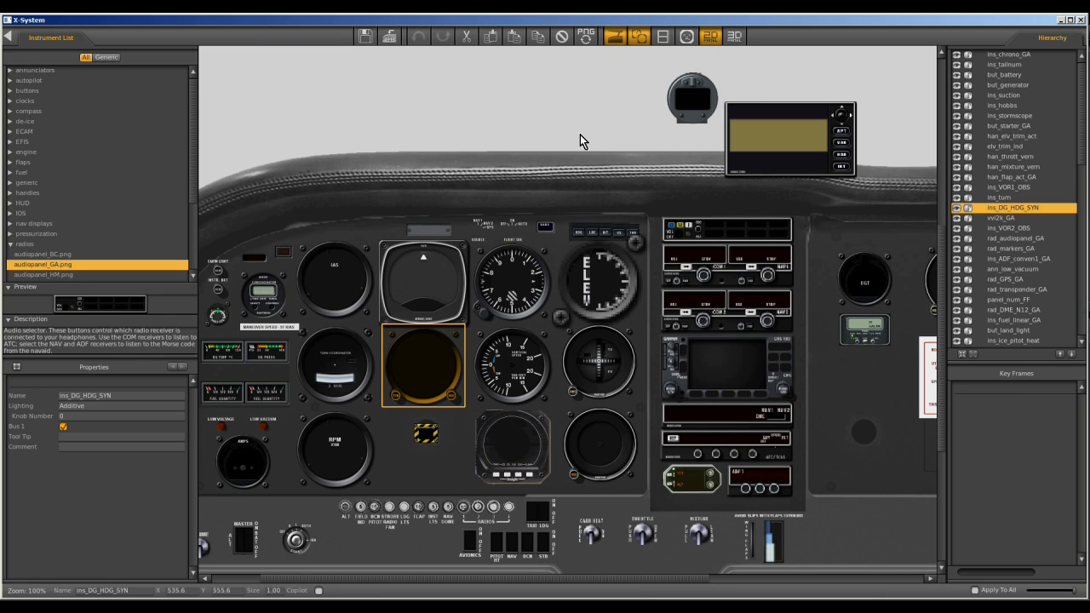
pyautogui.moveTo(511, 184)
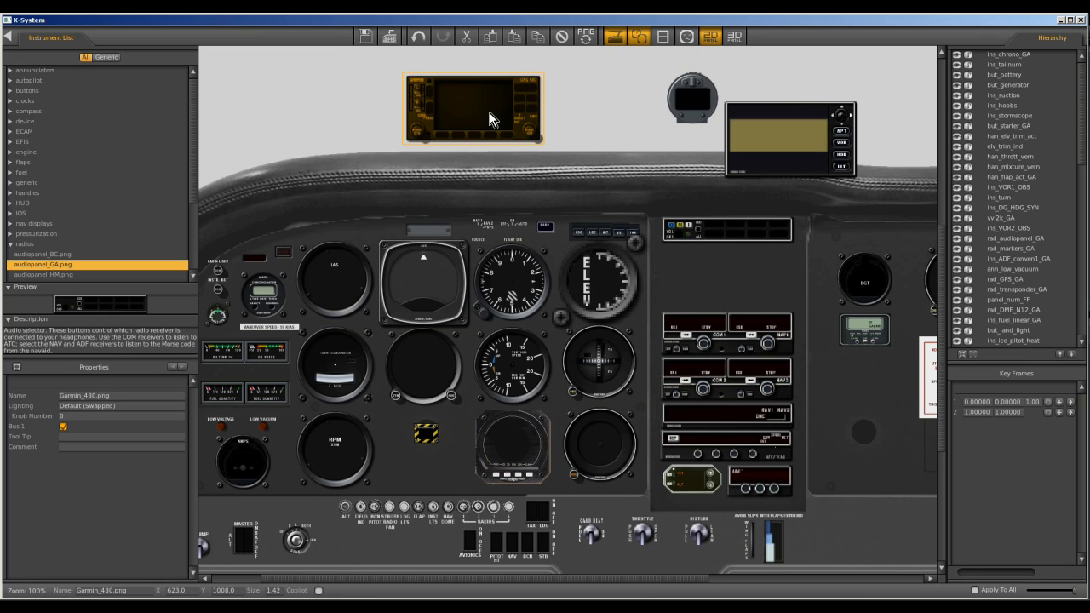
# - Move the Garmin 430 into the centre radio stack, then select the fuel flow gauge
pyautogui.moveTo(471, 109); pyautogui.dragTo(729, 279)
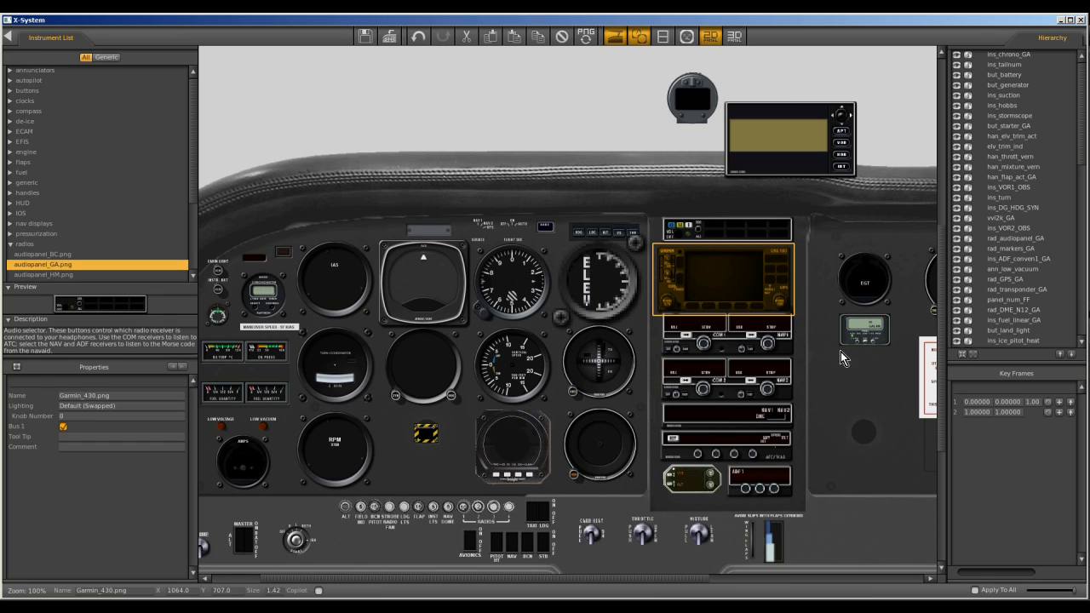
pyautogui.click(719, 389)
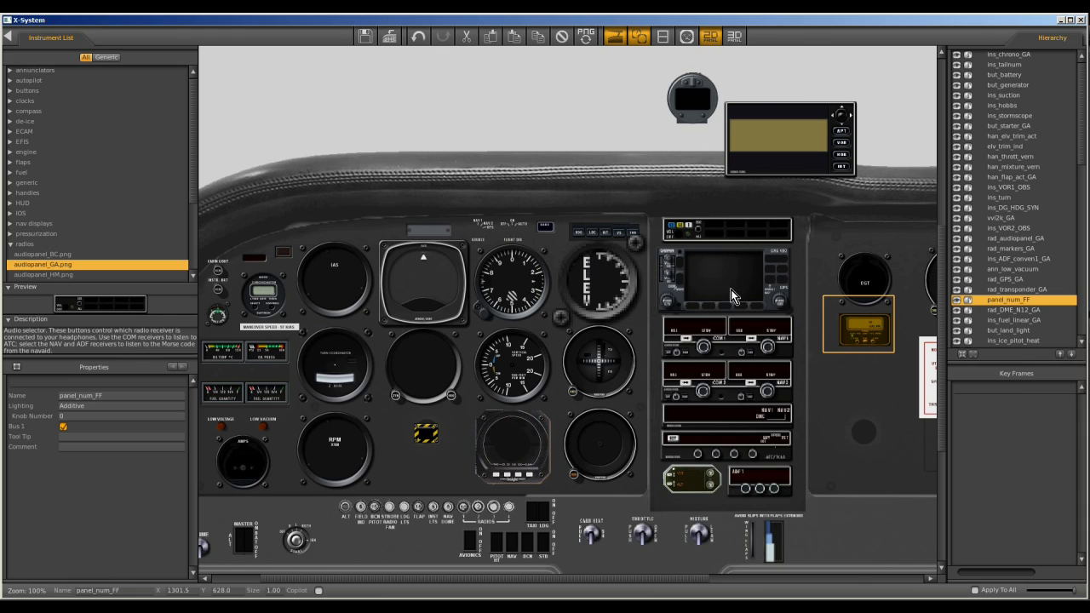
pyautogui.moveTo(858, 429)
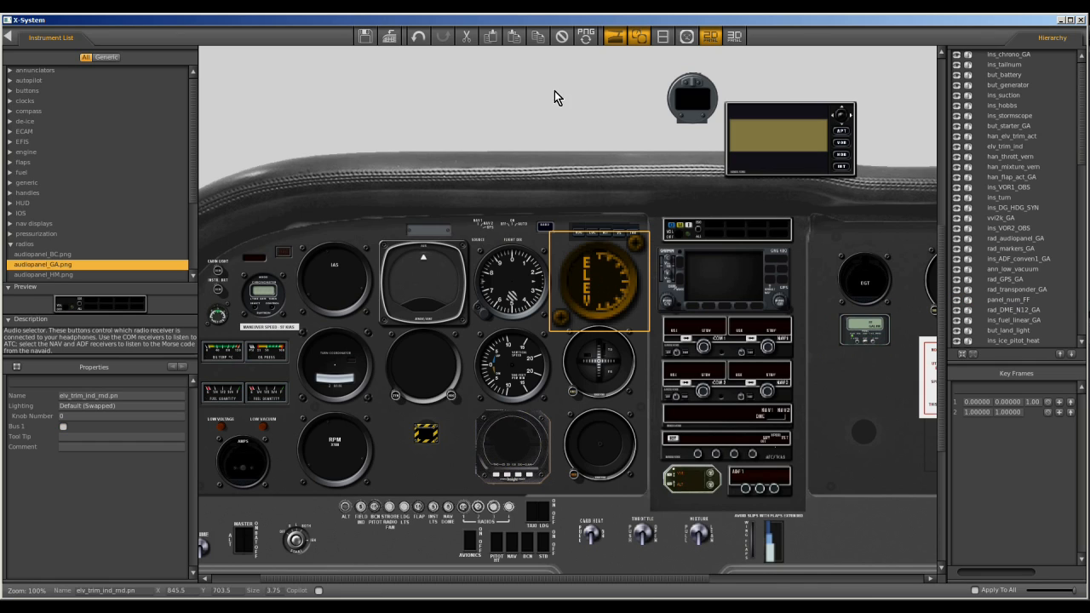
pyautogui.moveTo(488, 42)
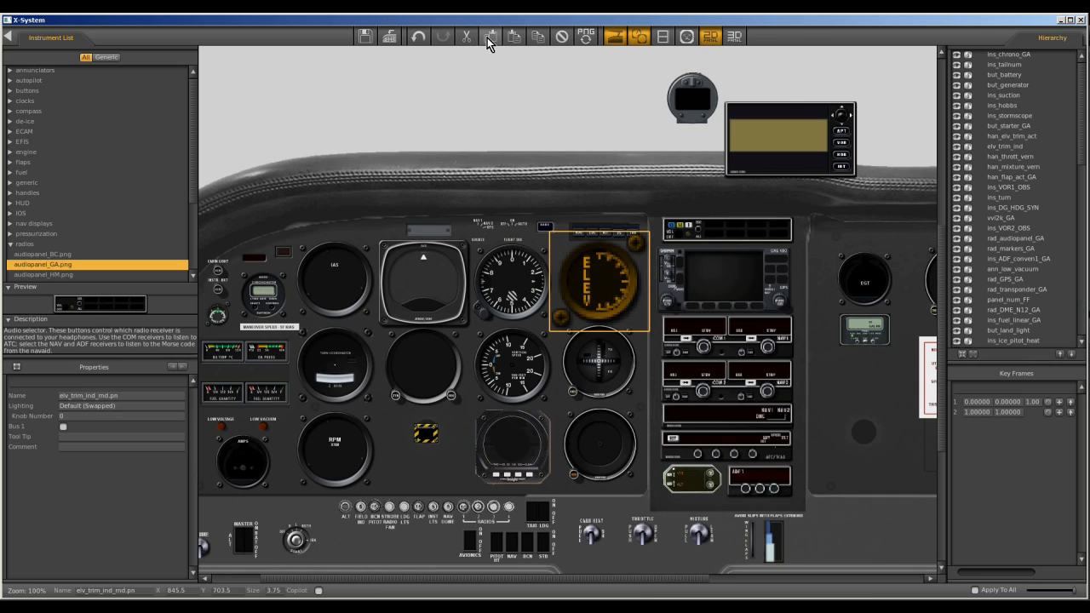
# - Delete the elevator trim indicator and select the VOR gauge below its spot
pyautogui.click(462, 38)
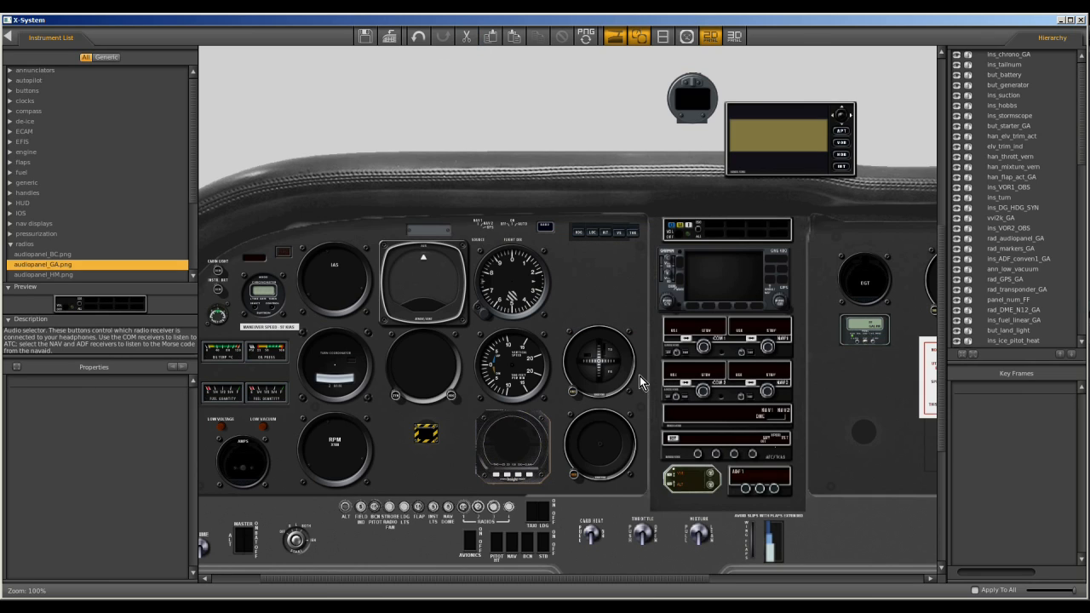
pyautogui.click(599, 368)
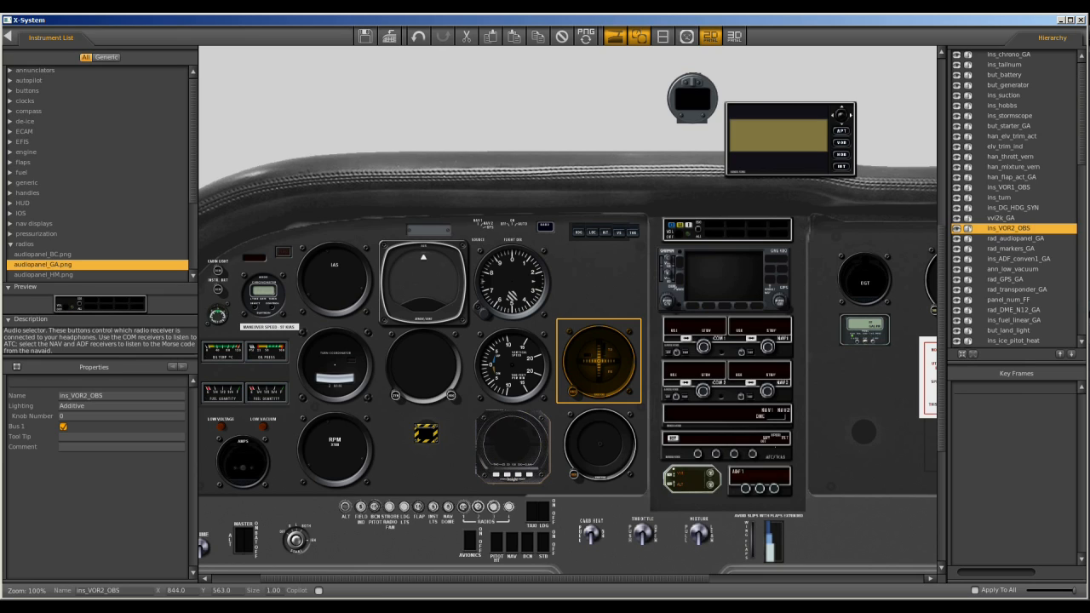
pyautogui.moveTo(580, 256)
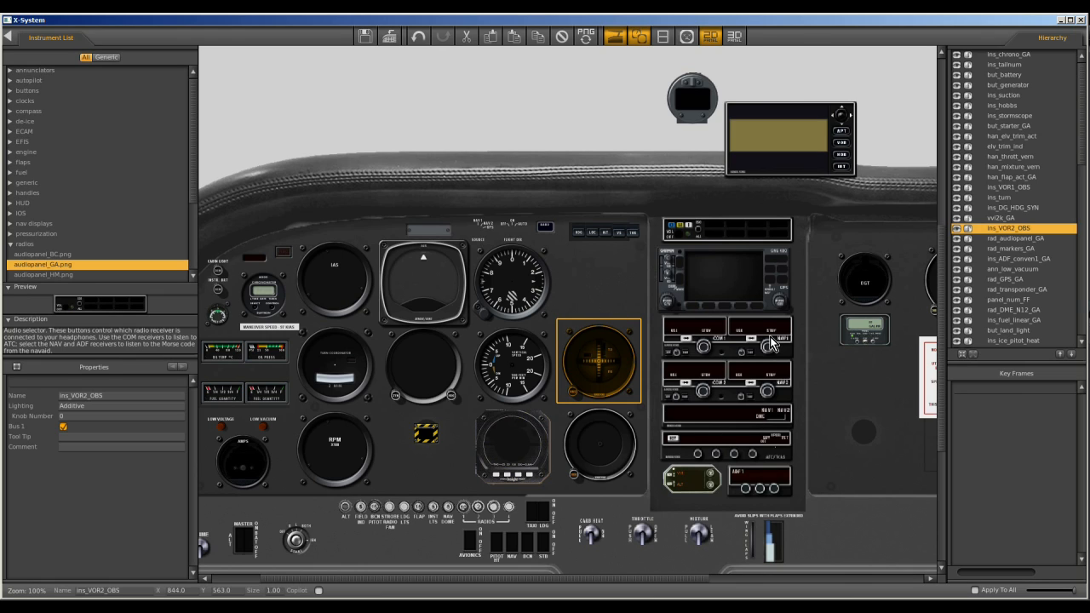
pyautogui.moveTo(622, 338)
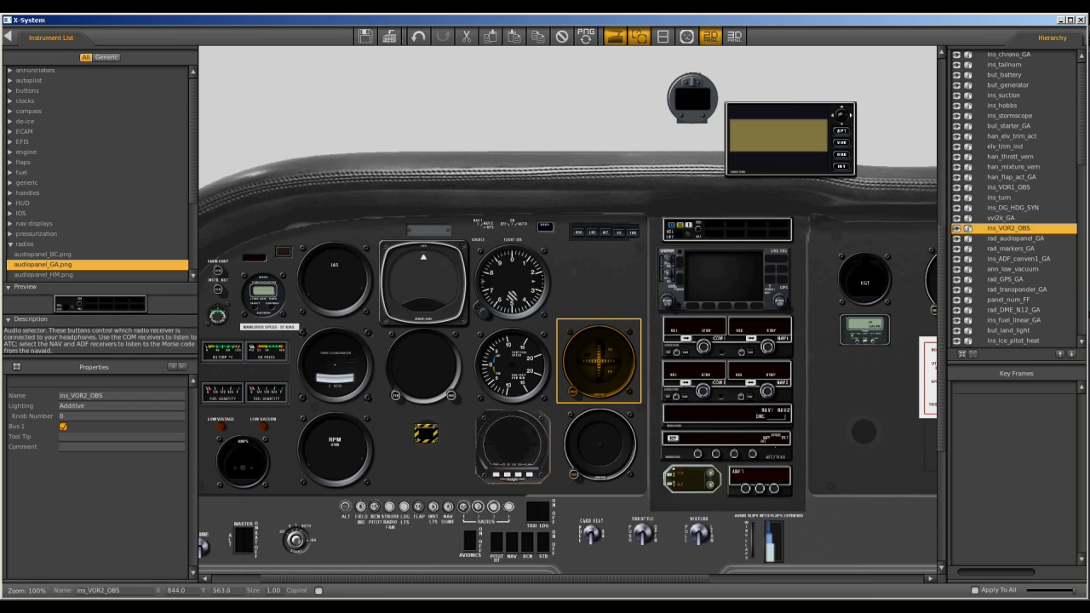
pyautogui.moveTo(79, 259)
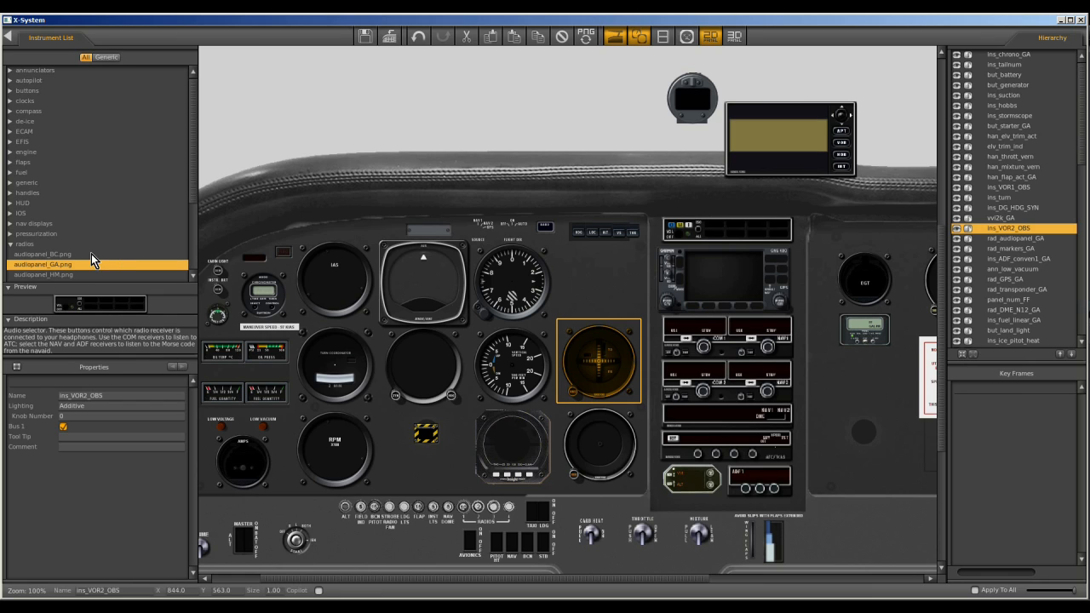
pyautogui.moveTo(8, 233)
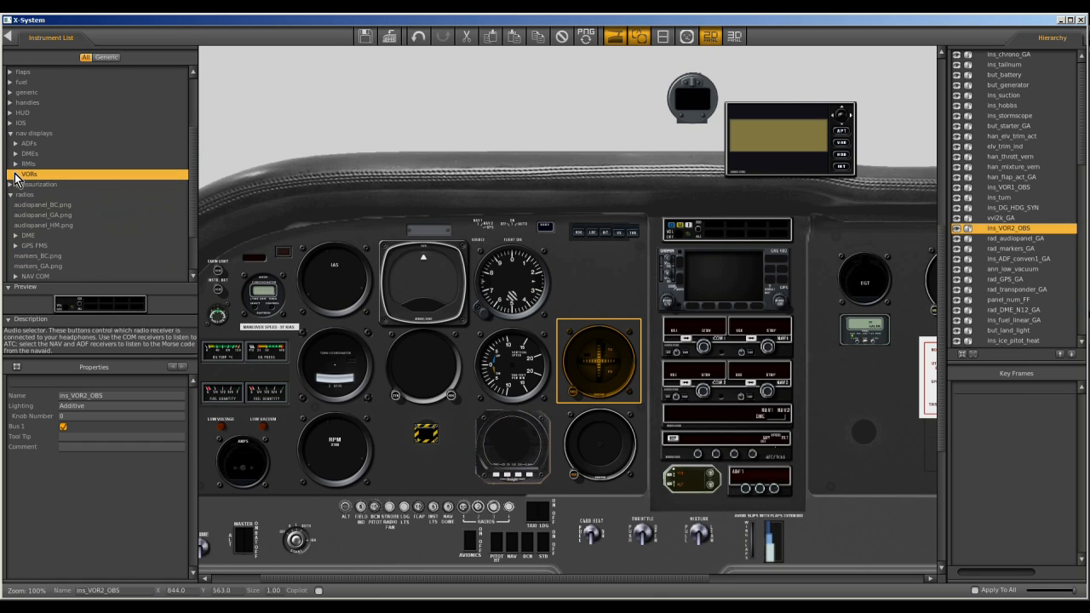
# - Expand the VORs category and preview the VOR_1_OBS.png instrument
pyautogui.click(8, 170)
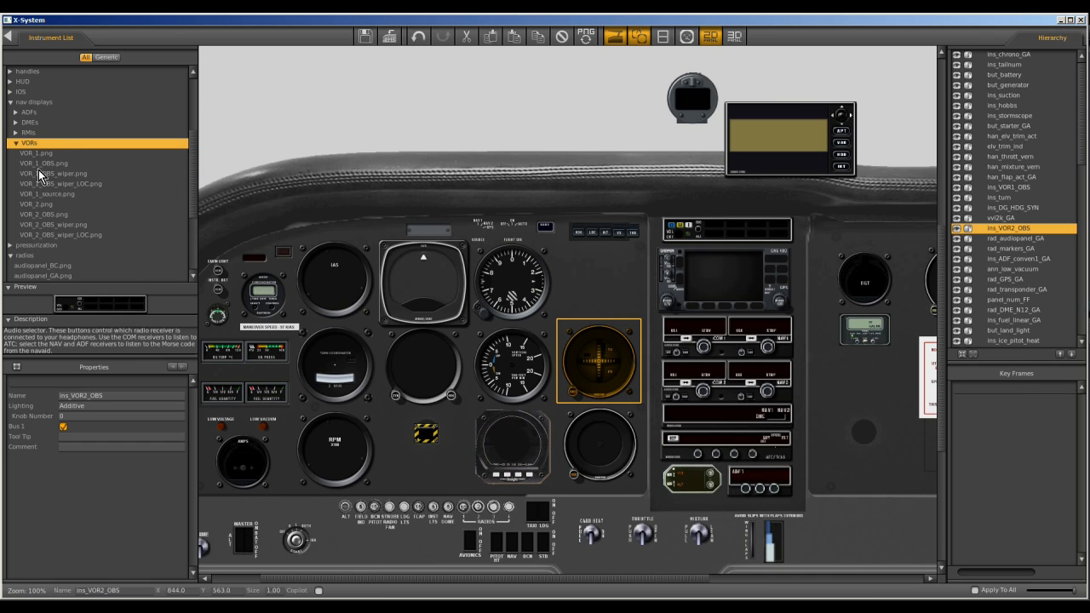
pyautogui.moveTo(47, 176)
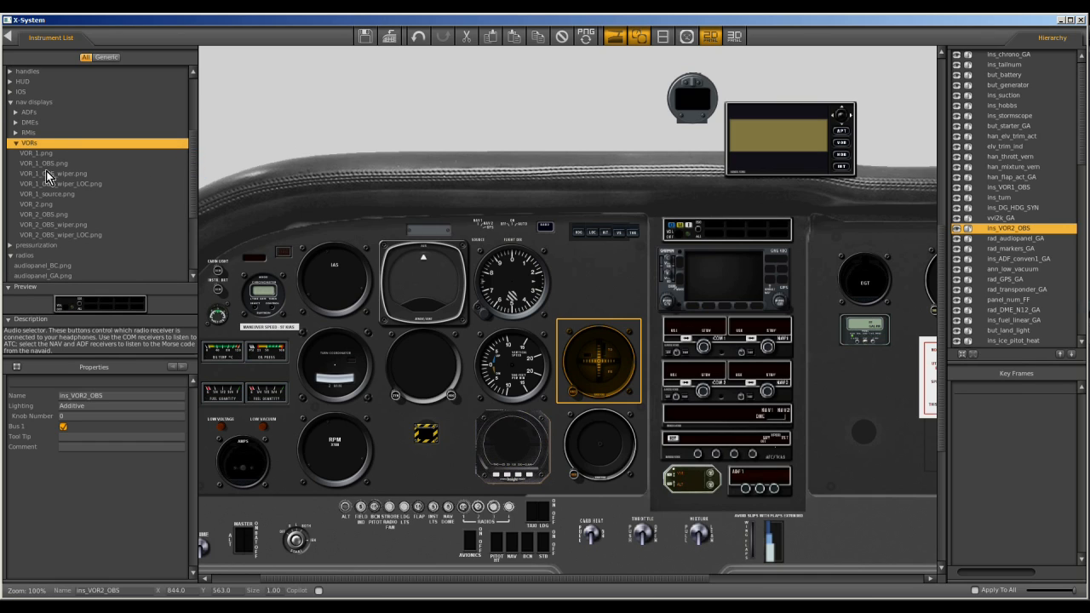
pyautogui.click(45, 161)
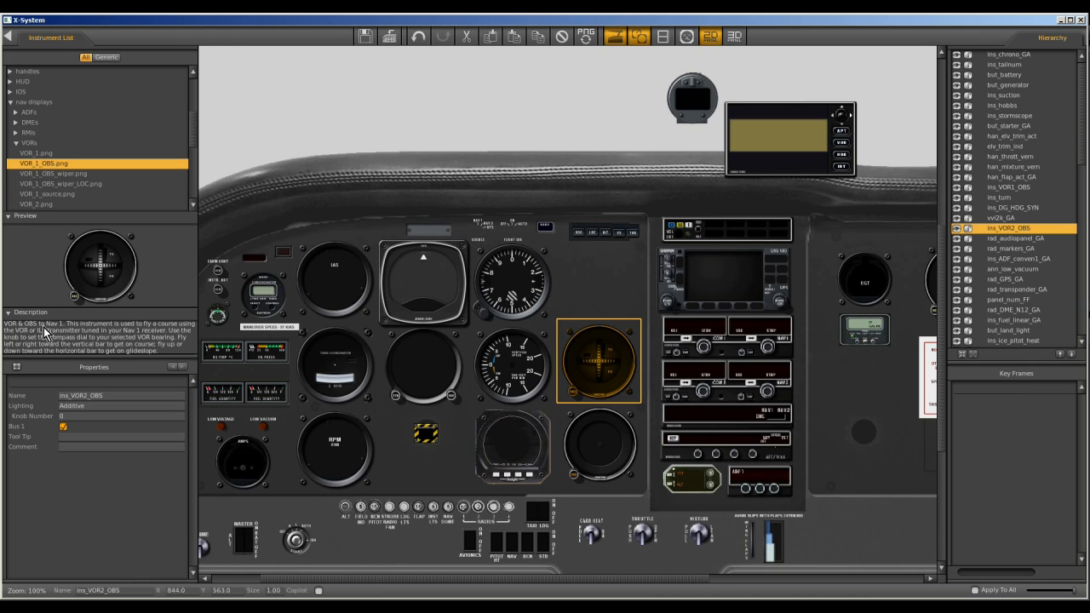
pyautogui.moveTo(28, 348)
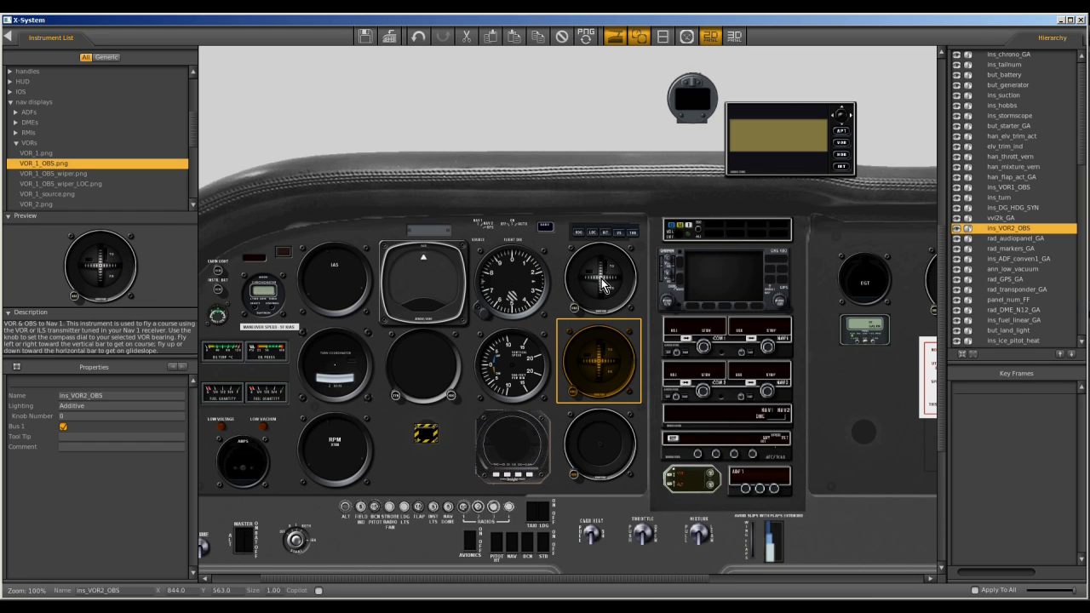
# - Select the VOR_1_OBS course indicator right of the top flight gauges
pyautogui.click(600, 283)
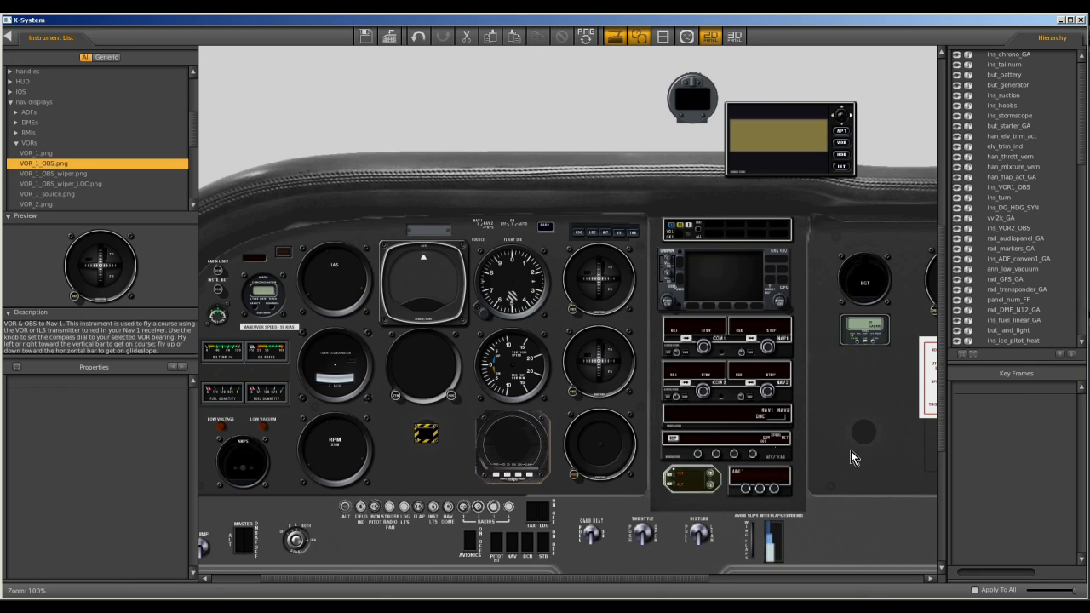
pyautogui.click(600, 289)
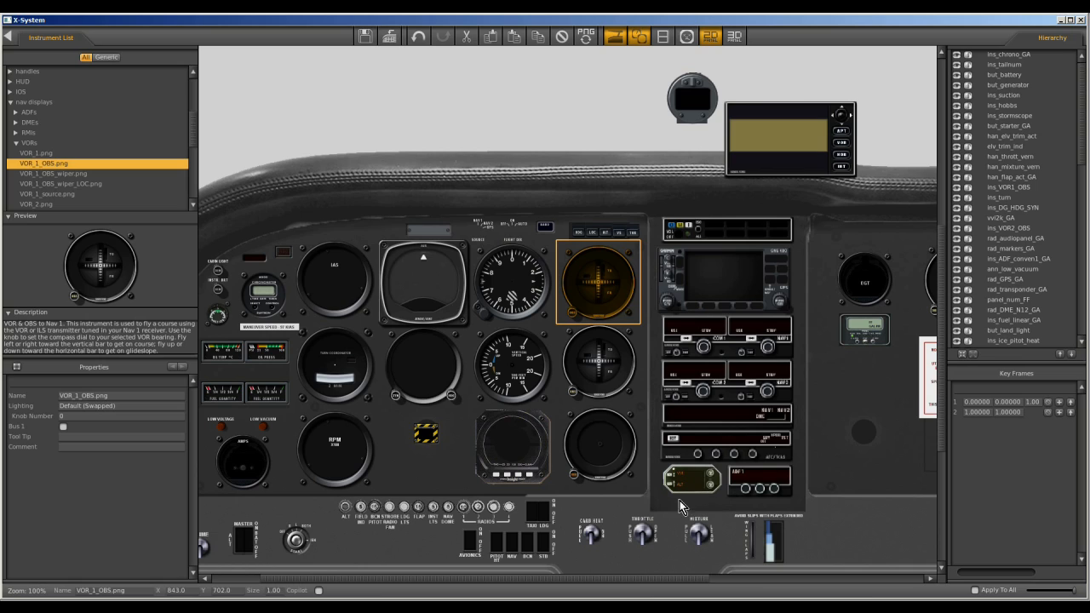
pyautogui.moveTo(632, 491)
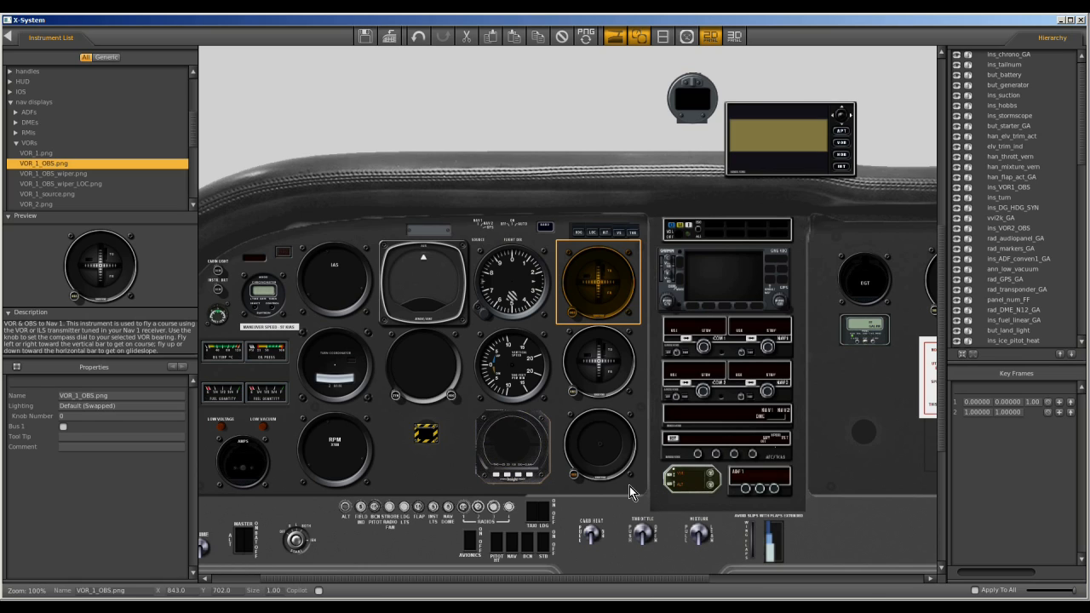
pyautogui.moveTo(528, 220)
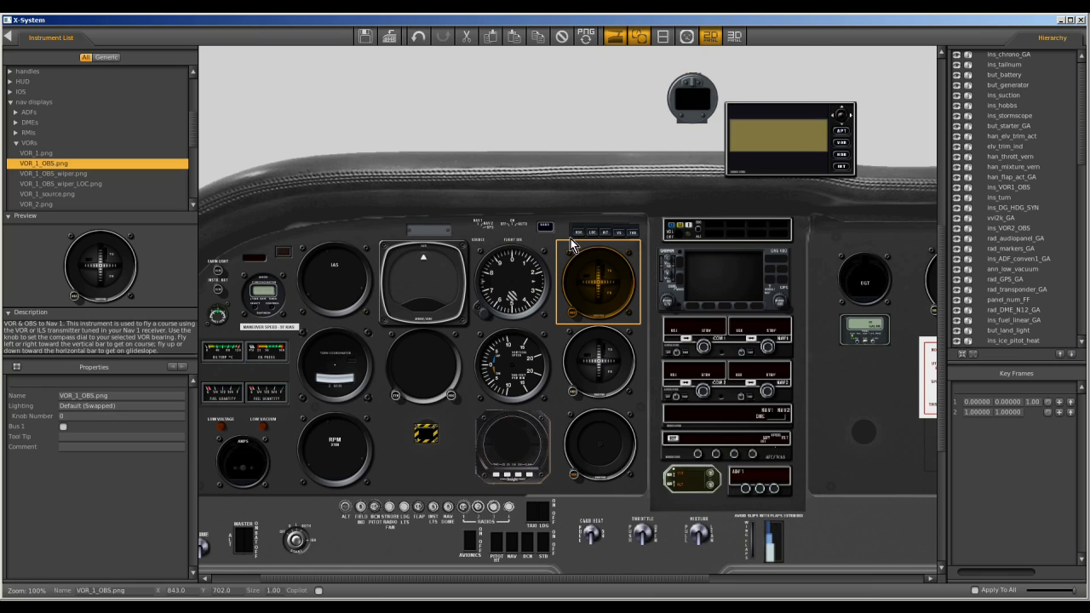
pyautogui.moveTo(597, 245)
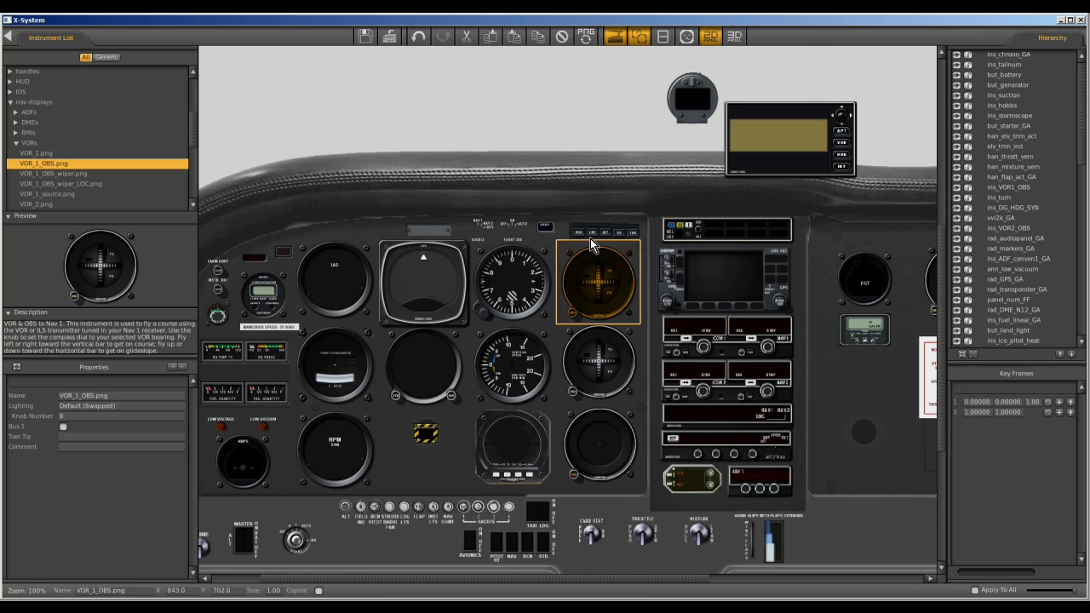
pyautogui.moveTo(622, 246)
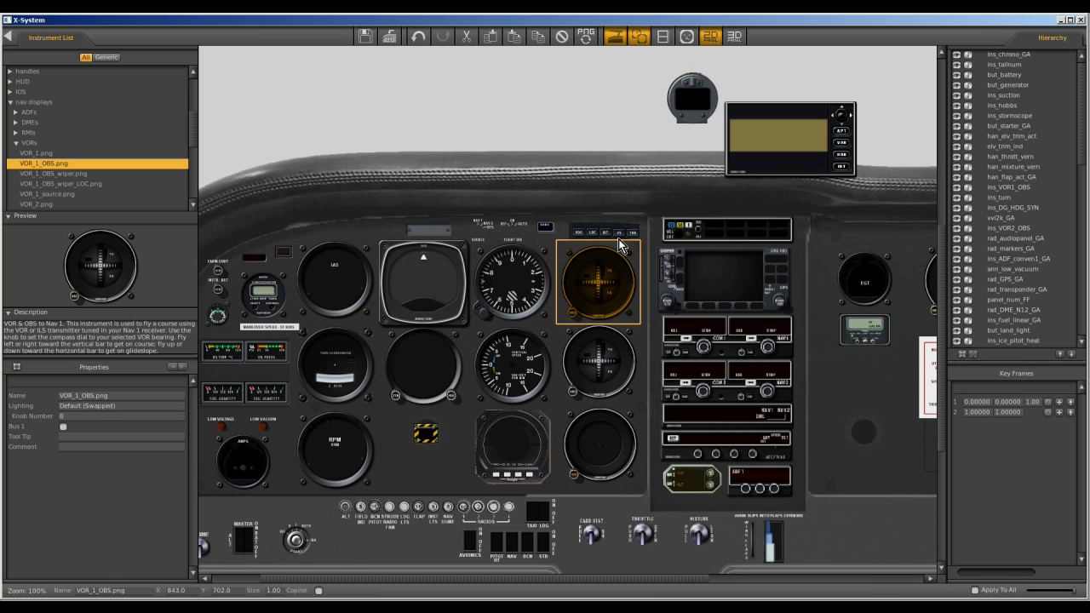
pyautogui.moveTo(639, 246)
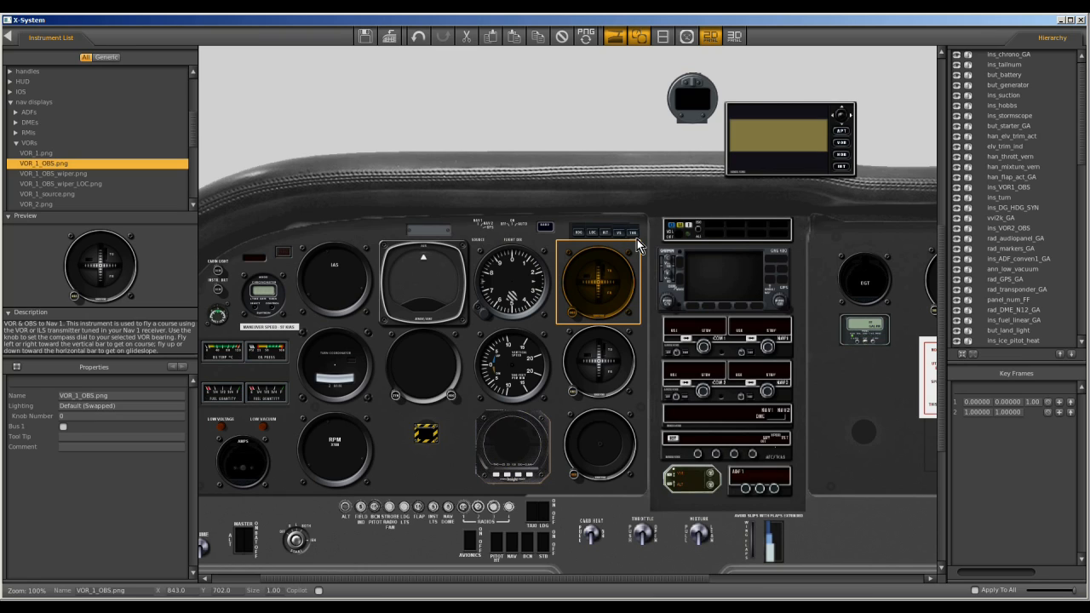
pyautogui.moveTo(621, 242)
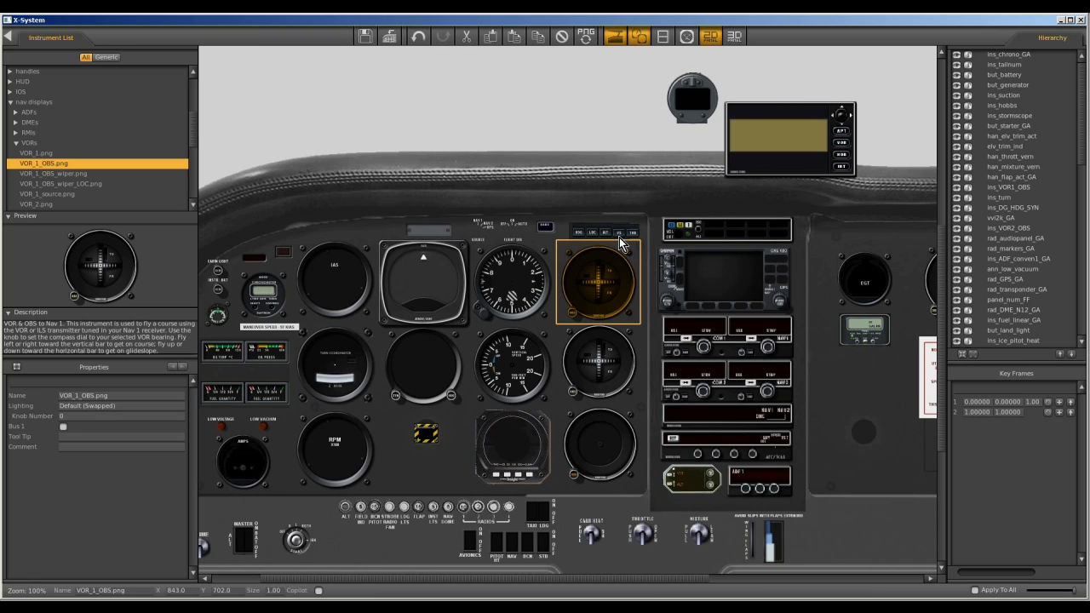
pyautogui.moveTo(230, 296)
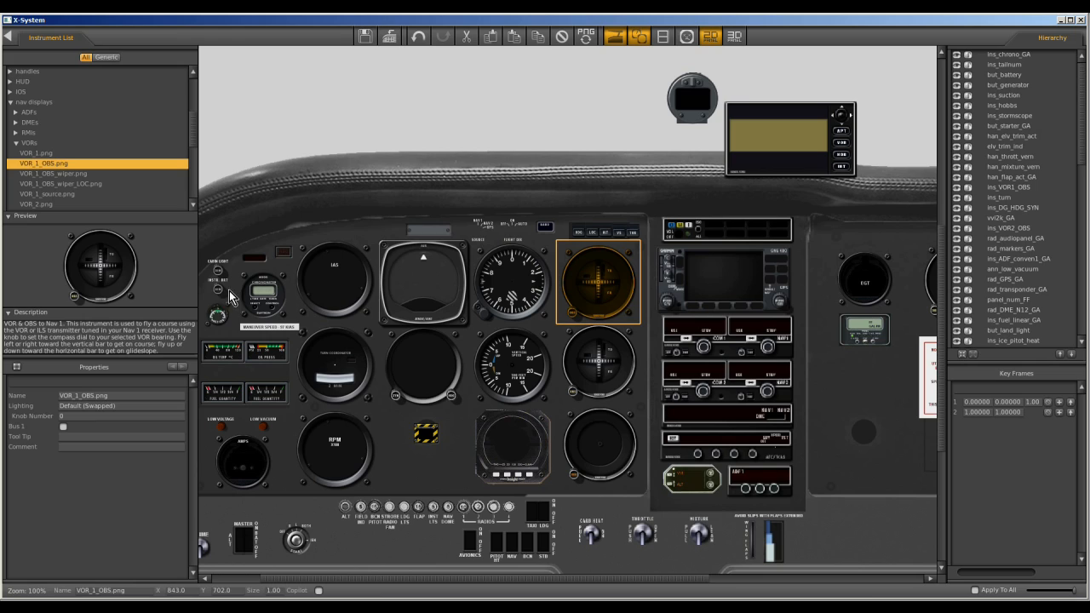
pyautogui.moveTo(247, 266)
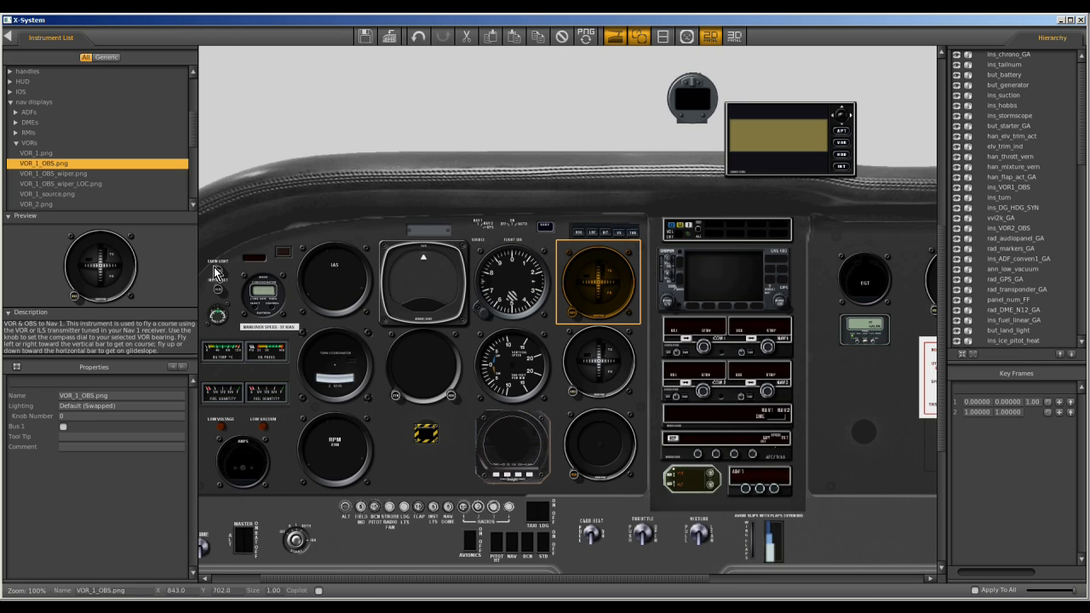
pyautogui.moveTo(927, 588)
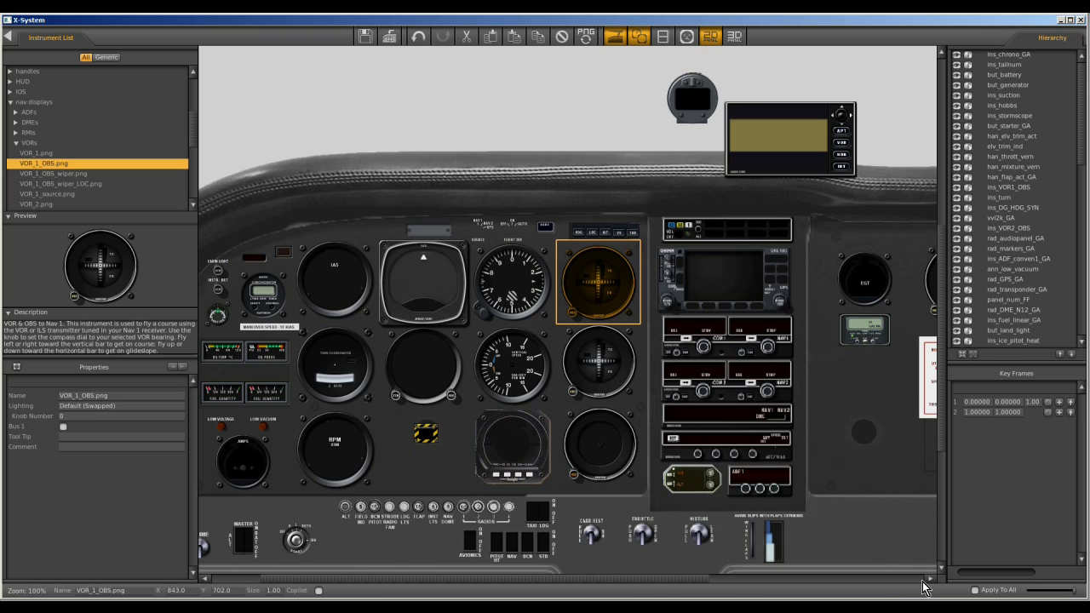
pyautogui.moveTo(886, 447)
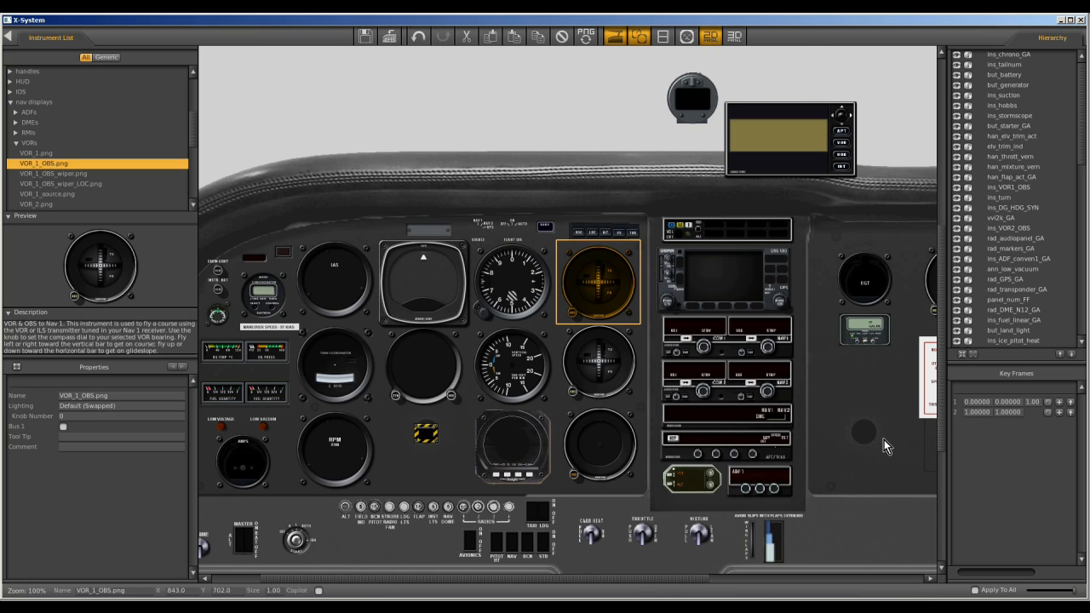
pyautogui.moveTo(852, 466)
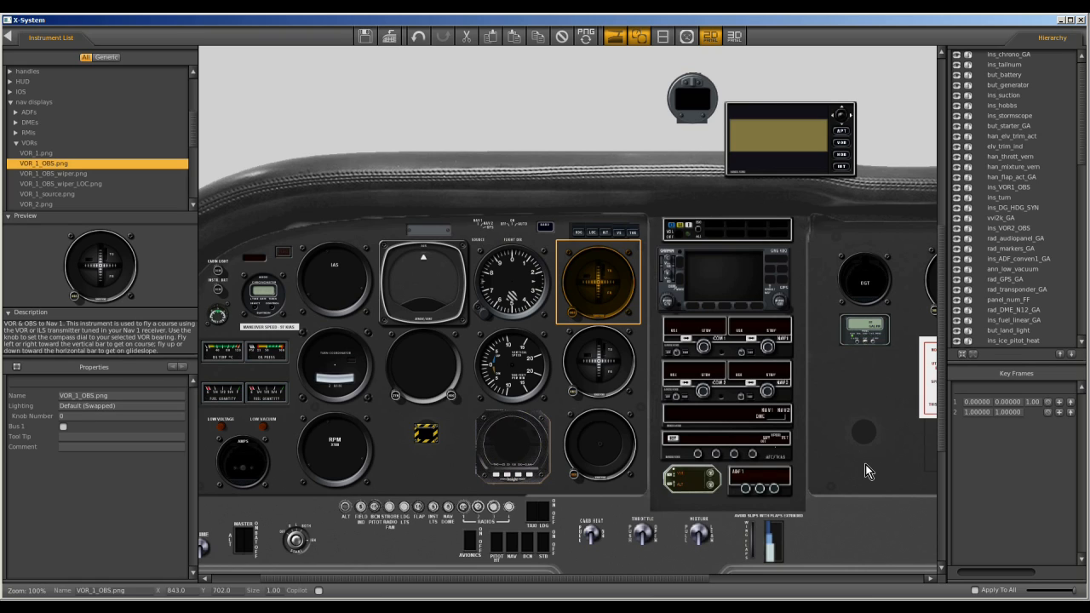
pyautogui.moveTo(102, 215)
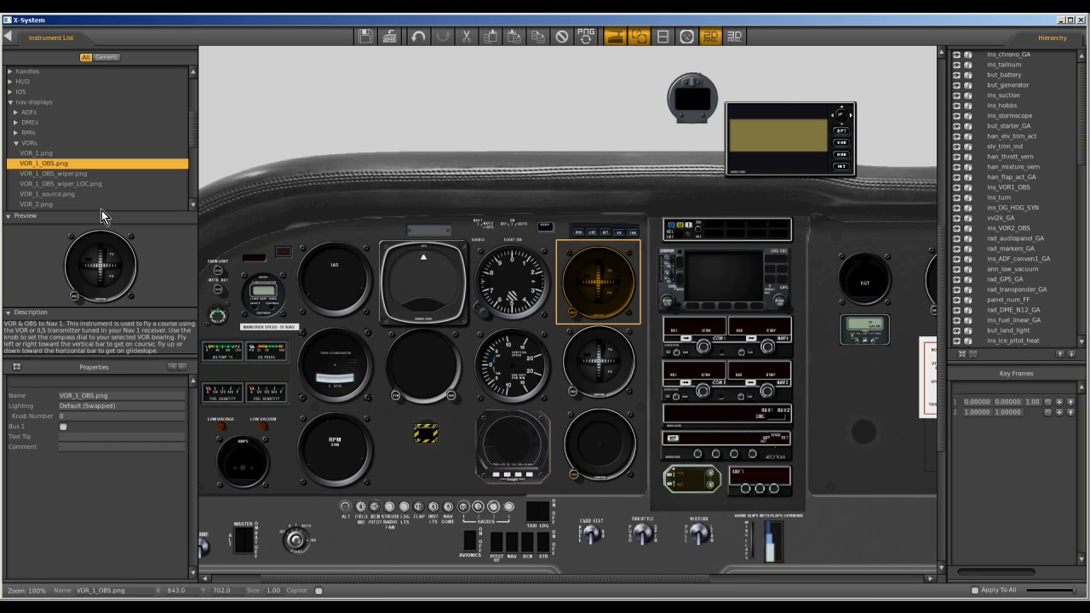
pyautogui.moveTo(92, 365)
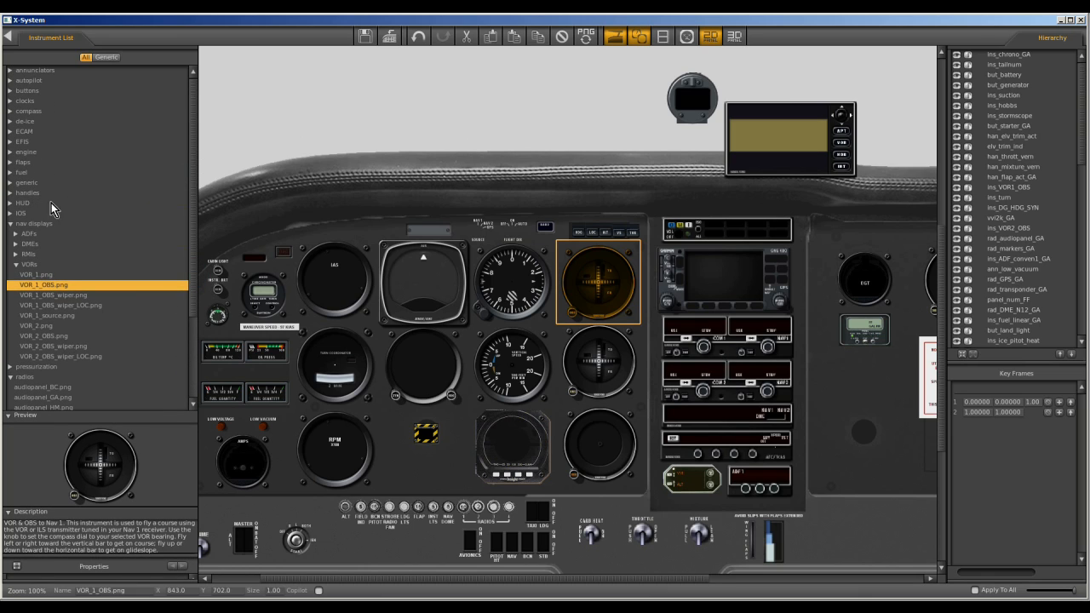
pyautogui.moveTo(12, 166)
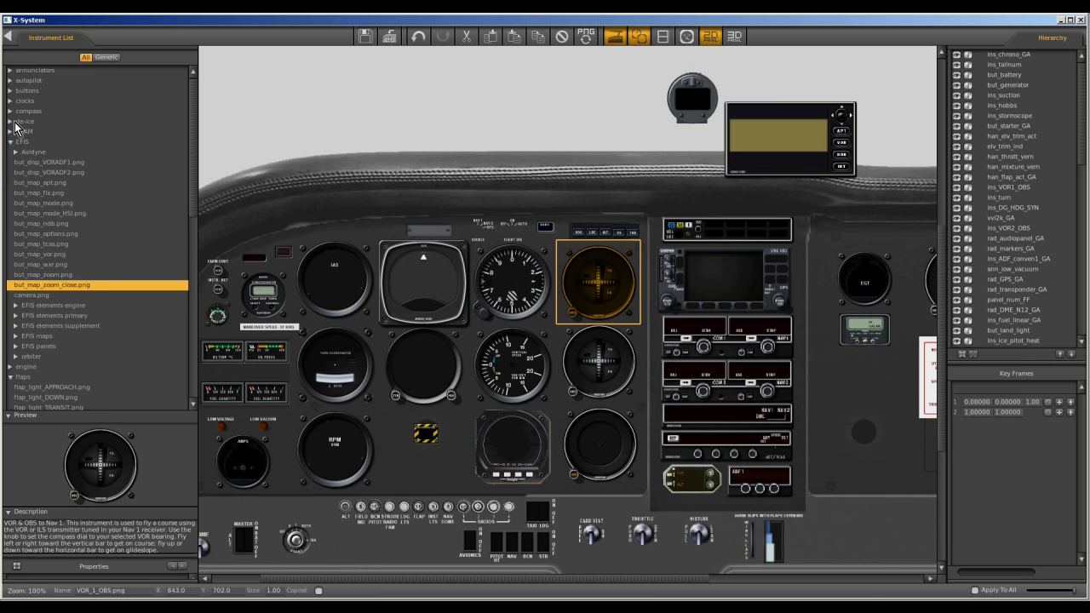
# - Expand the EFIS category and preview the buz_map_mode.png switch
pyautogui.click(24, 119)
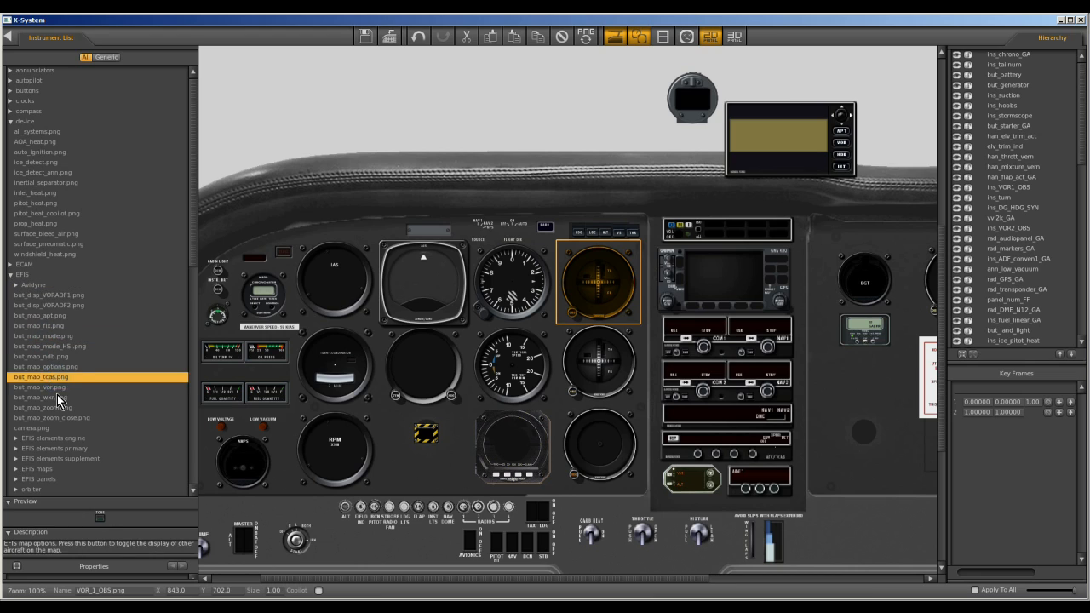
pyautogui.click(44, 336)
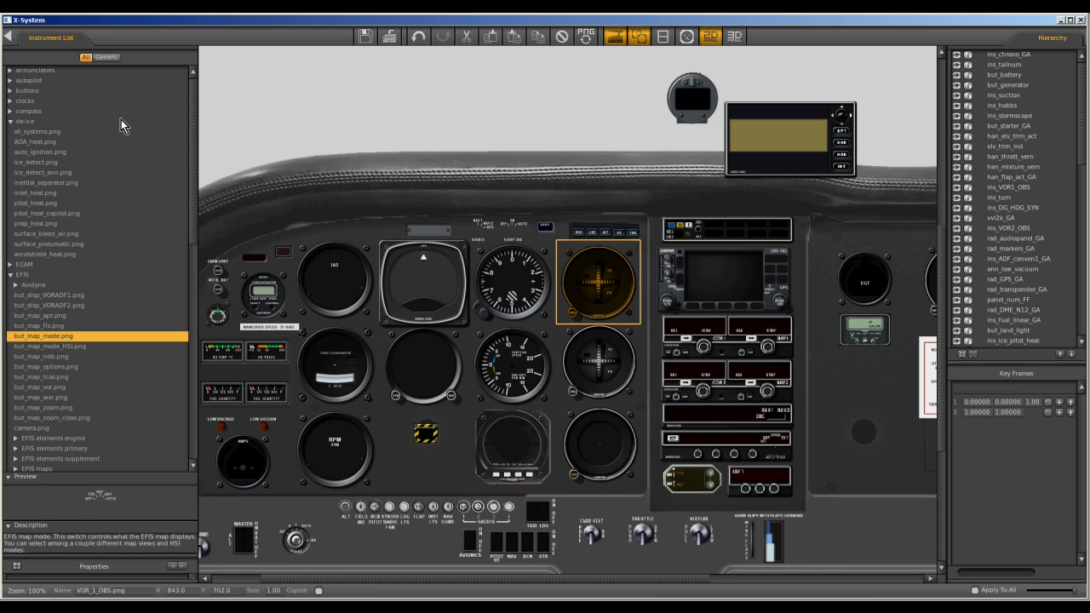
pyautogui.moveTo(432, 237)
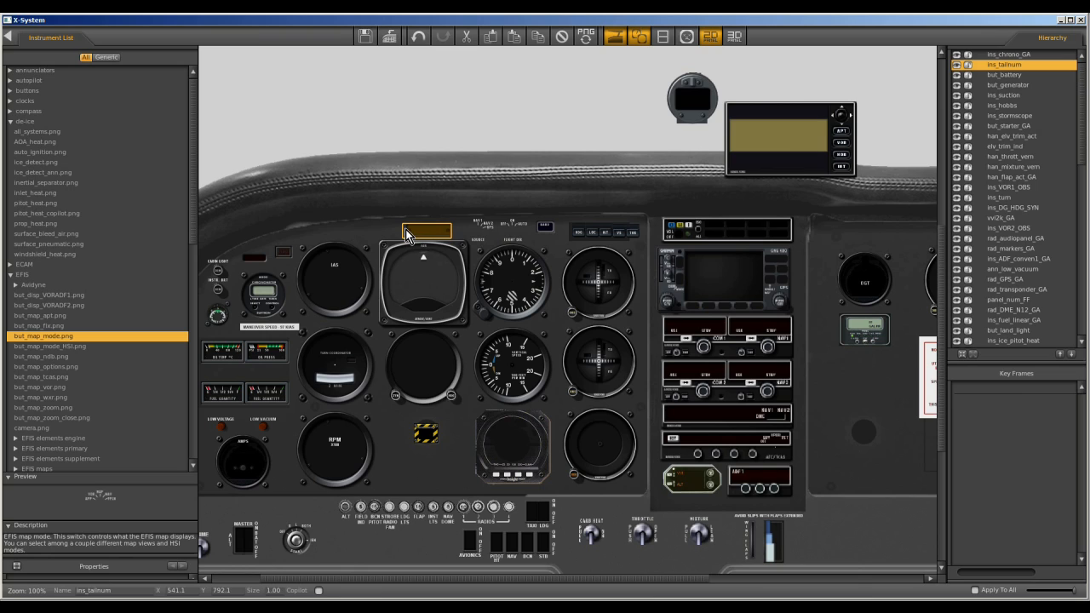
pyautogui.moveTo(415, 247)
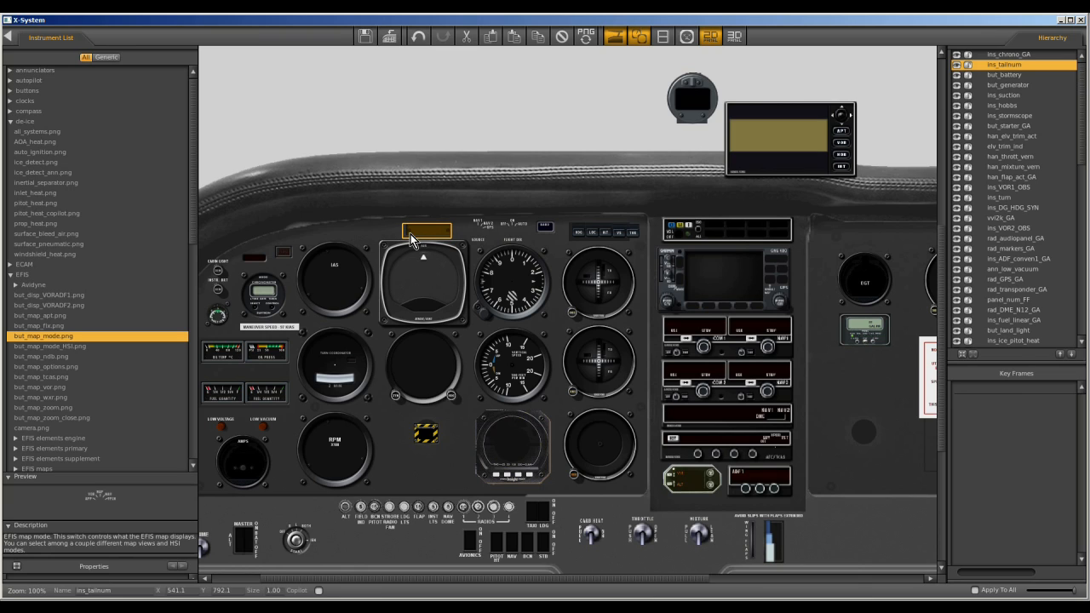
pyautogui.moveTo(431, 237)
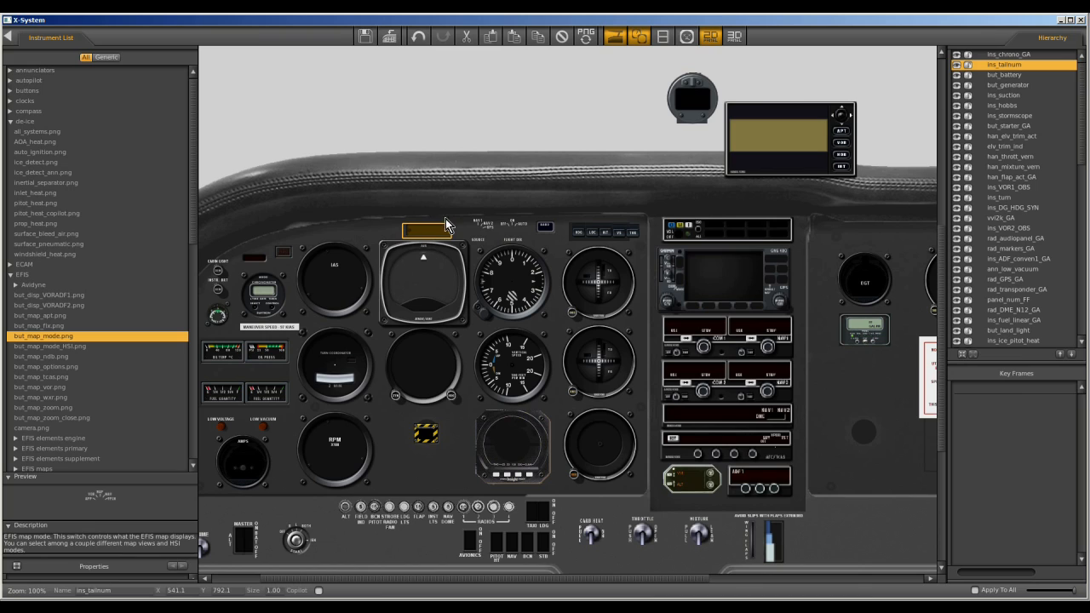
pyautogui.moveTo(489, 37)
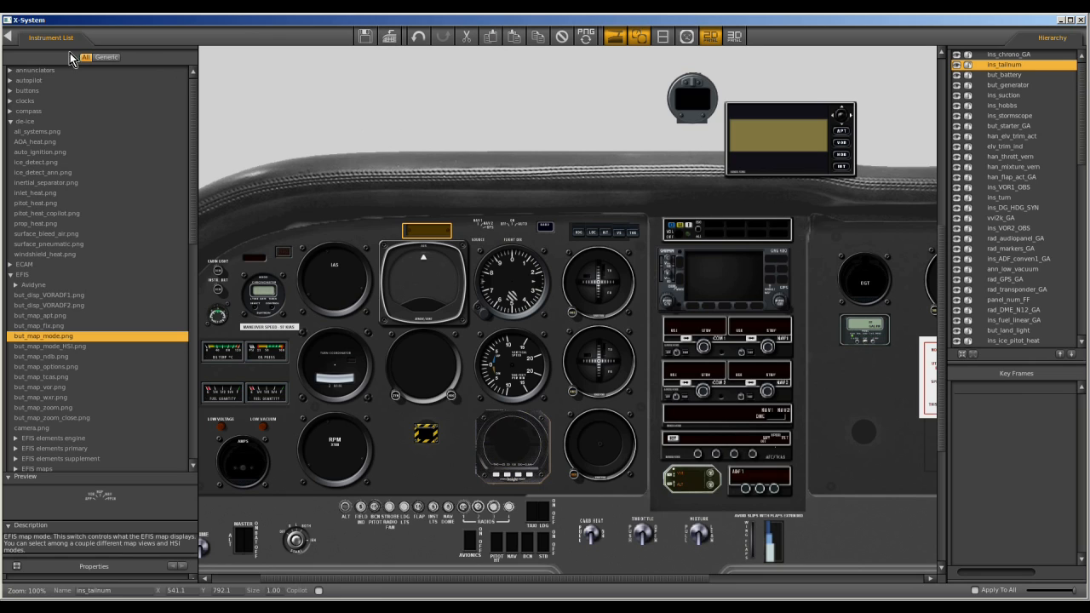
pyautogui.moveTo(371, 150)
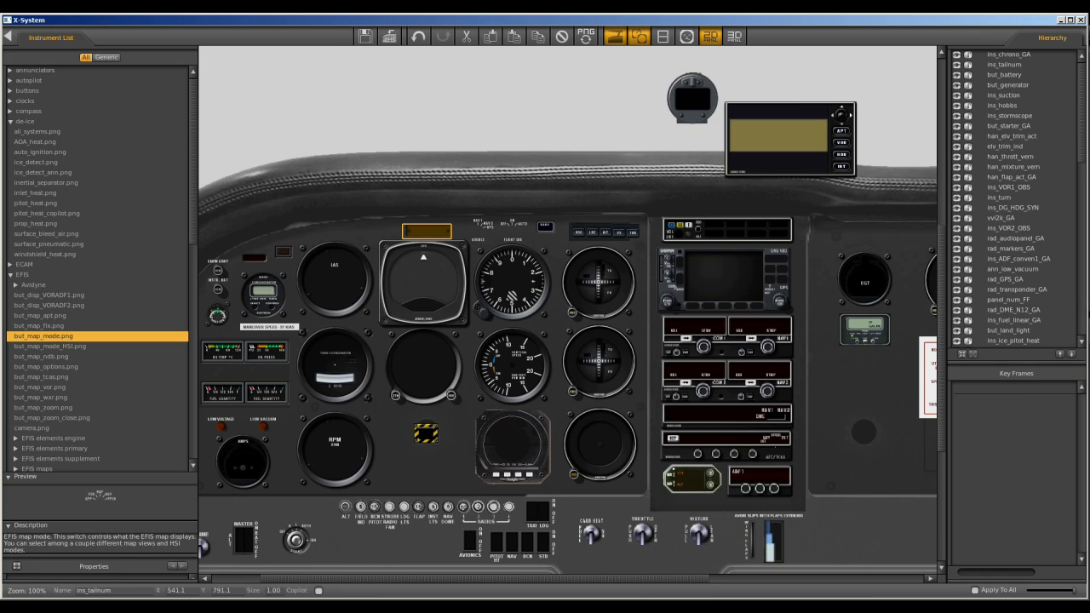
pyautogui.moveTo(443, 179)
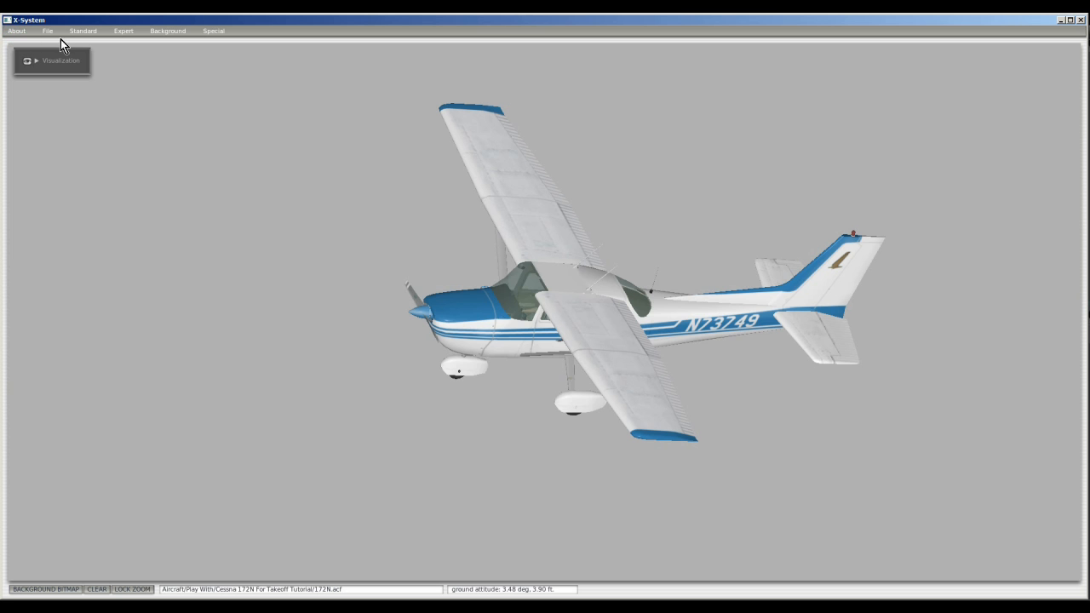
# - Start opening a different aircraft file, prompting to save the Cessna 172N changes
pyautogui.click(44, 30)
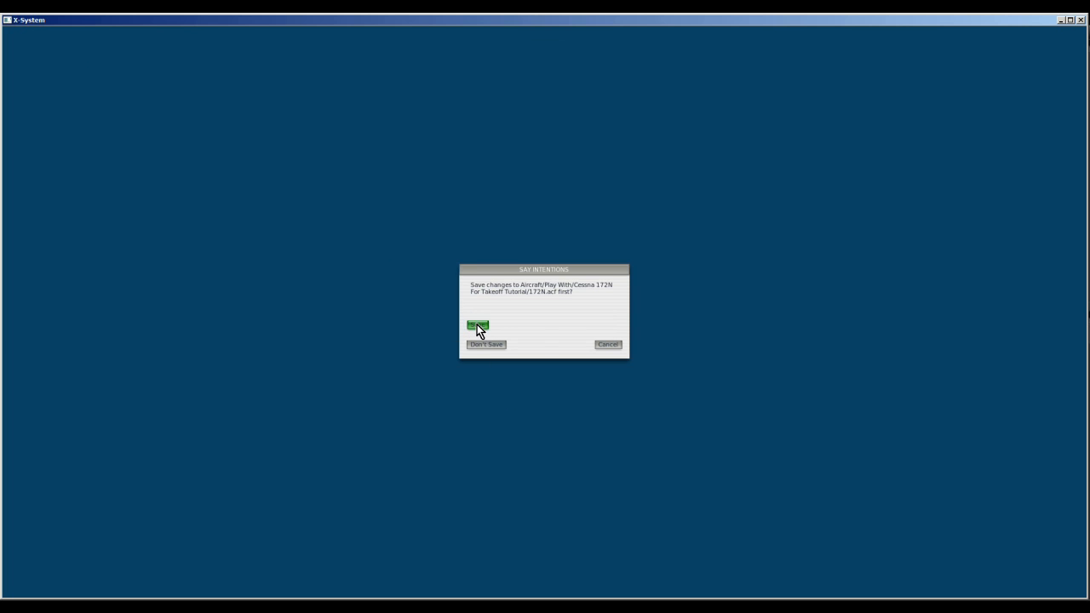
# - Save the Cessna 172, load 208.acf and bring up the Caravan's 2D panel editor
pyautogui.click(486, 344)
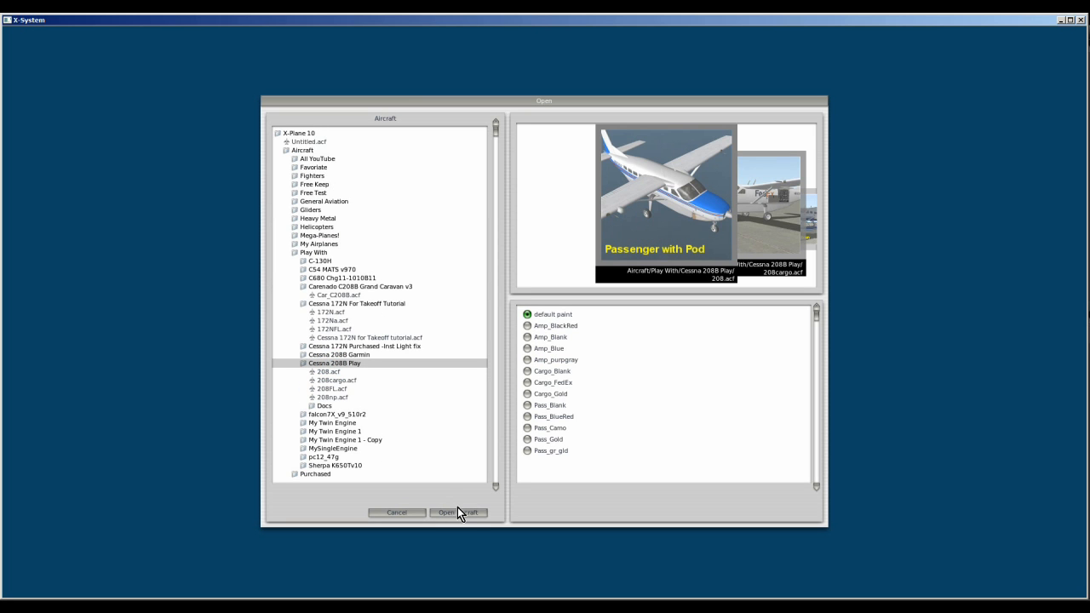
pyautogui.click(456, 512)
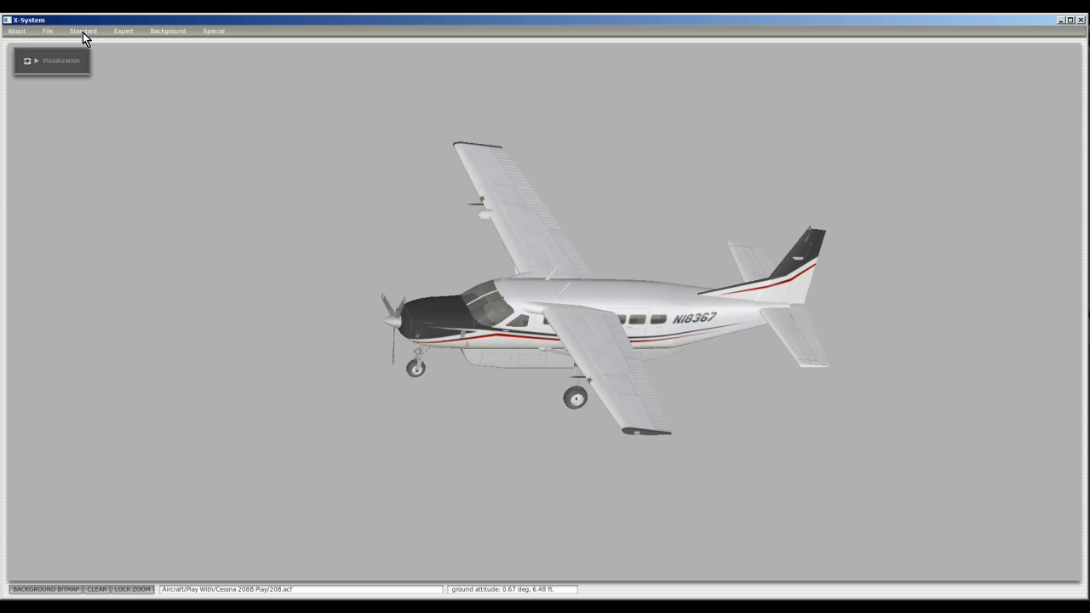
pyautogui.click(84, 31)
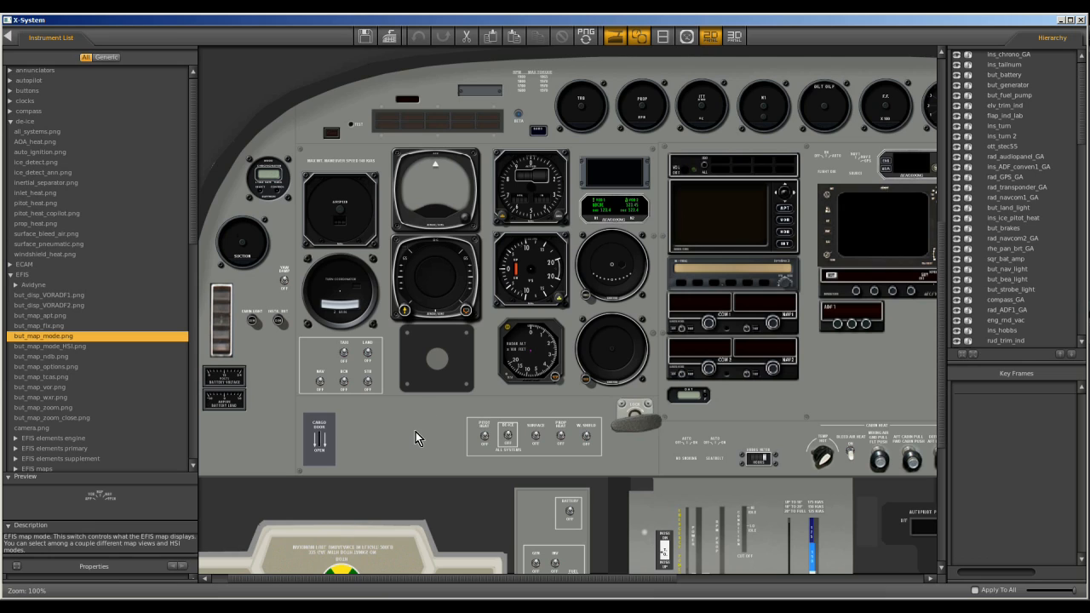
pyautogui.moveTo(412, 440)
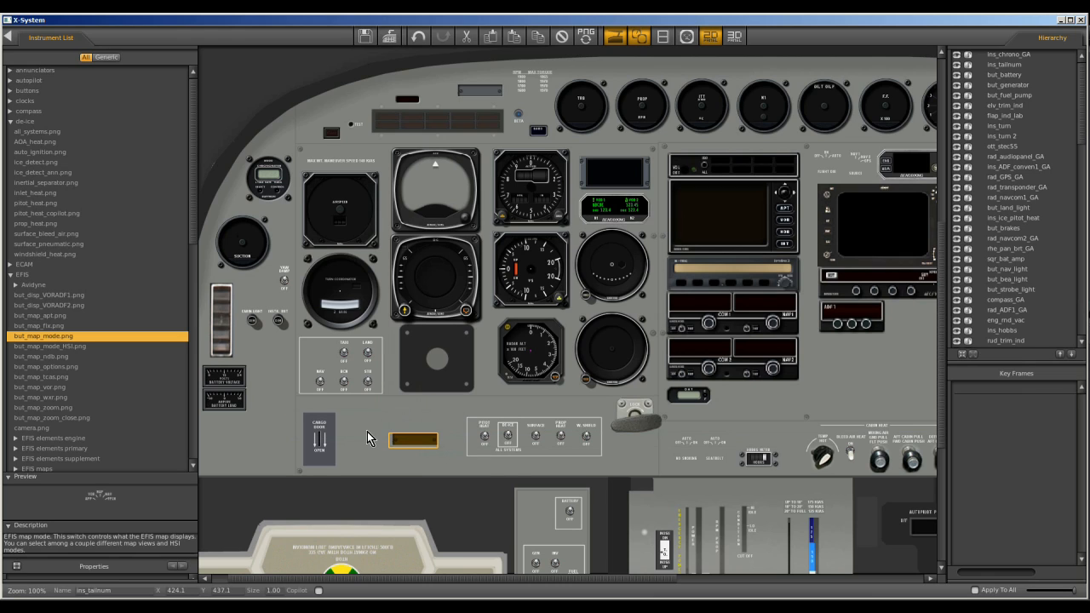
pyautogui.moveTo(386, 415)
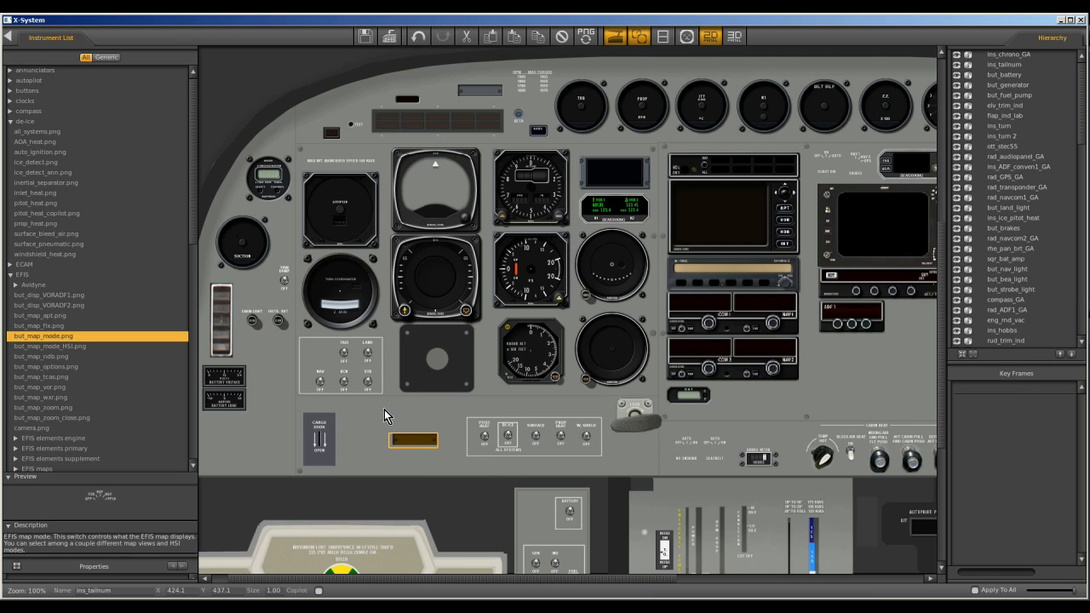
pyautogui.moveTo(537, 198)
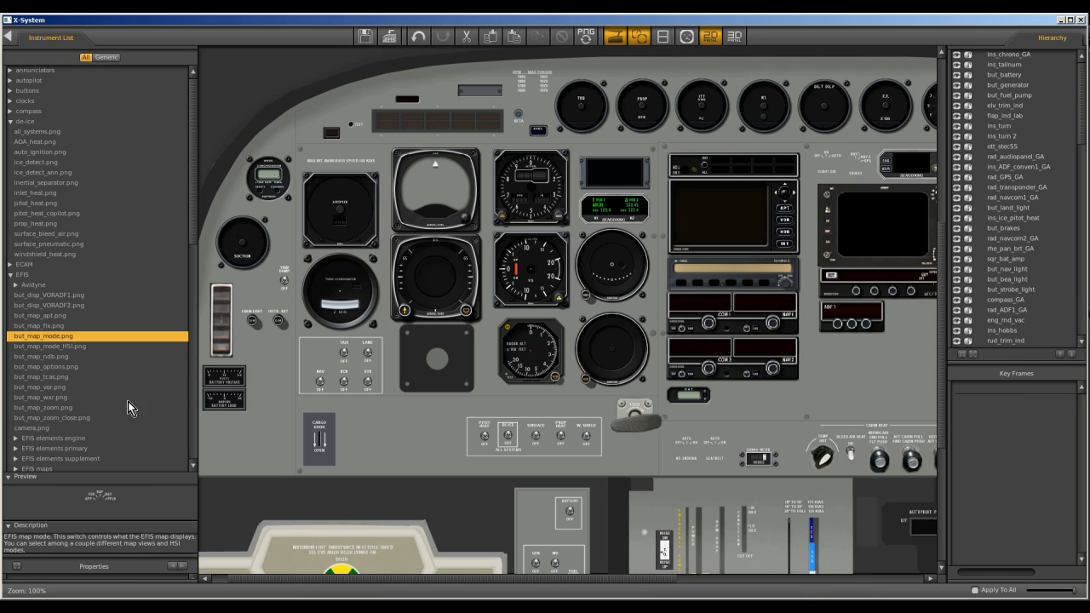
pyautogui.moveTo(55, 473)
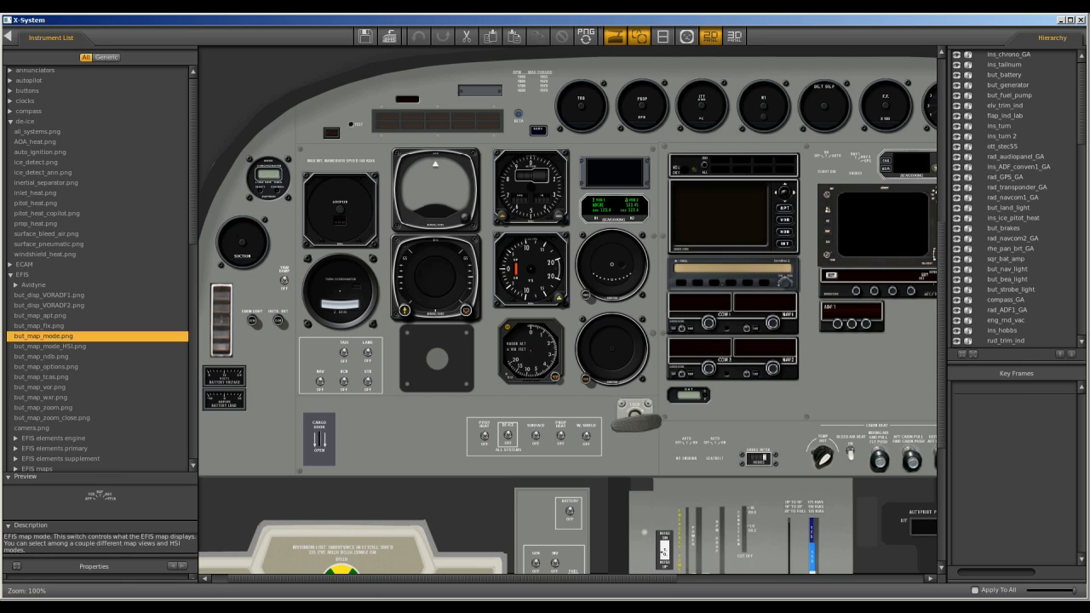
pyautogui.moveTo(729, 332)
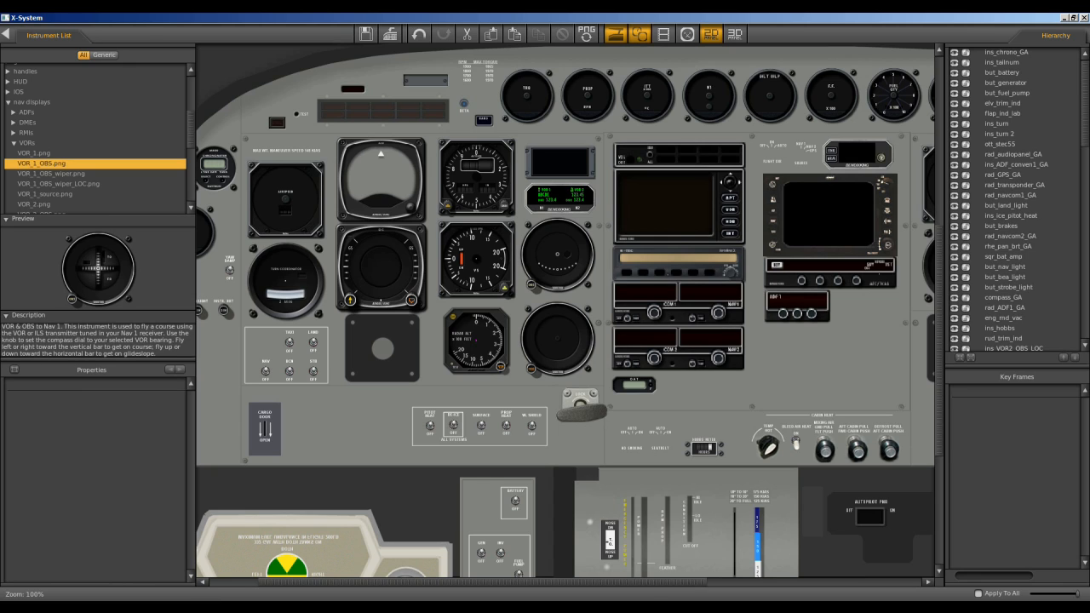
pyautogui.moveTo(563, 345)
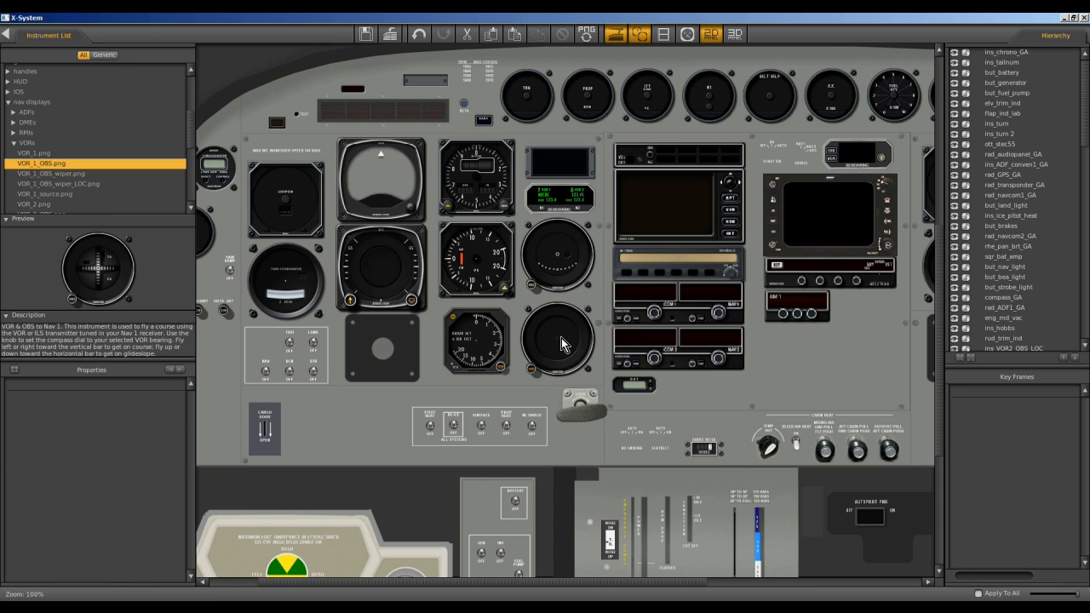
# - Select the pasted ADF gauge in the lower panel slot to show its properties
pyautogui.click(559, 343)
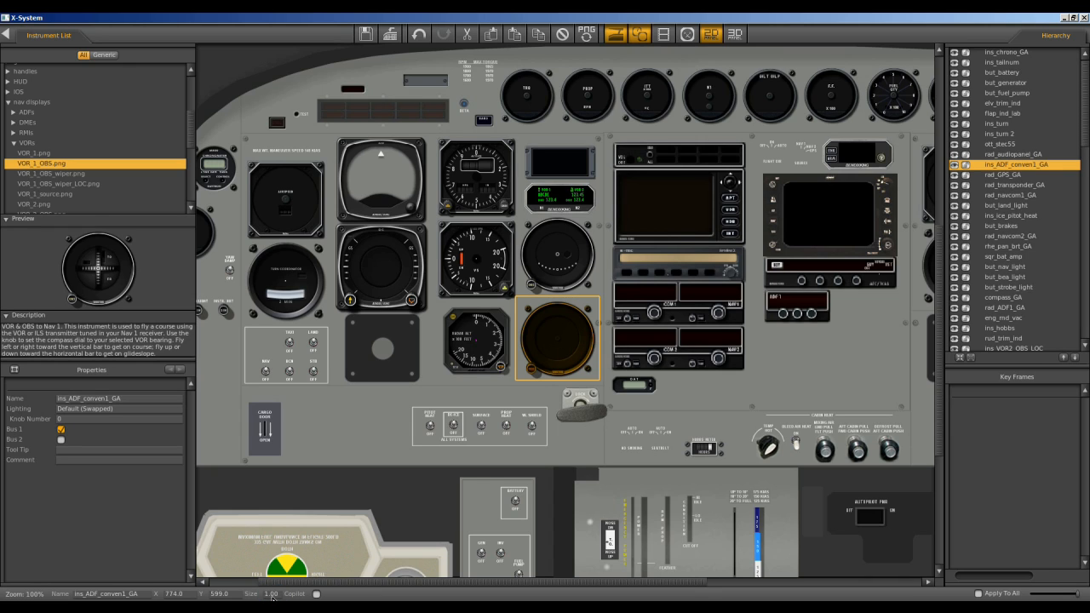
pyautogui.moveTo(371, 443)
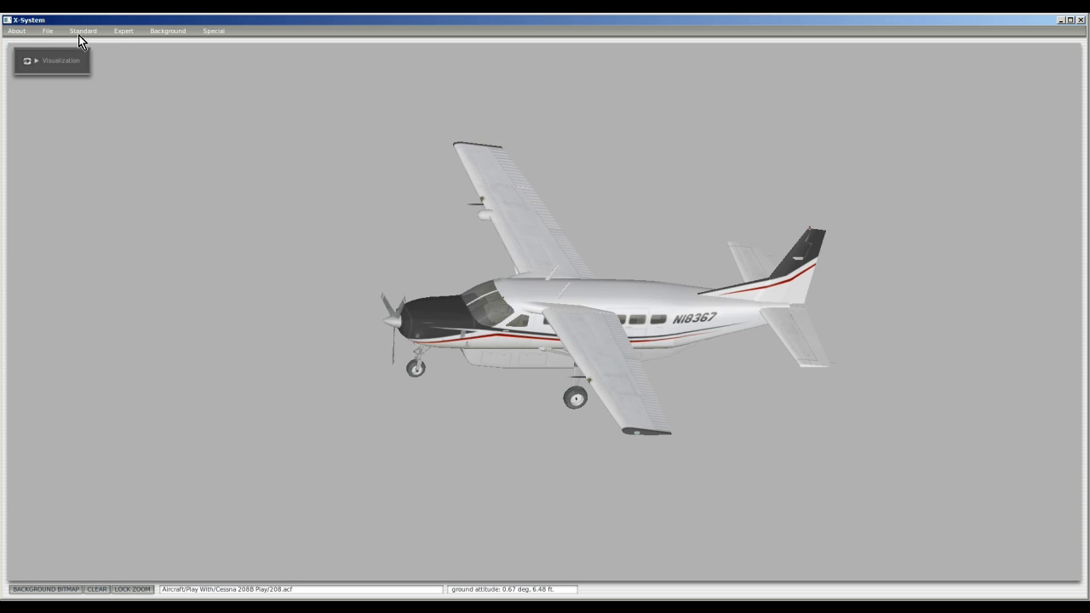
# - Go to the Viewpoint settings via the Standard category menu
pyautogui.click(82, 31)
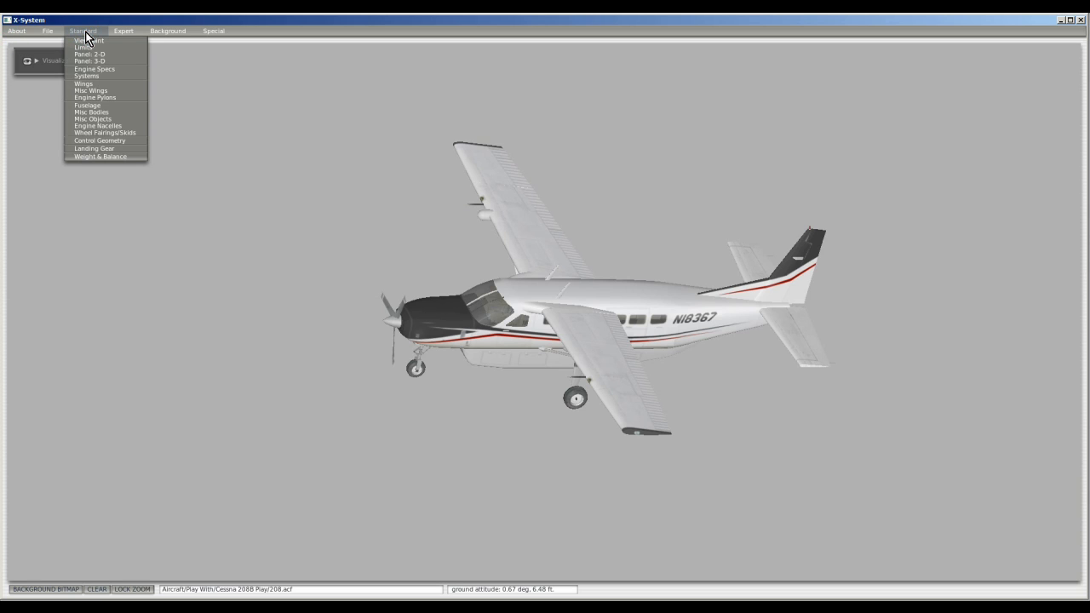
pyautogui.click(89, 41)
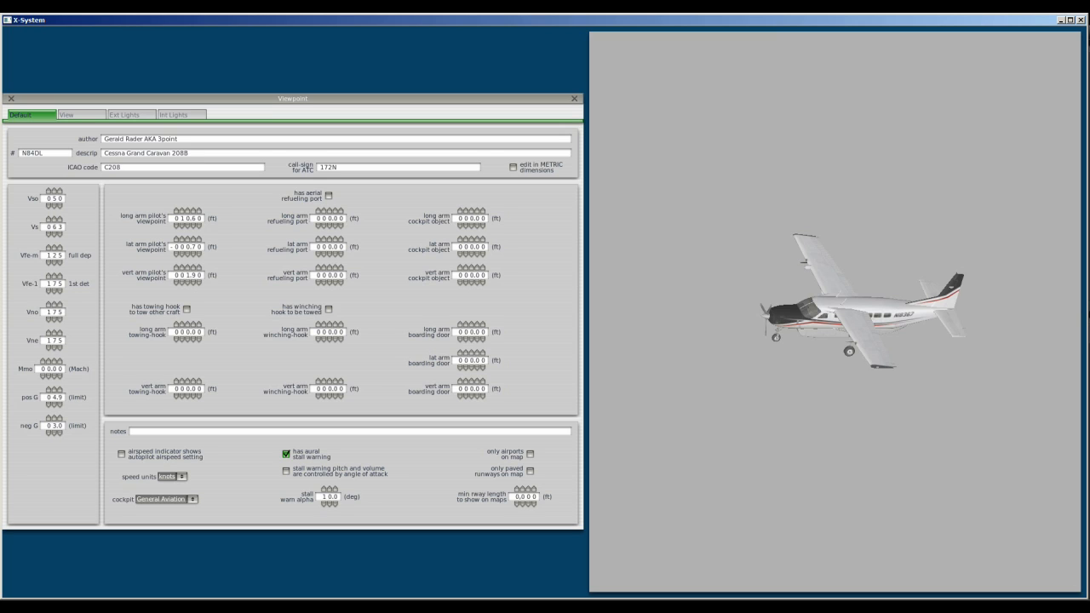
pyautogui.moveTo(598, 592)
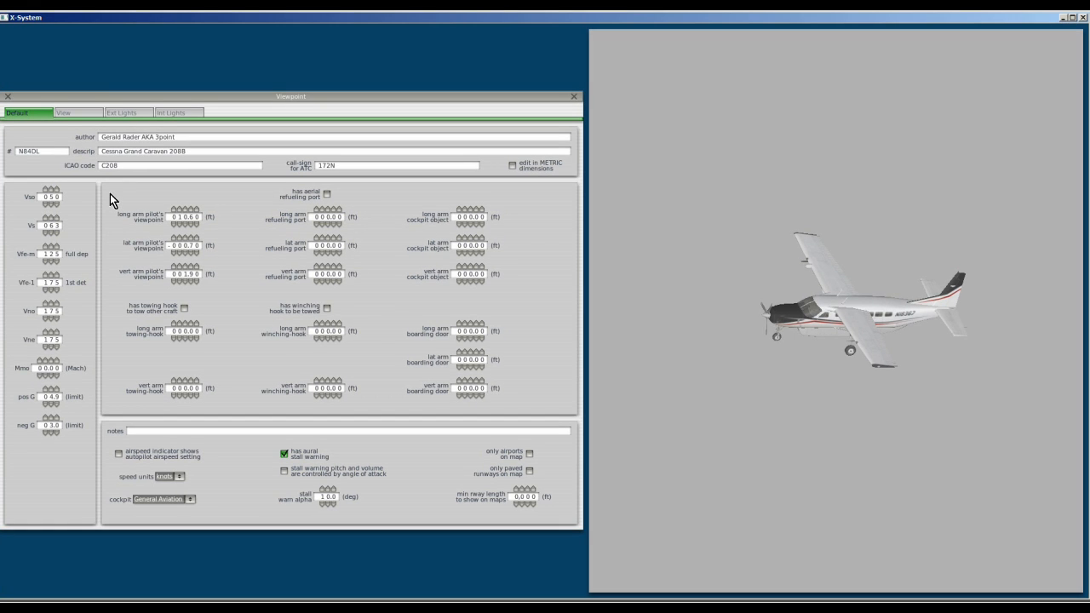
pyautogui.moveTo(116, 291)
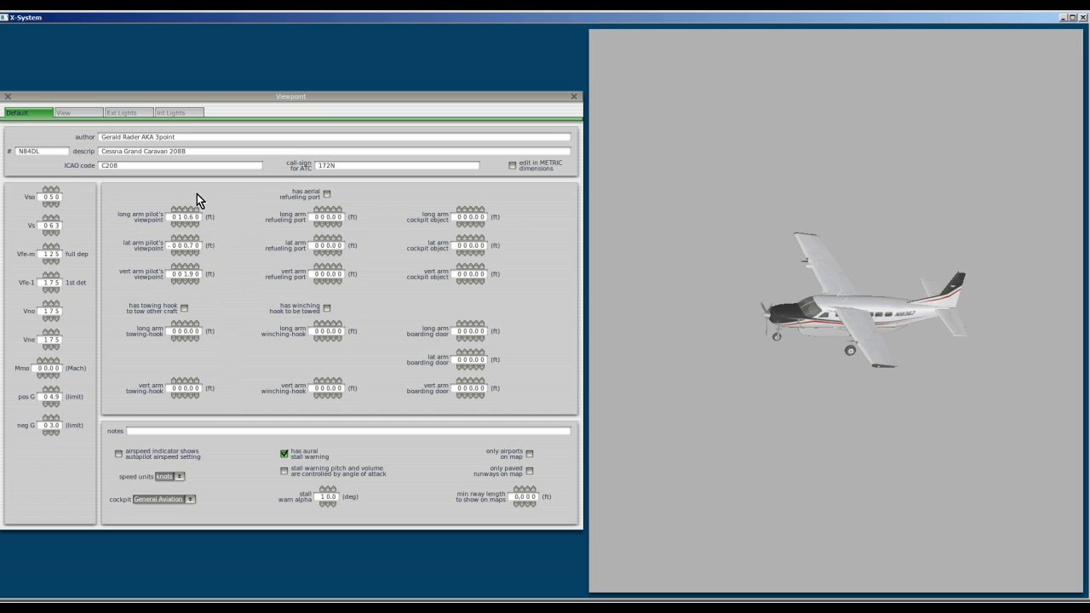
pyautogui.moveTo(133, 228)
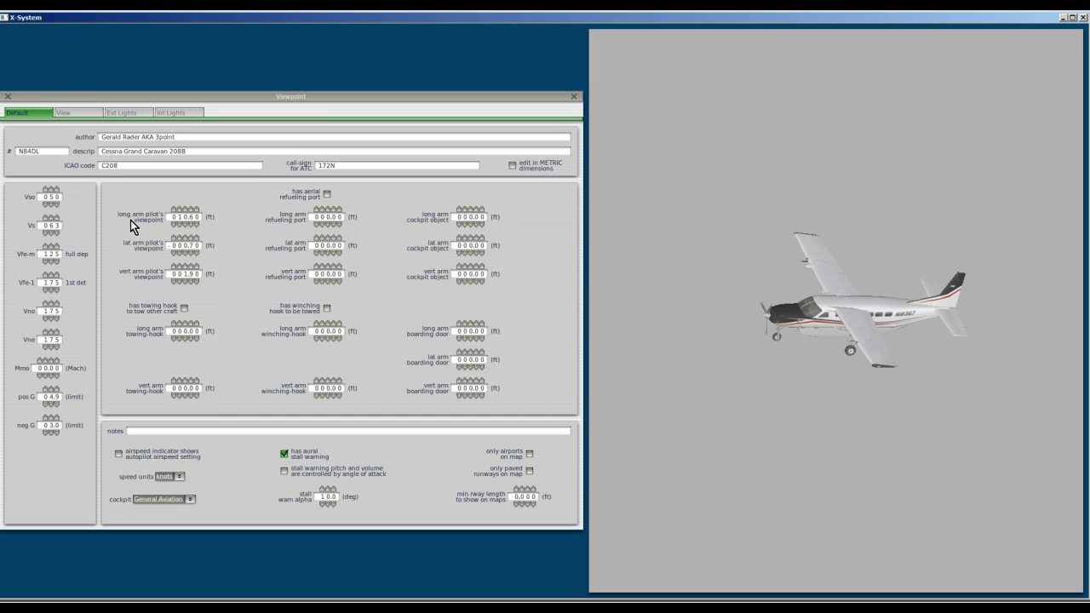
pyautogui.moveTo(123, 252)
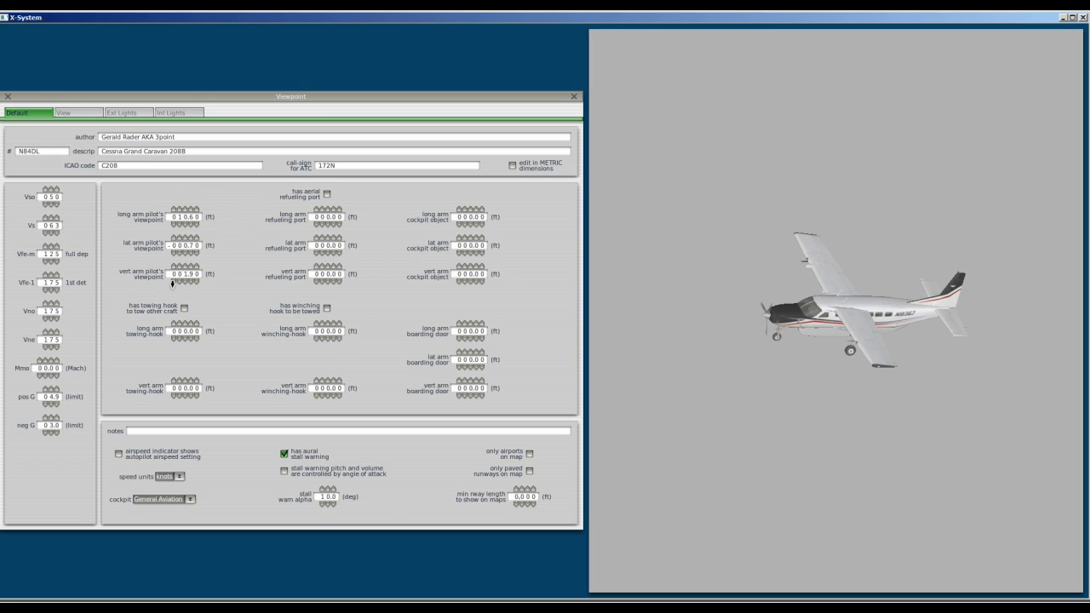
pyautogui.moveTo(235, 225)
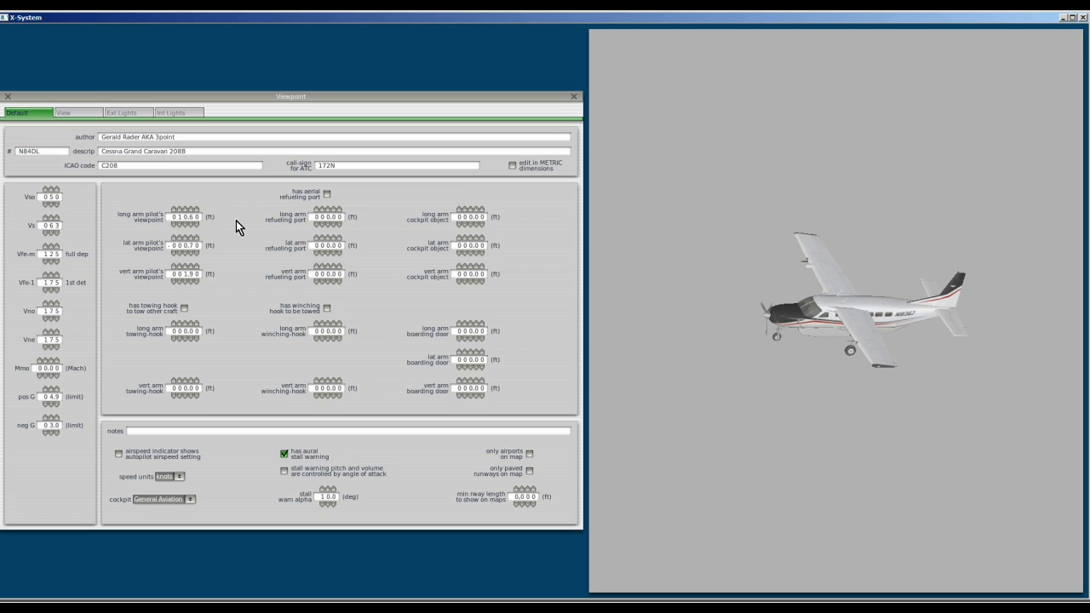
pyautogui.moveTo(231, 226)
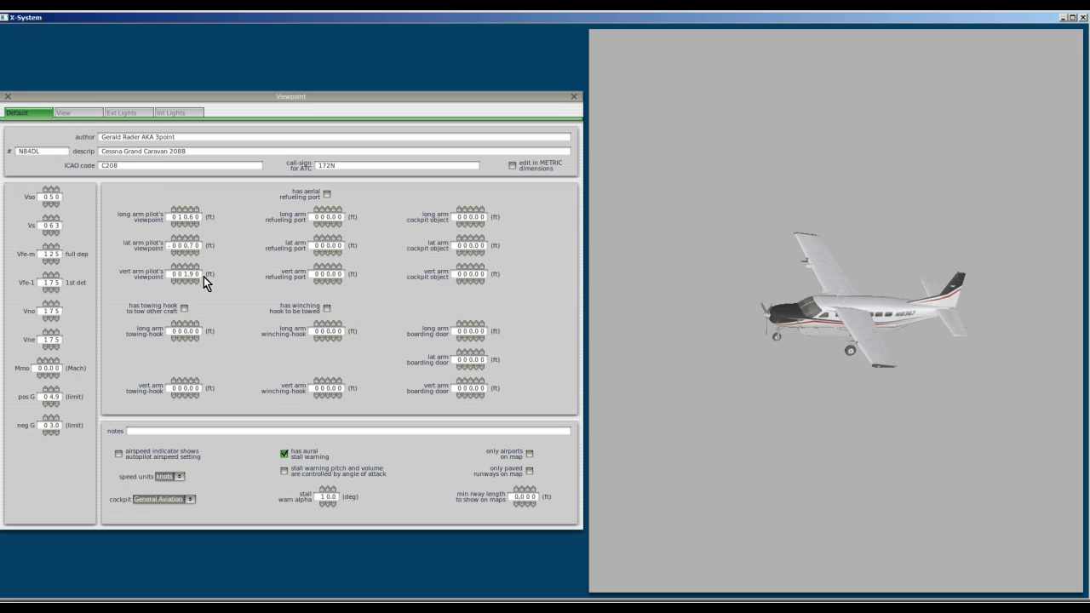
pyautogui.moveTo(218, 191)
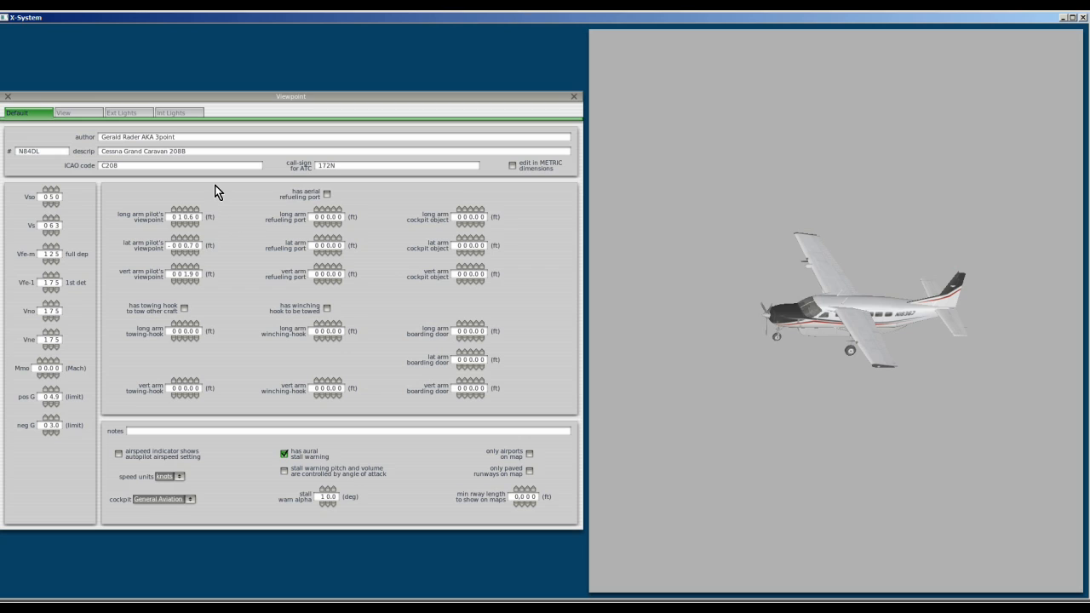
pyautogui.moveTo(167, 266)
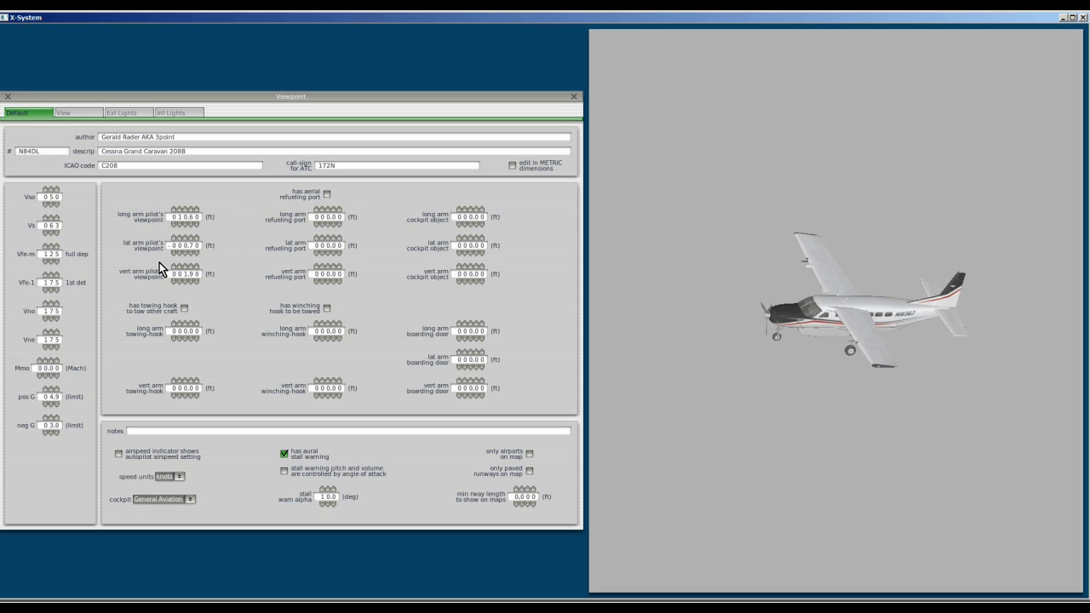
pyautogui.moveTo(249, 224)
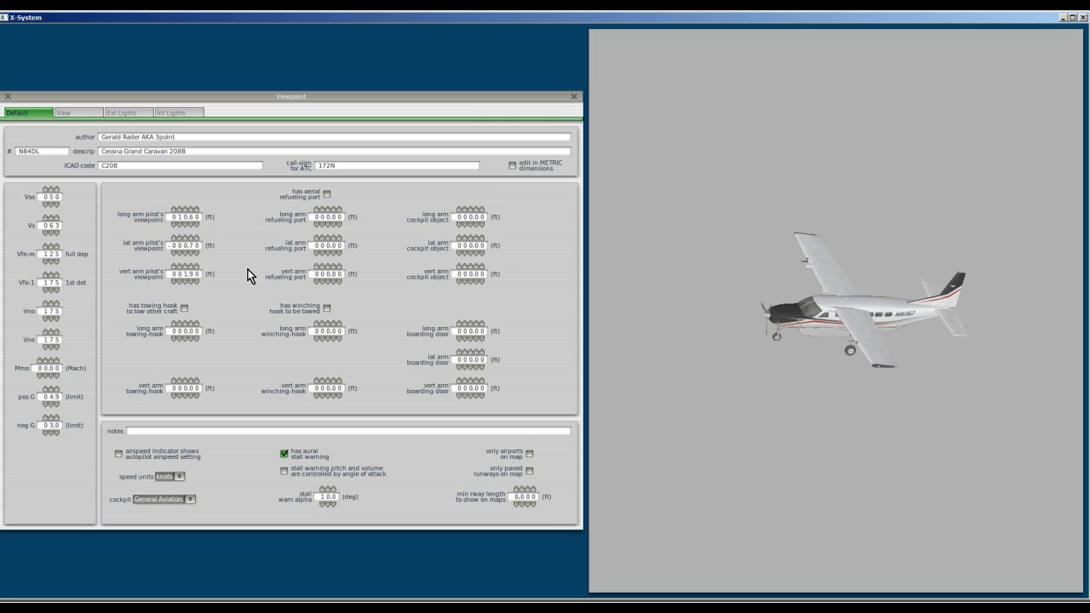
pyautogui.moveTo(246, 314)
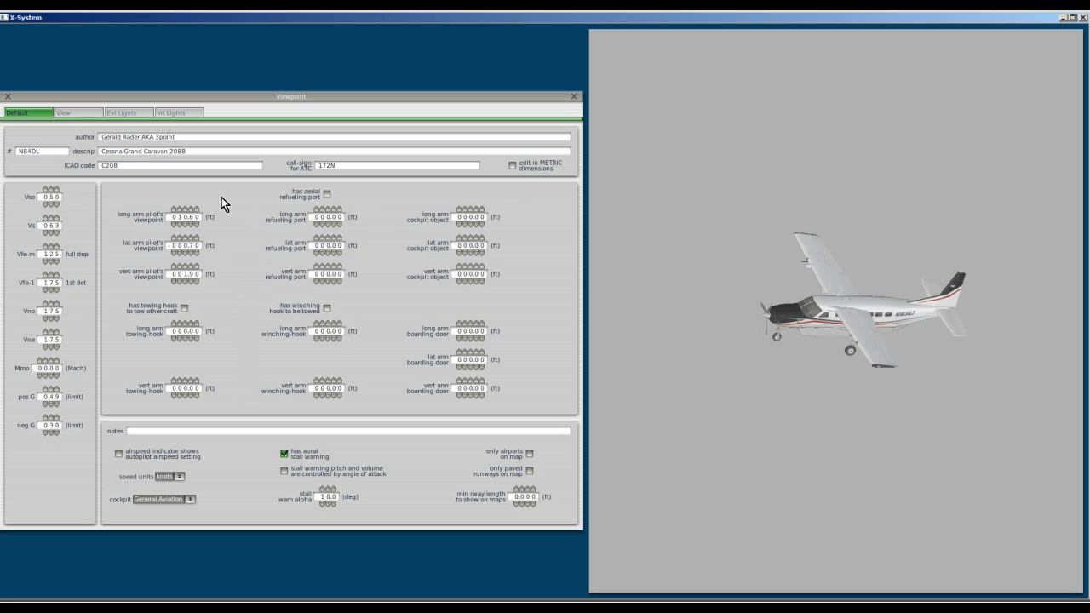
pyautogui.moveTo(225, 205)
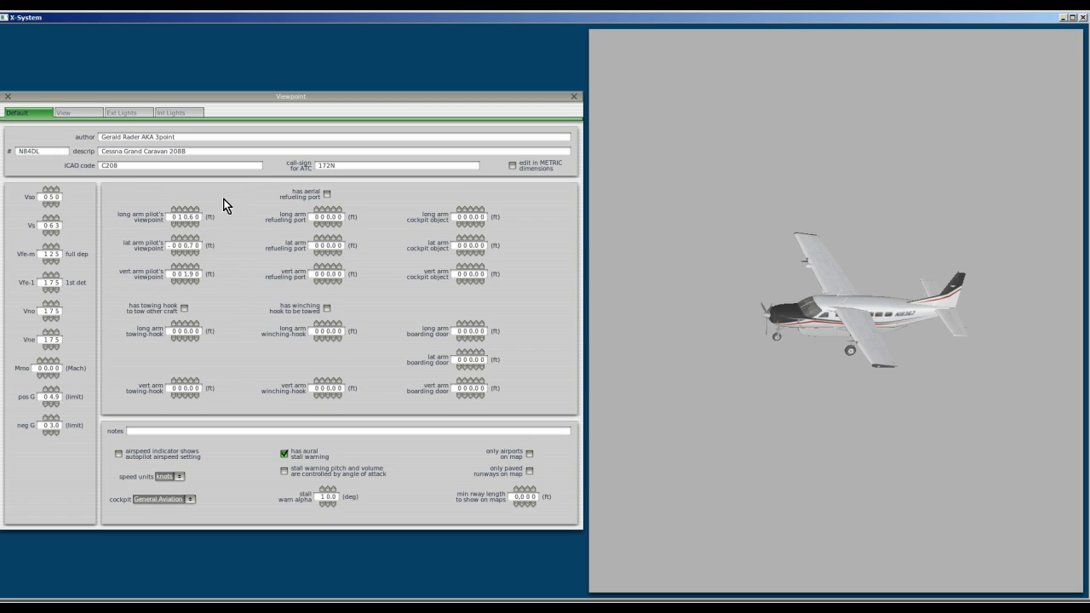
pyautogui.moveTo(688, 257)
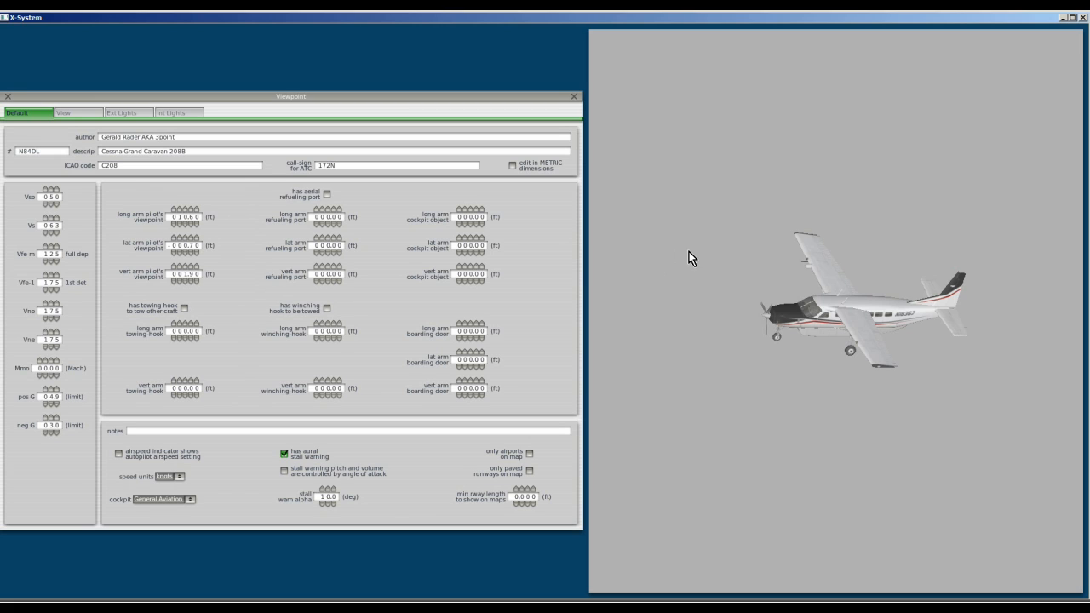
pyautogui.moveTo(408, 204)
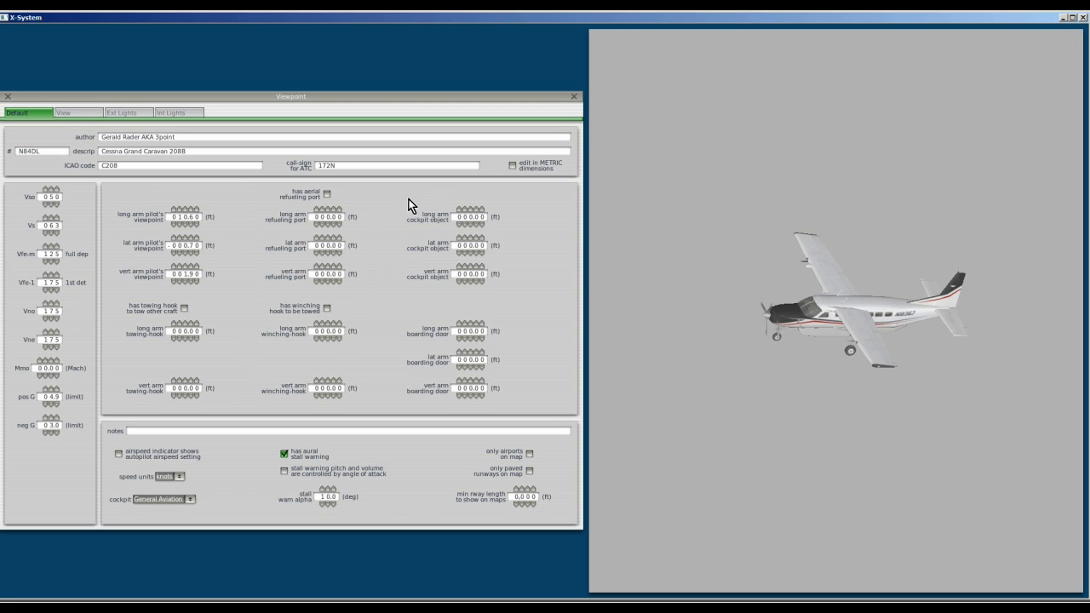
pyautogui.moveTo(402, 201)
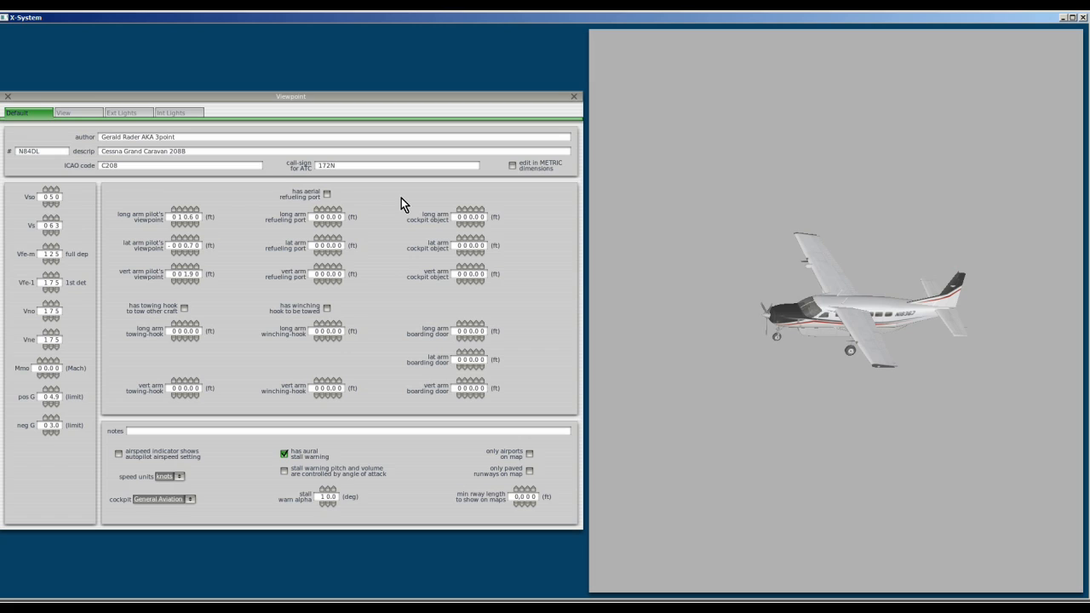
pyautogui.moveTo(239, 225)
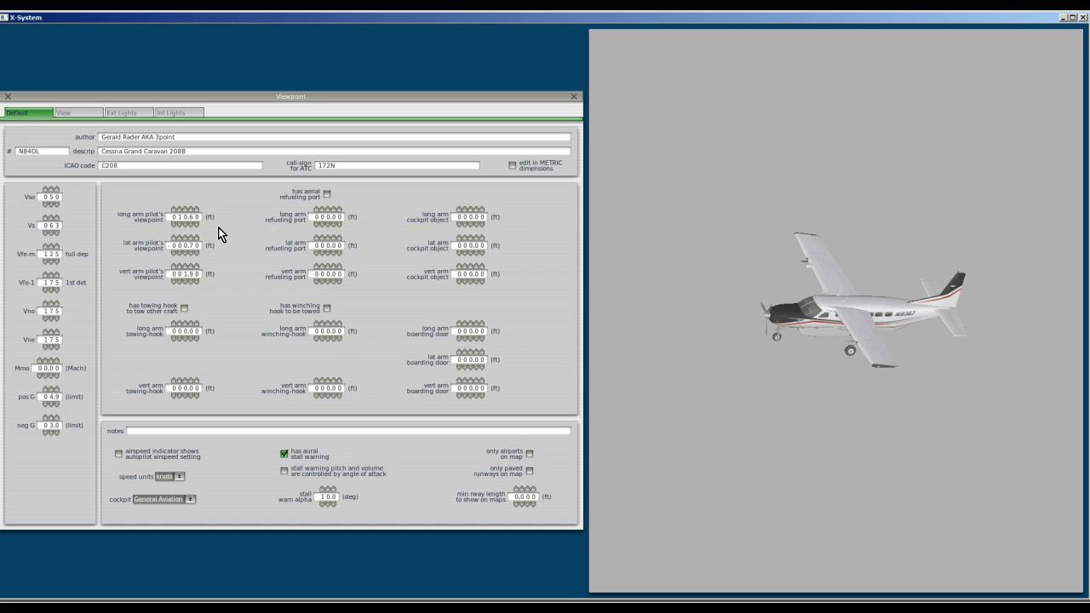
pyautogui.moveTo(245, 235)
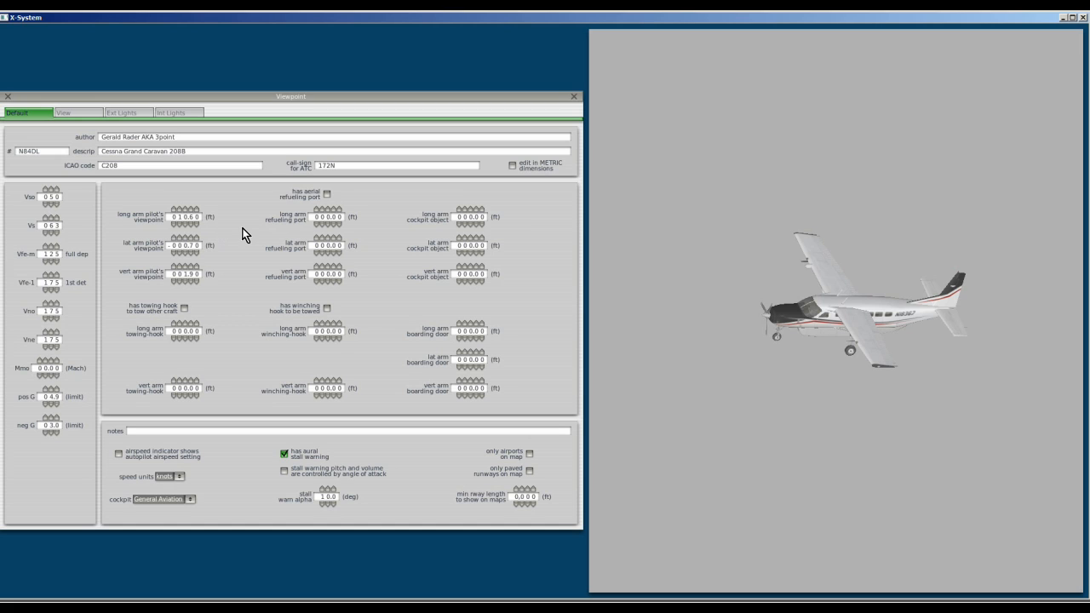
pyautogui.moveTo(774, 334)
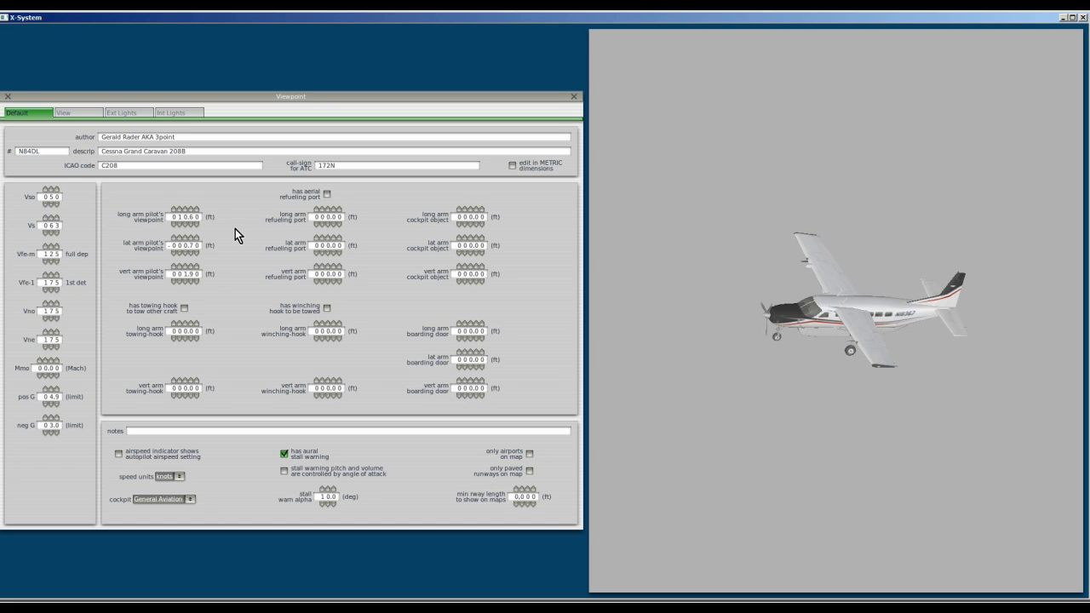
pyautogui.moveTo(264, 313)
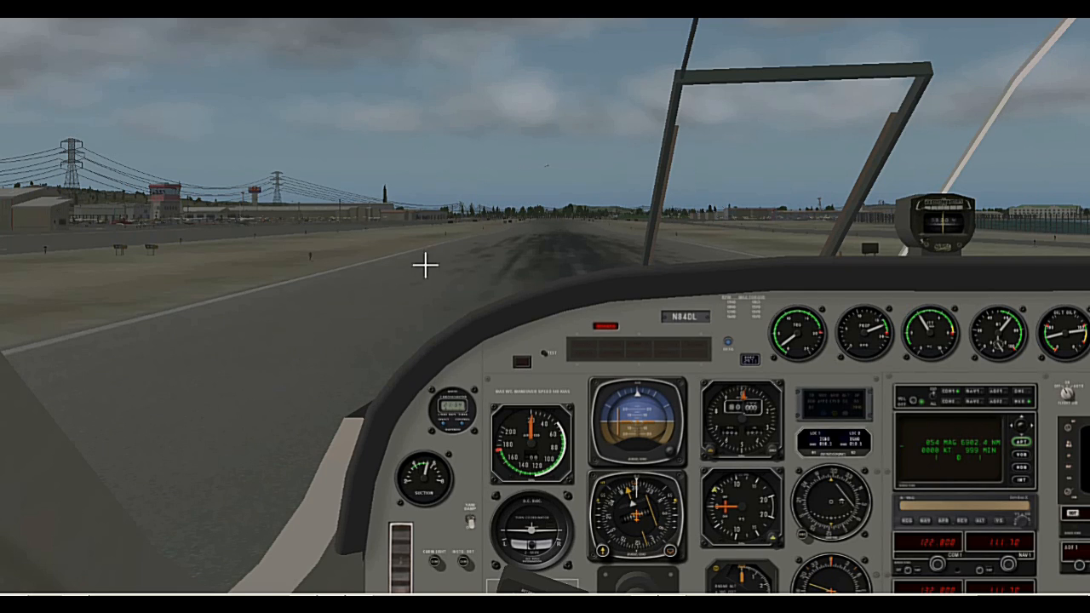
pyautogui.moveTo(569, 259)
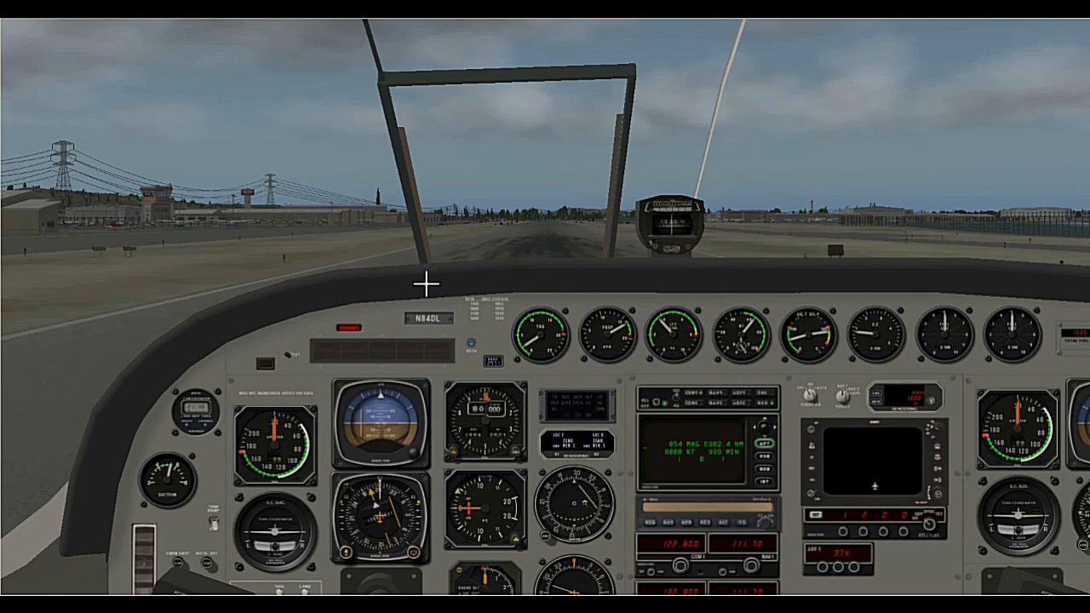
pyautogui.moveTo(584, 296)
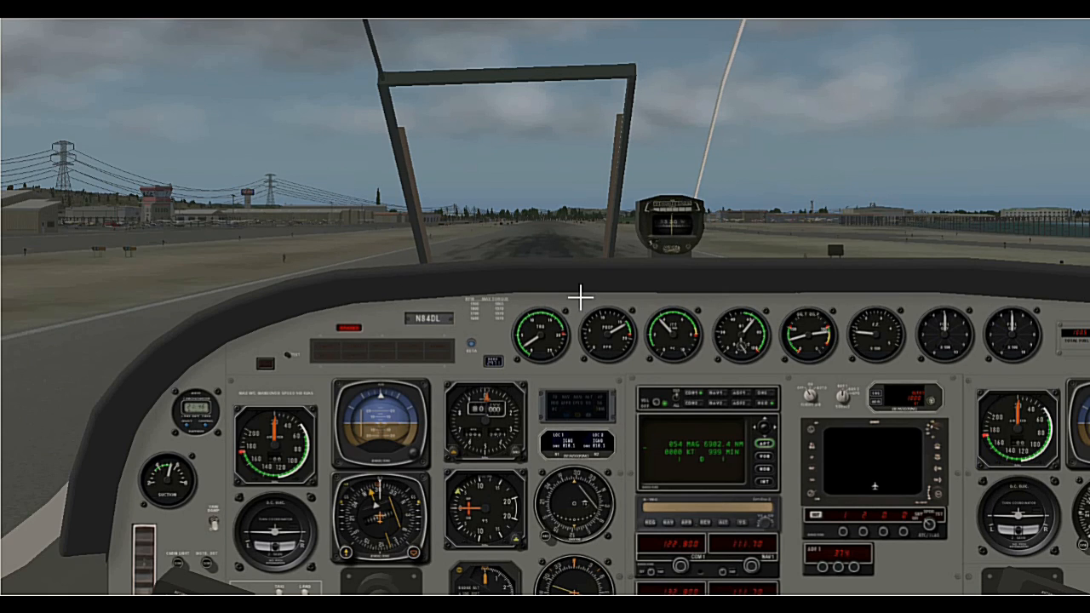
pyautogui.moveTo(436, 286)
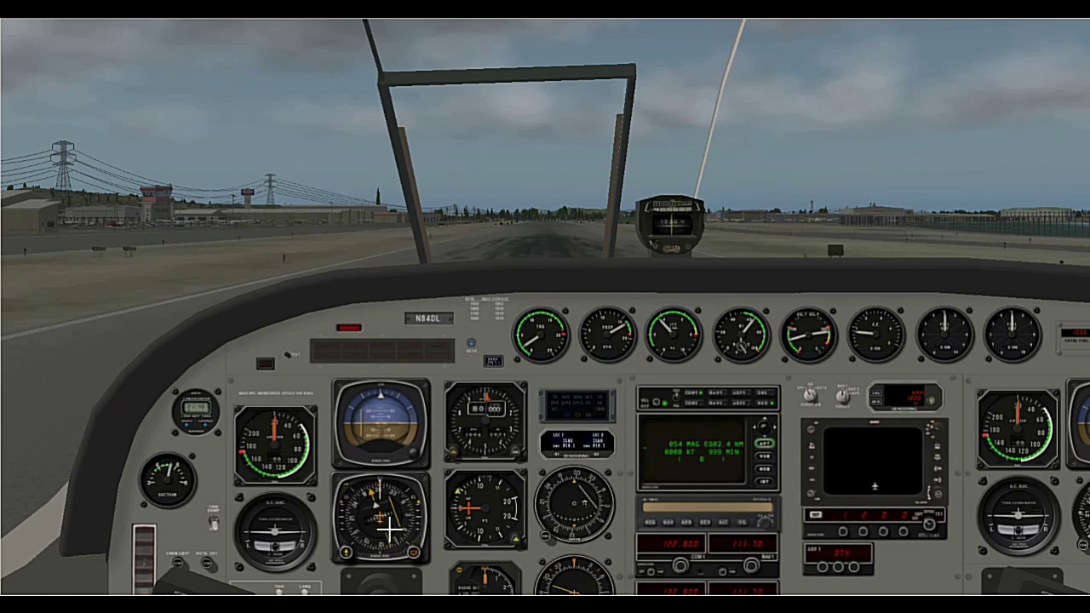
pyautogui.moveTo(389, 303)
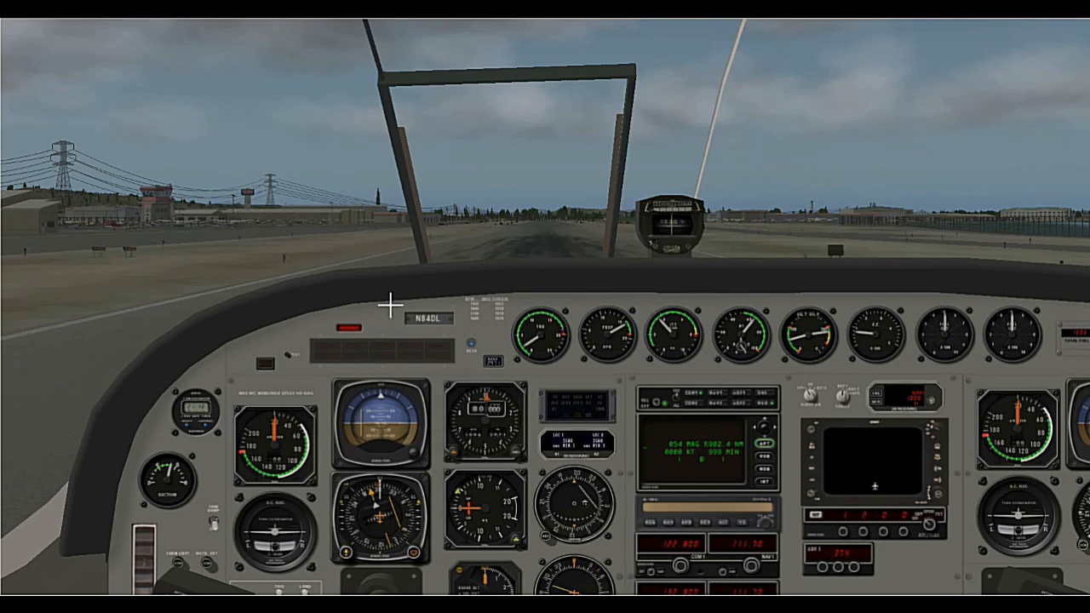